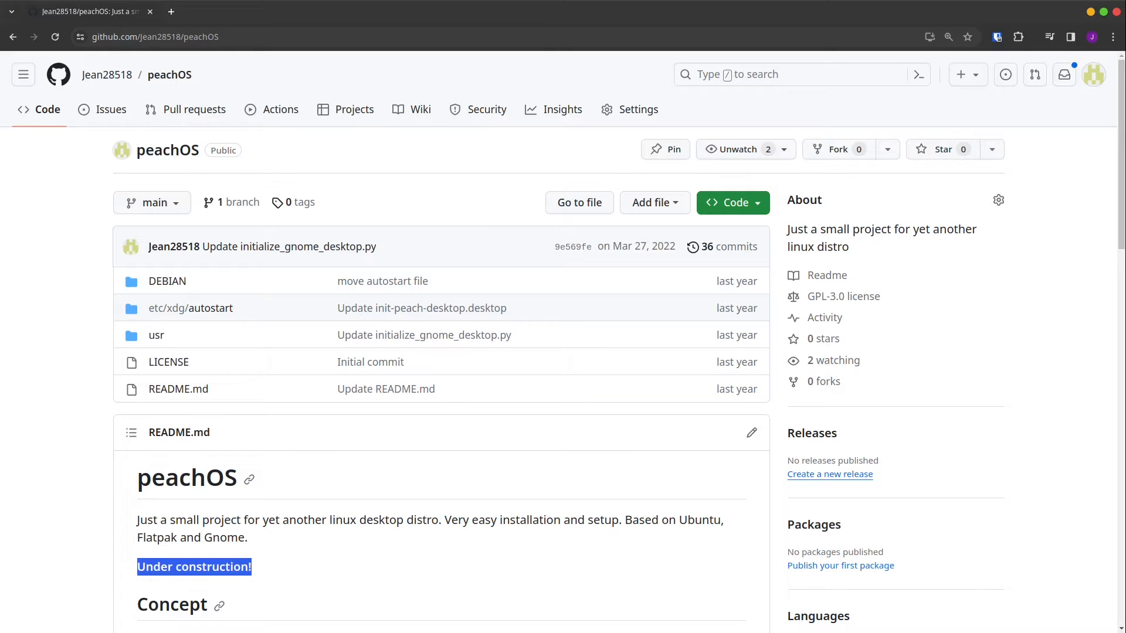
Scroll to the Concept section and highlight 'make linux' and 'will be developed'.
scroll(down, 3)
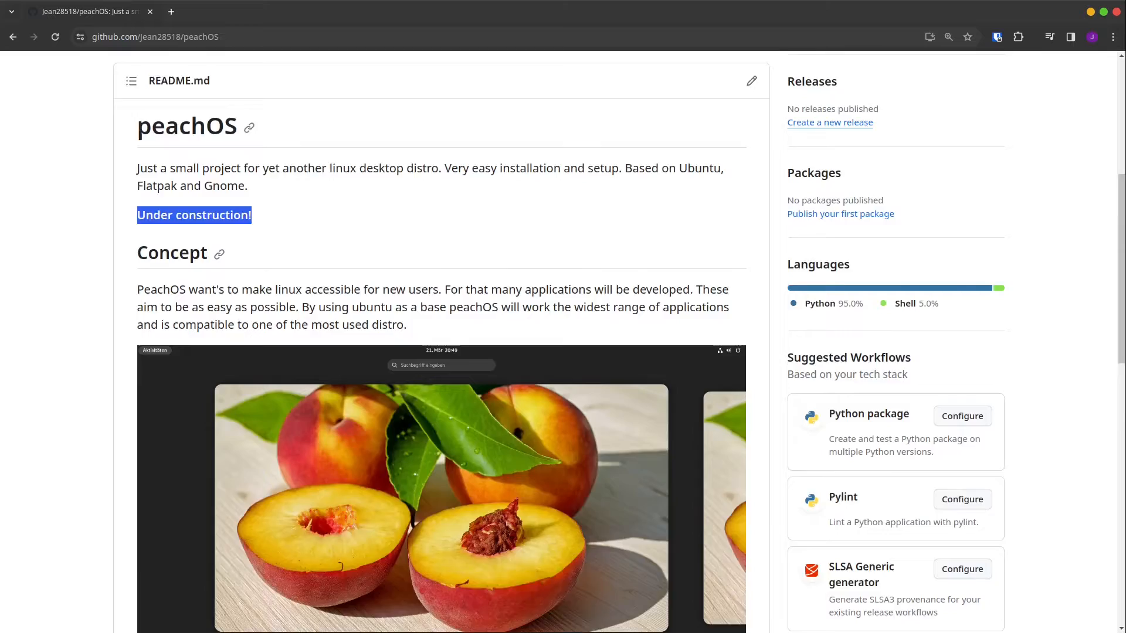
scroll(down, 3)
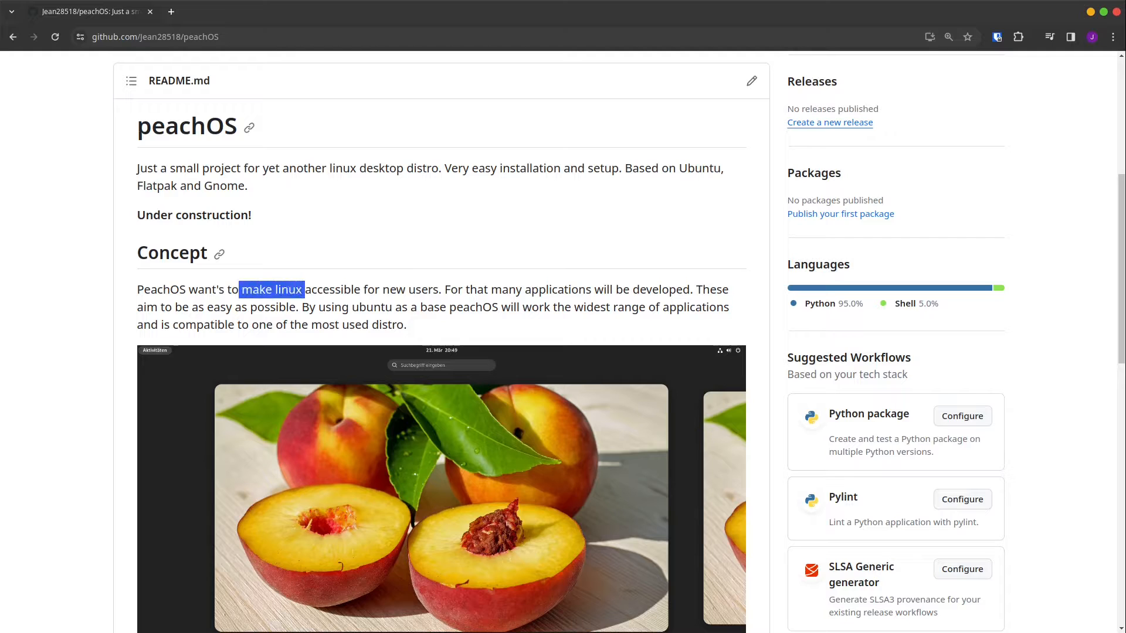
drag(303, 289, 485, 289)
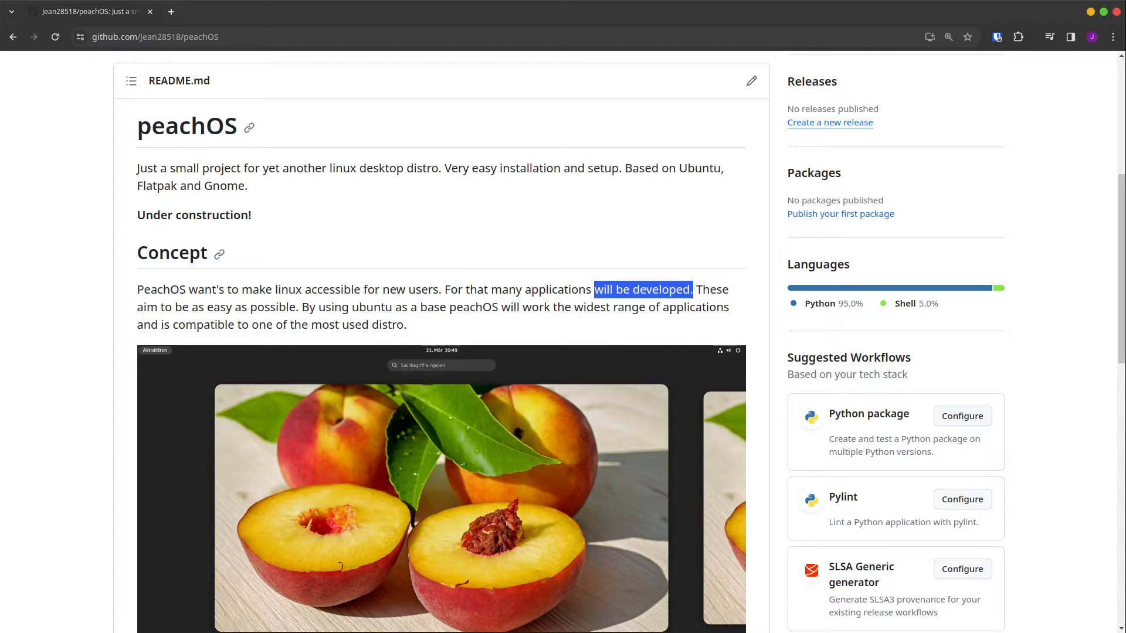
drag(596, 289, 502, 289)
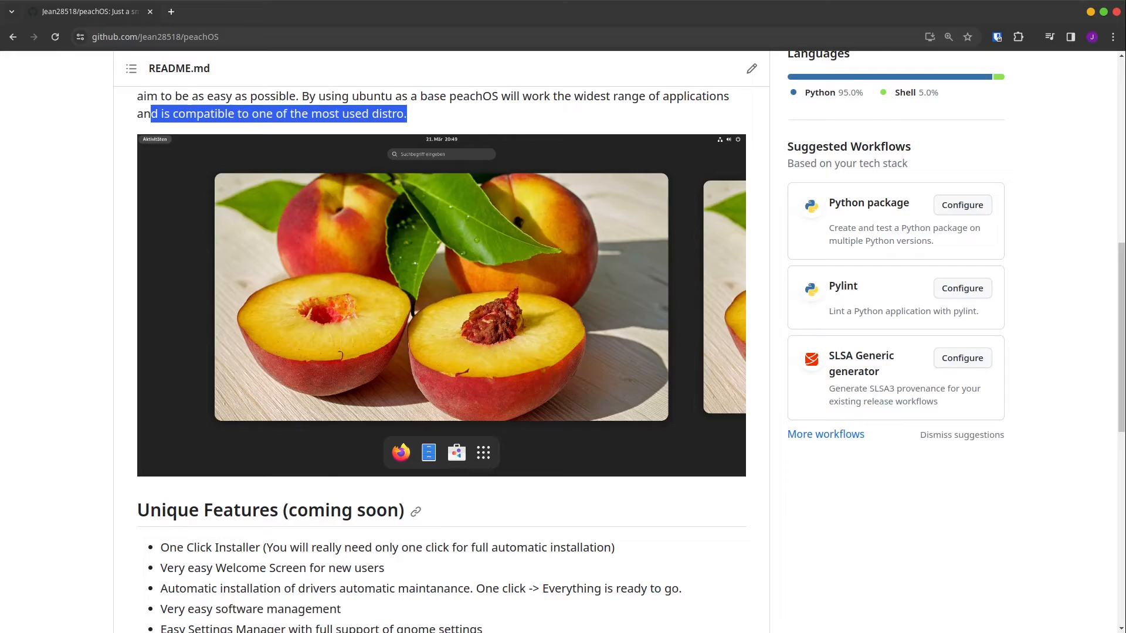
Scroll down and highlight the 'How to setup peachOS for now' heading.
scroll(down, 3)
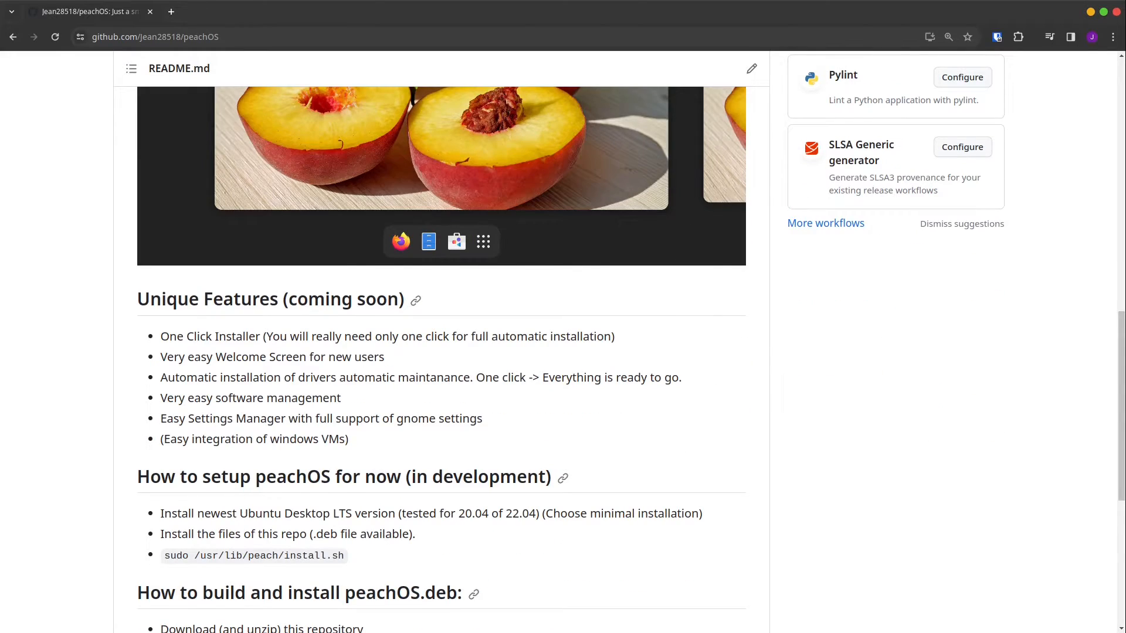
scroll(down, 3)
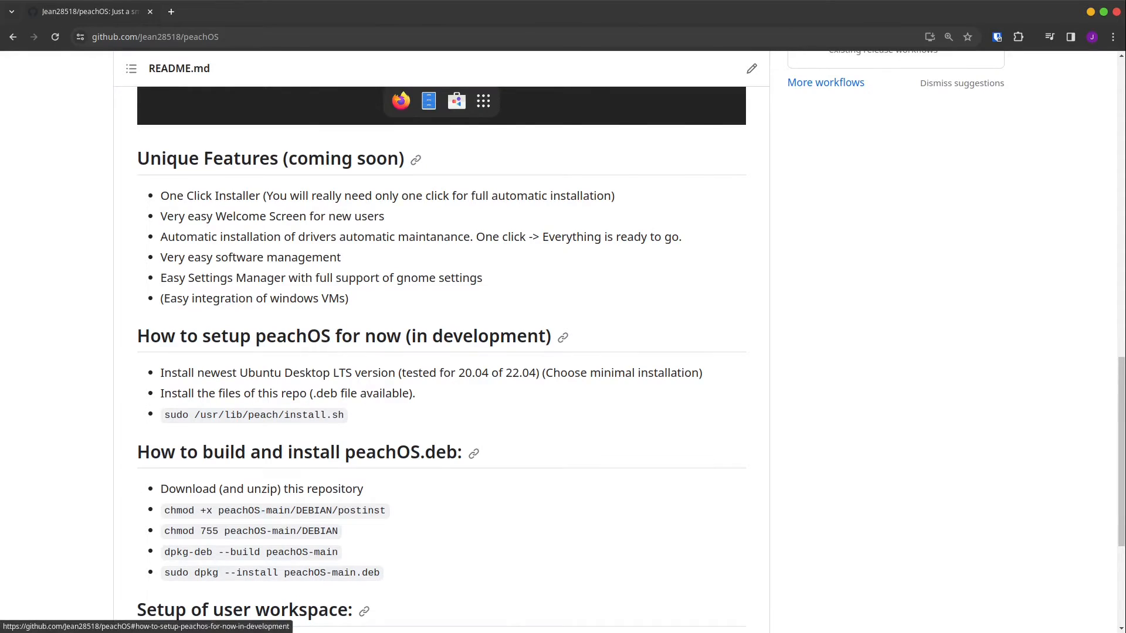
double_click(166, 265)
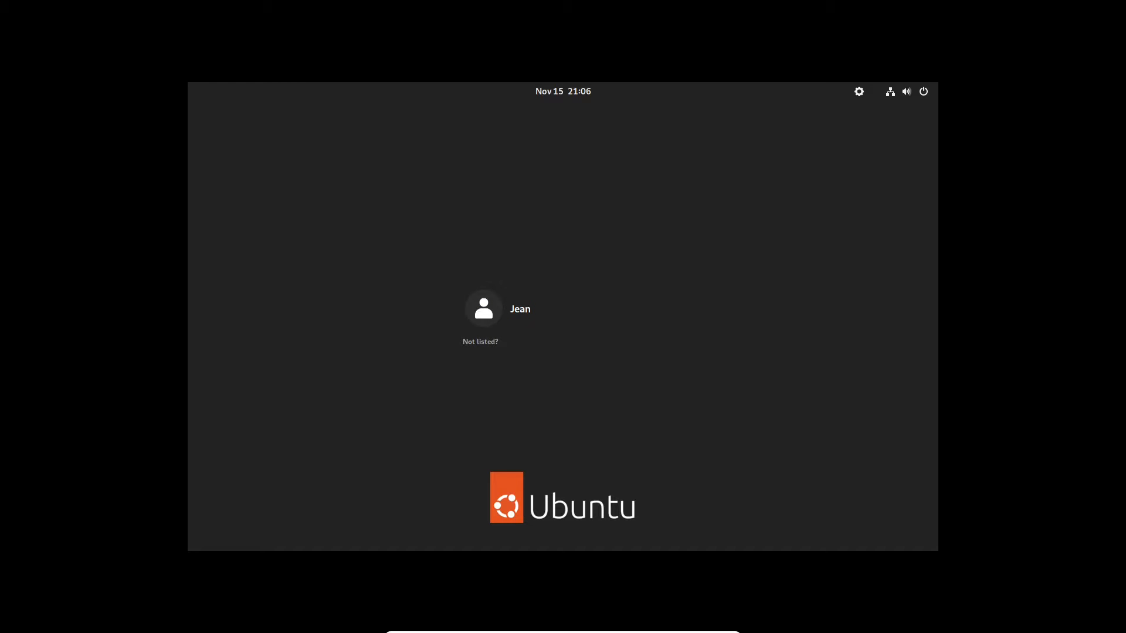
Log in to the Ubuntu VM user account and show the full app grid.
click(520, 309)
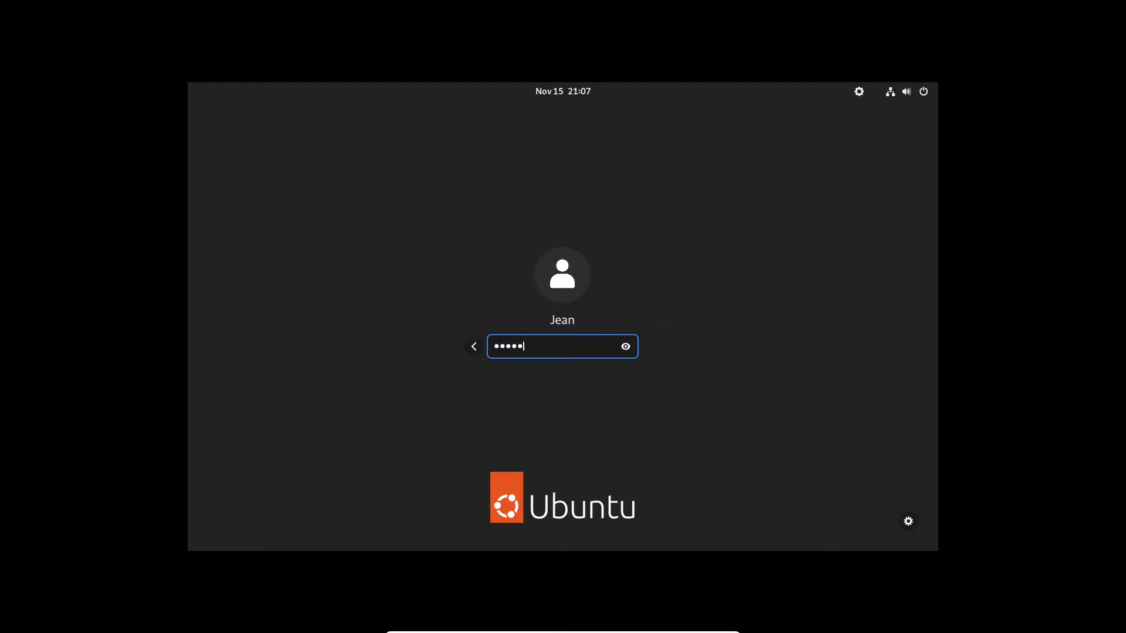
key(Return)
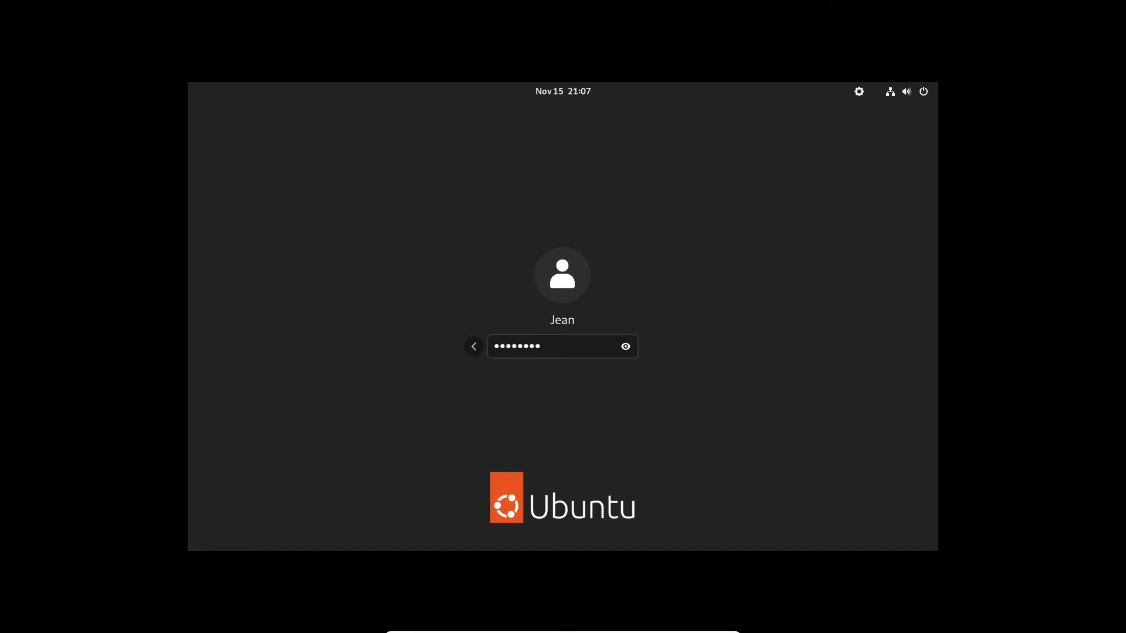
key(Return)
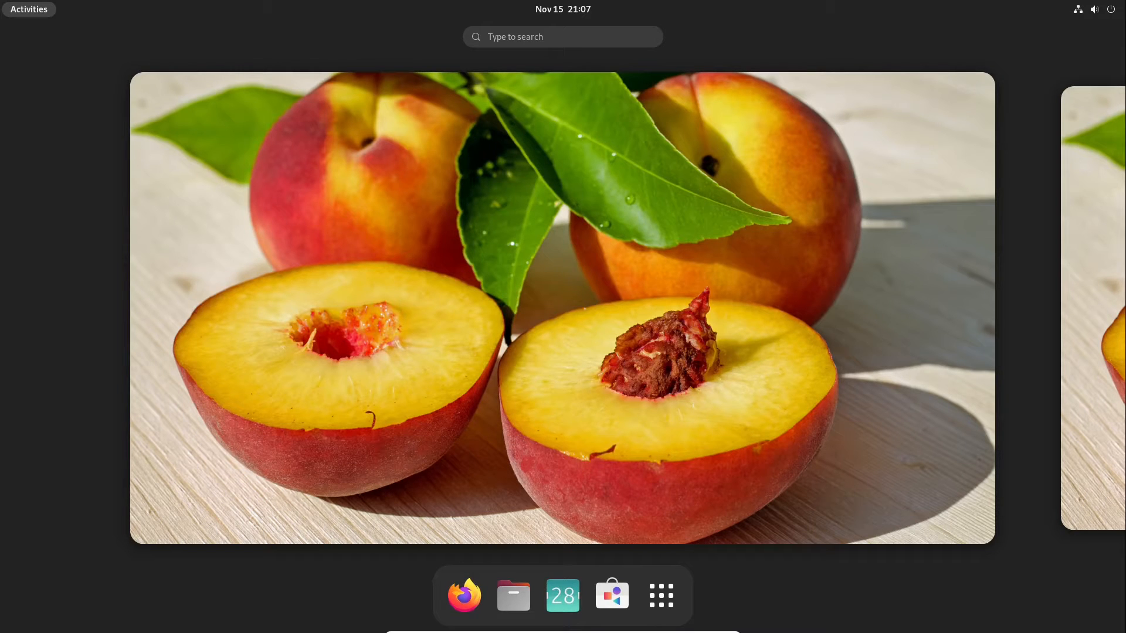
mouse_move(660, 595)
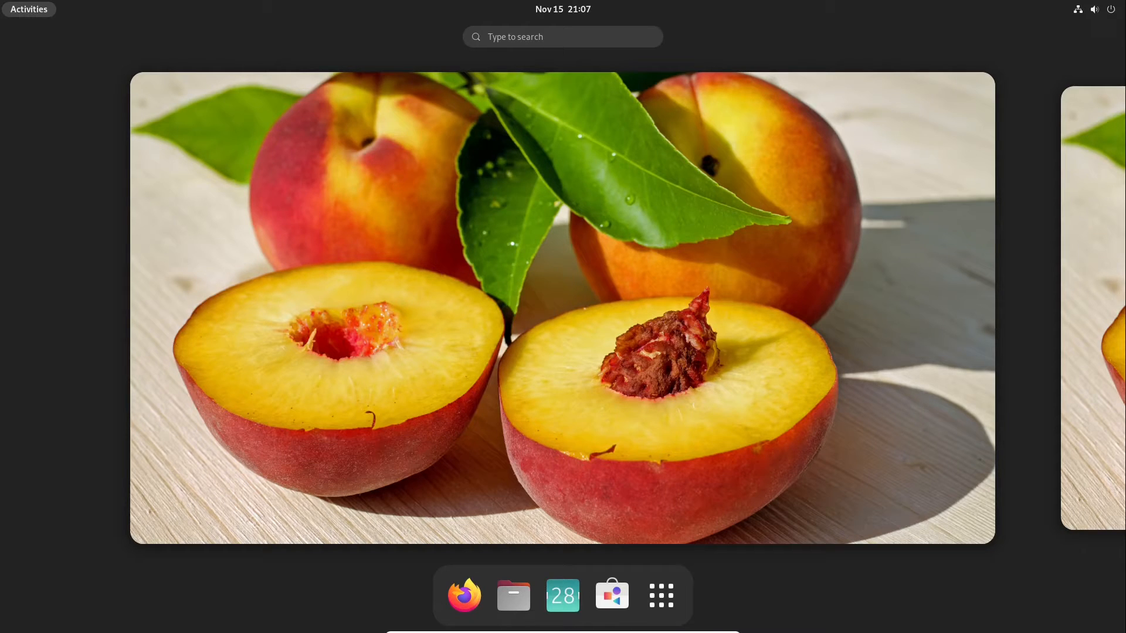
click(659, 595)
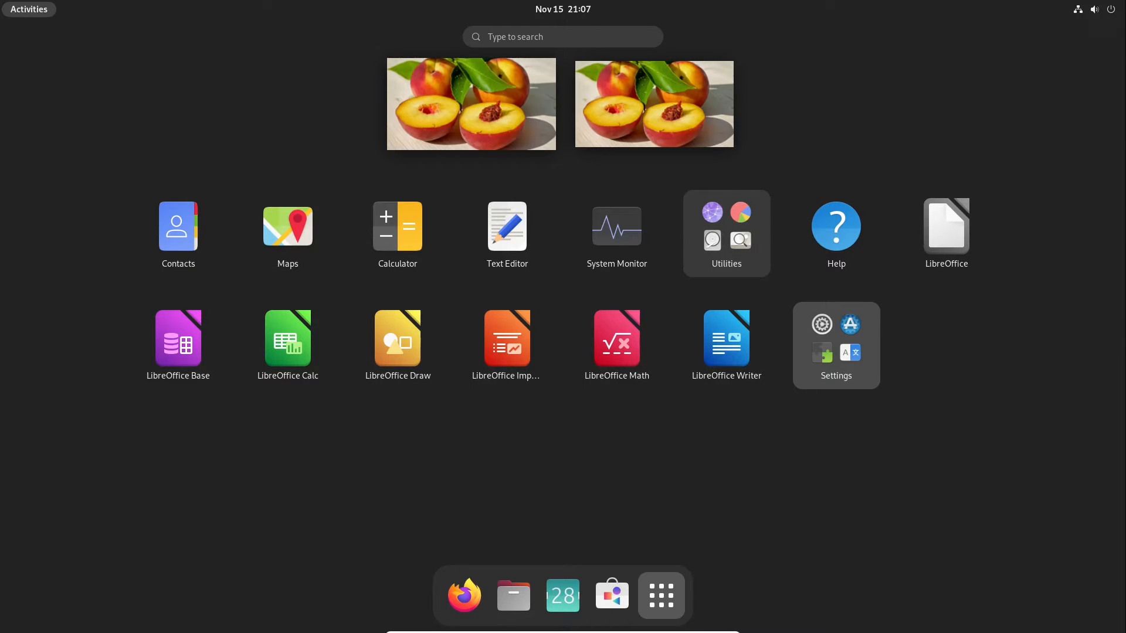
Browse the Settings app folder, then launch Firefox from the dock with a new tab.
click(835, 345)
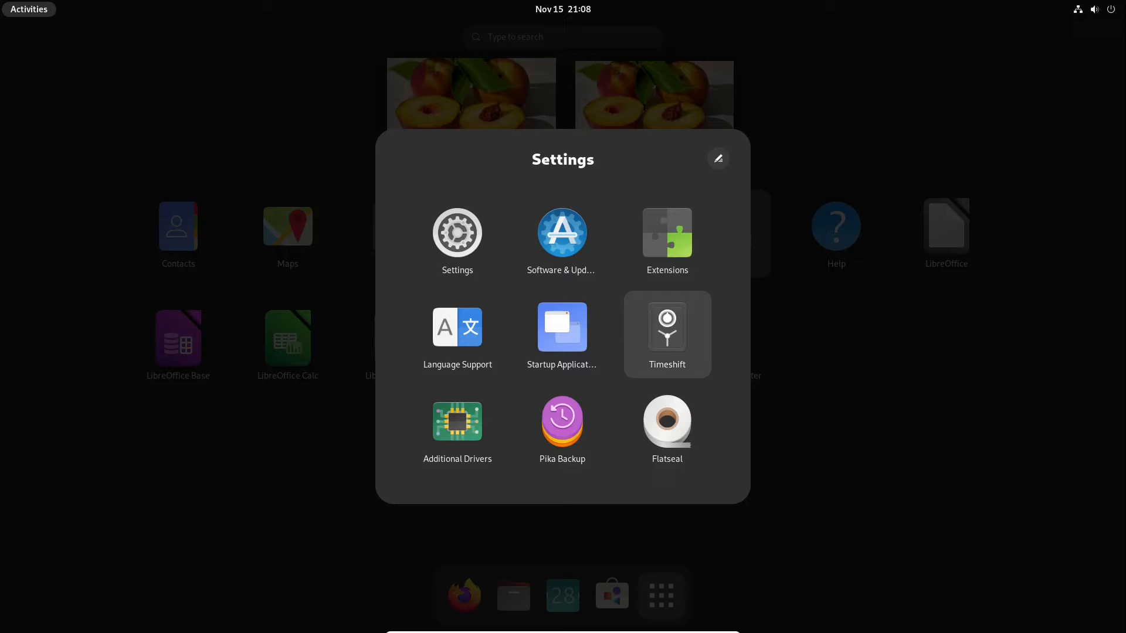
mouse_move(666, 428)
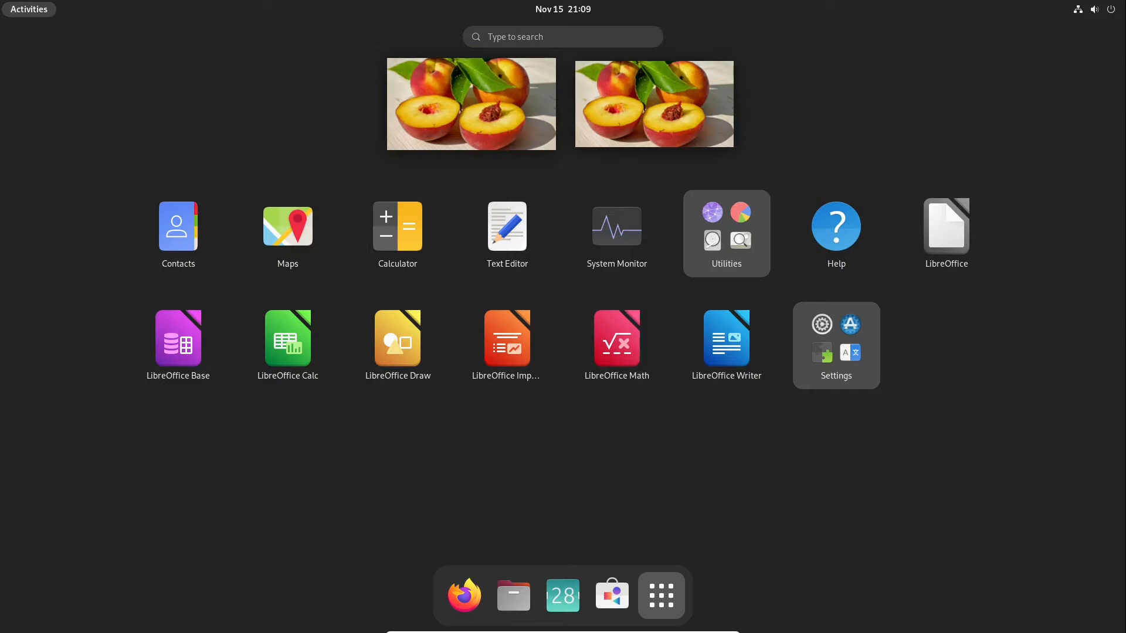
mouse_move(464, 595)
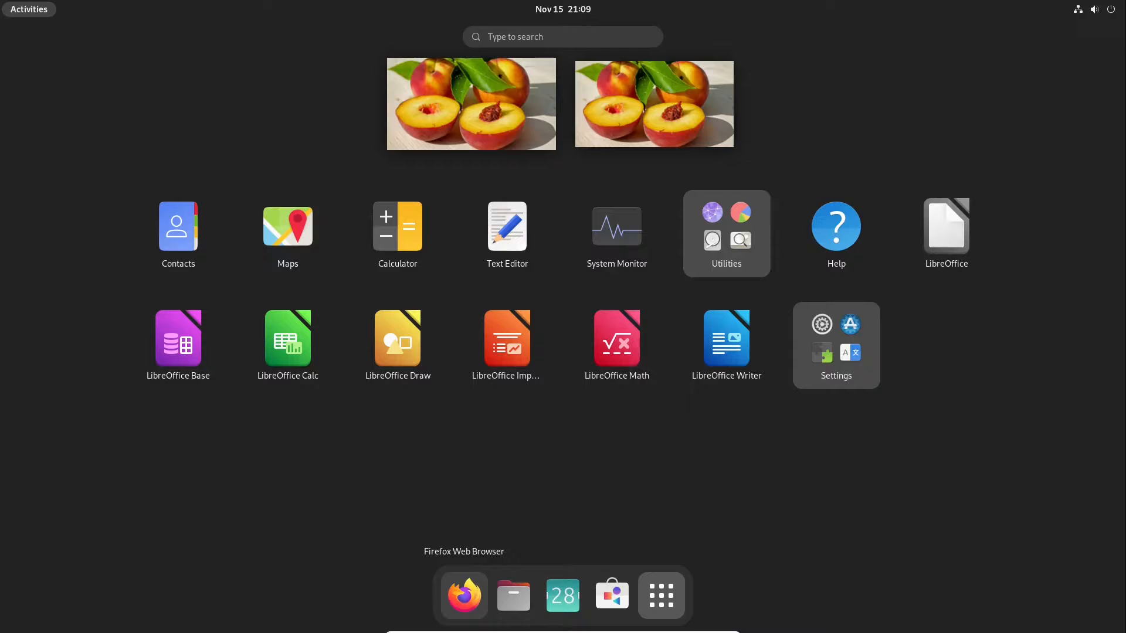
click(463, 595)
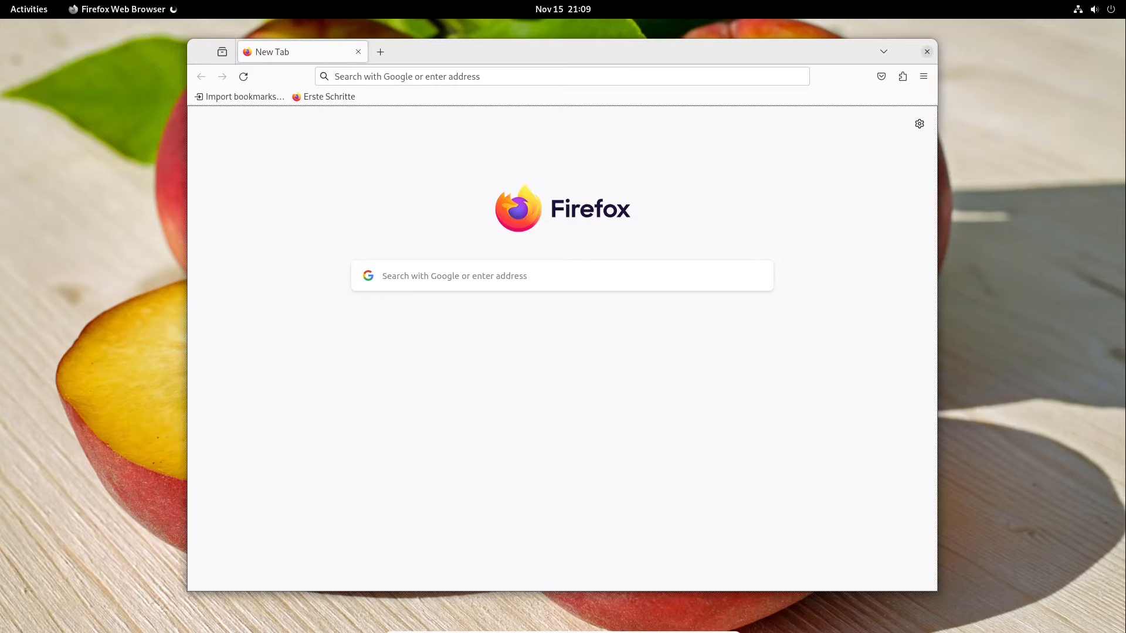
click(927, 51)
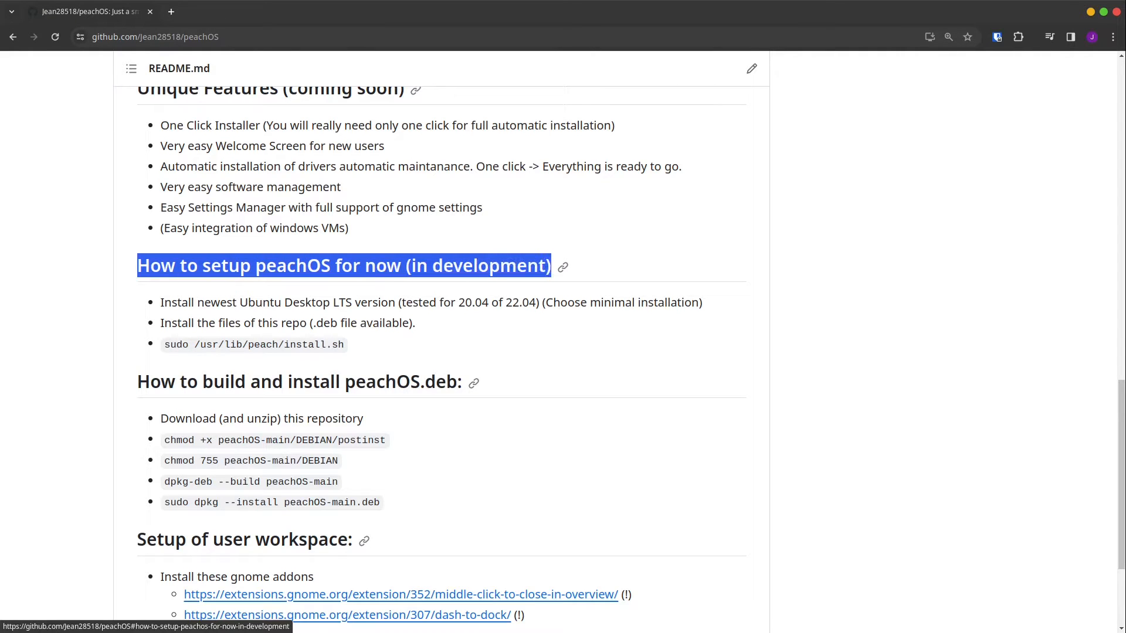
drag(160, 302, 292, 302)
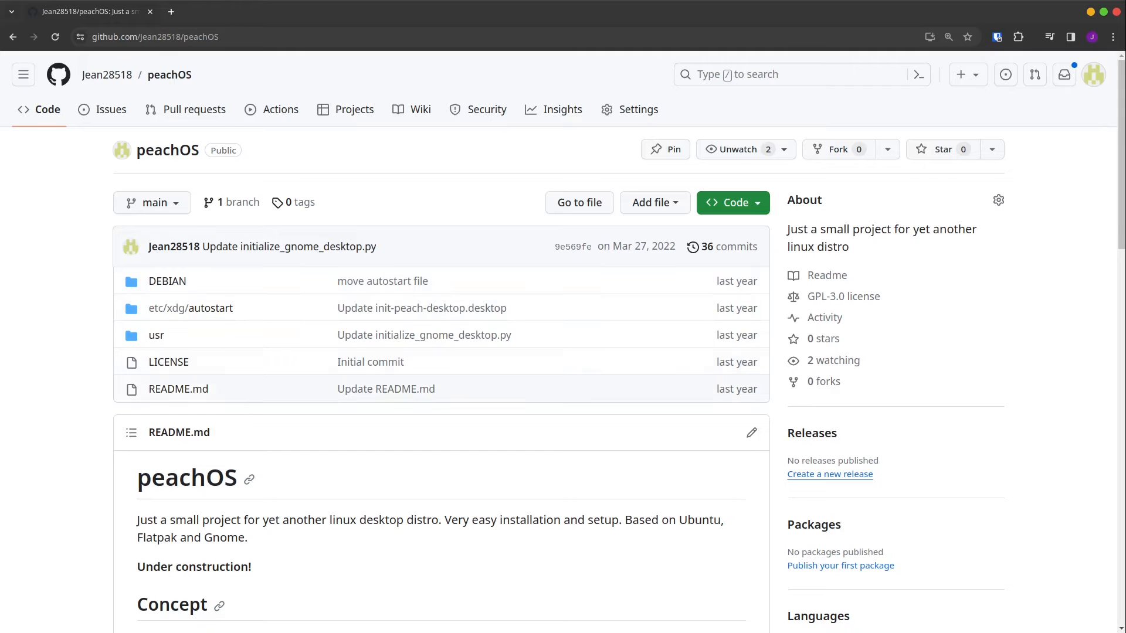
mouse_move(178, 389)
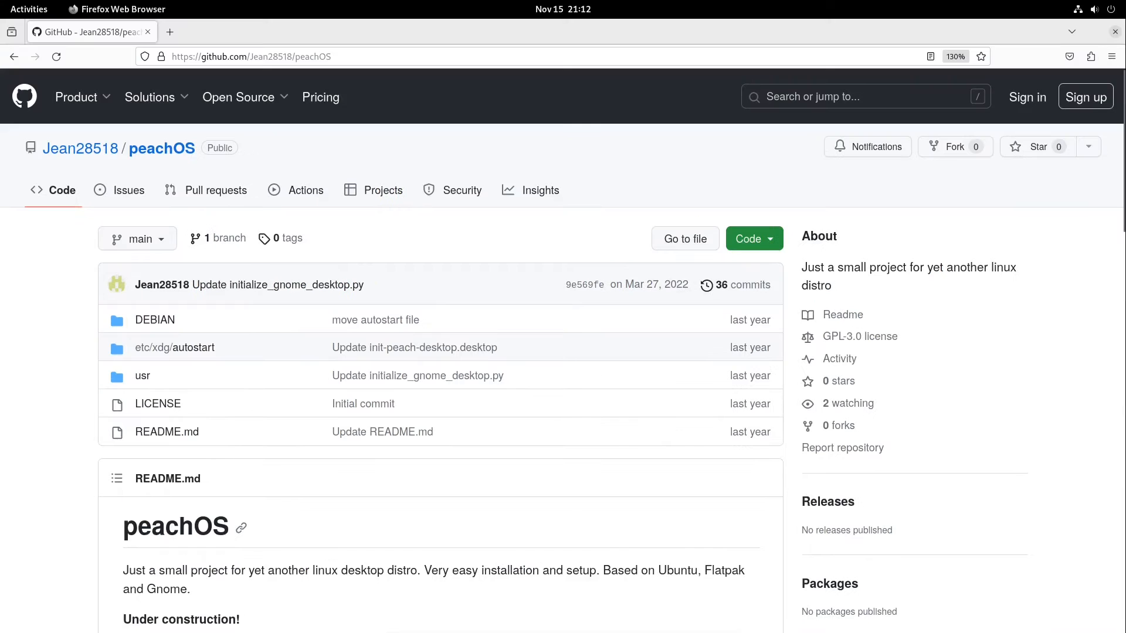
mouse_move(175, 348)
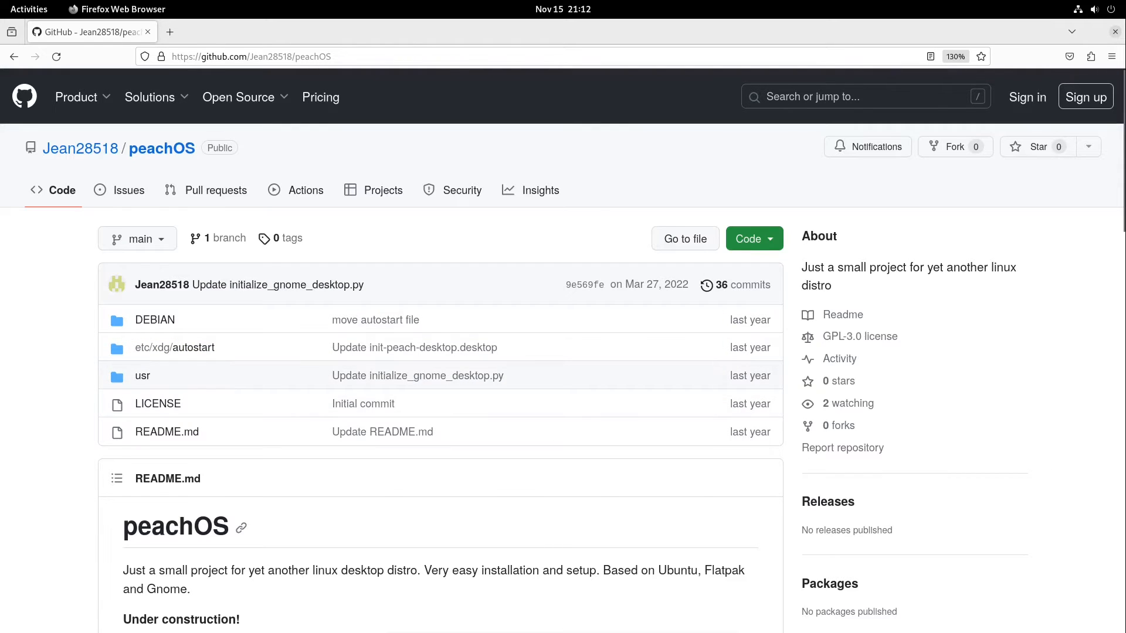
Select a line of the README, then download the repository as peachOS-main.zip.
scroll(down, 3)
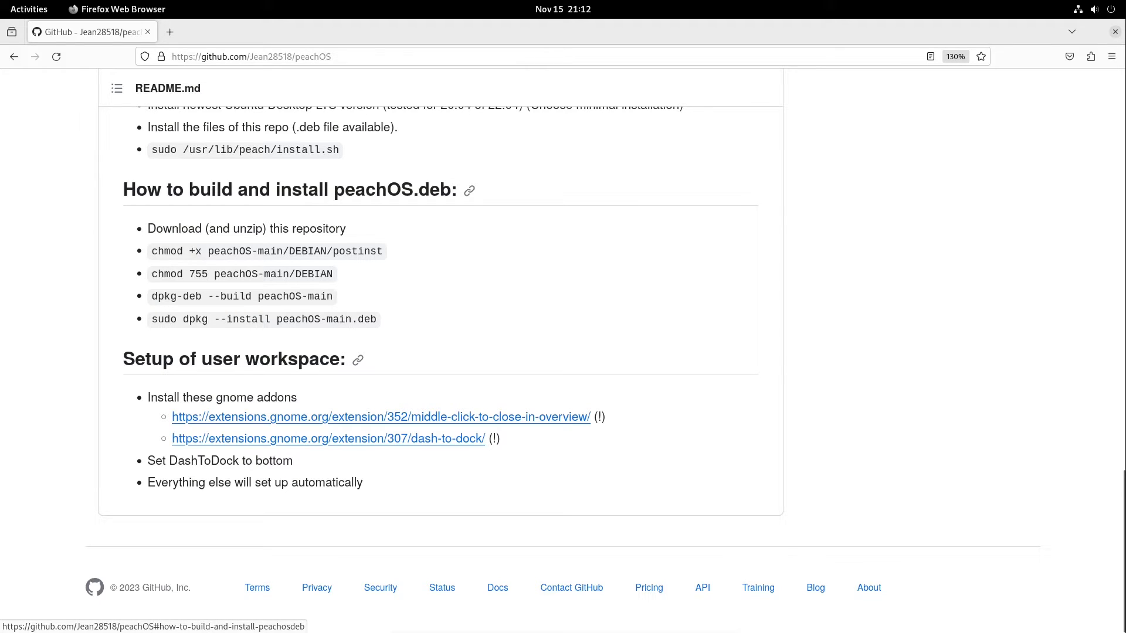
scroll(up, 3)
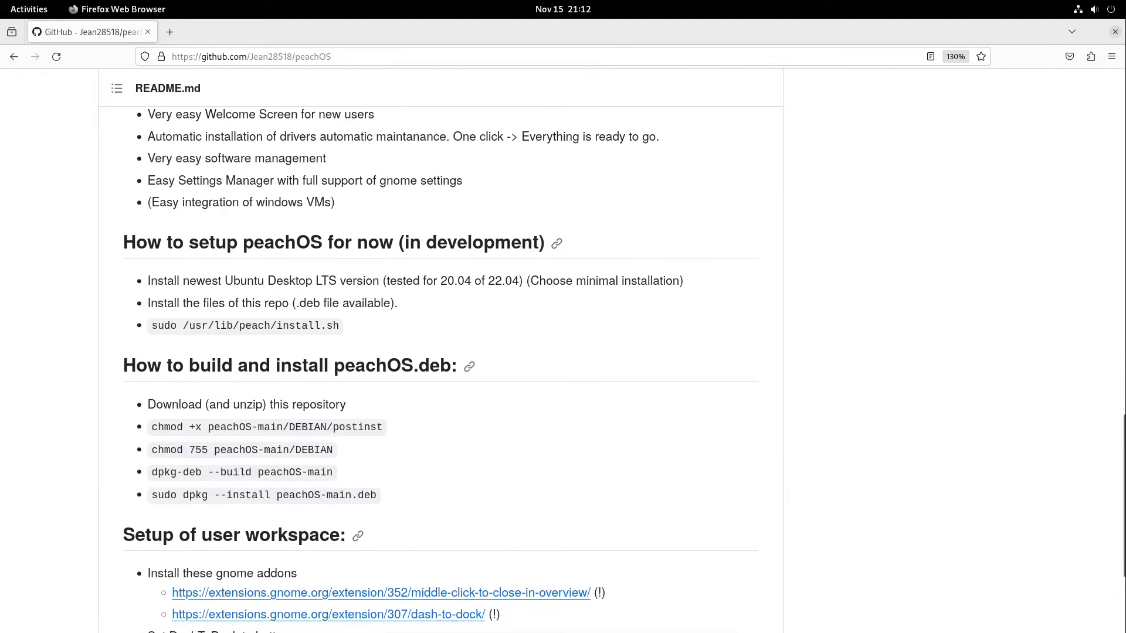
drag(154, 404, 328, 404)
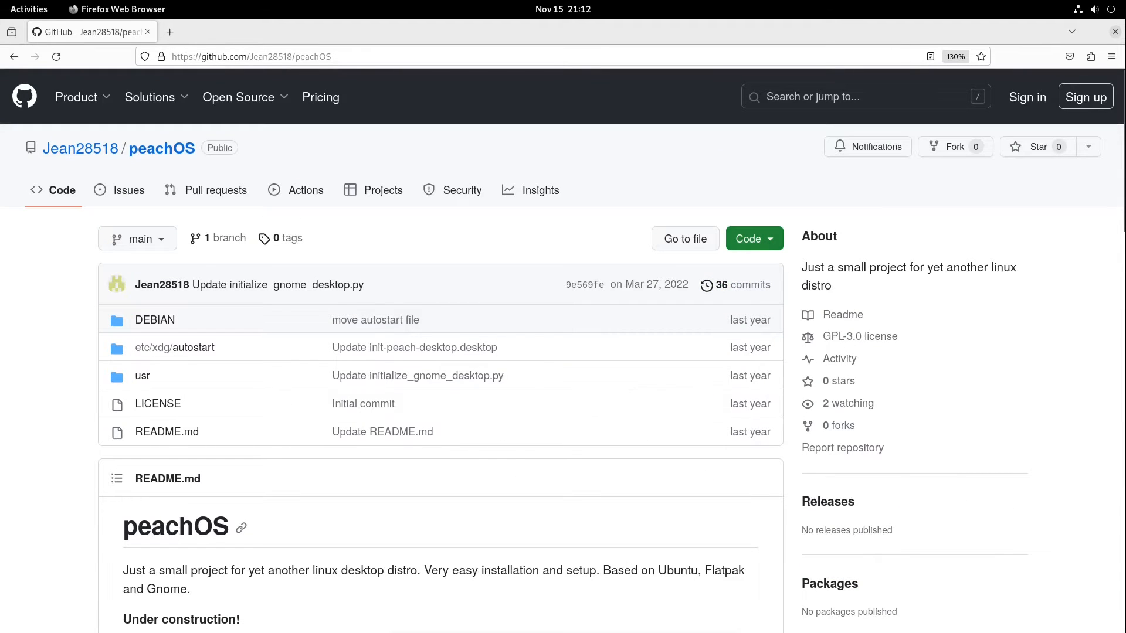
click(754, 238)
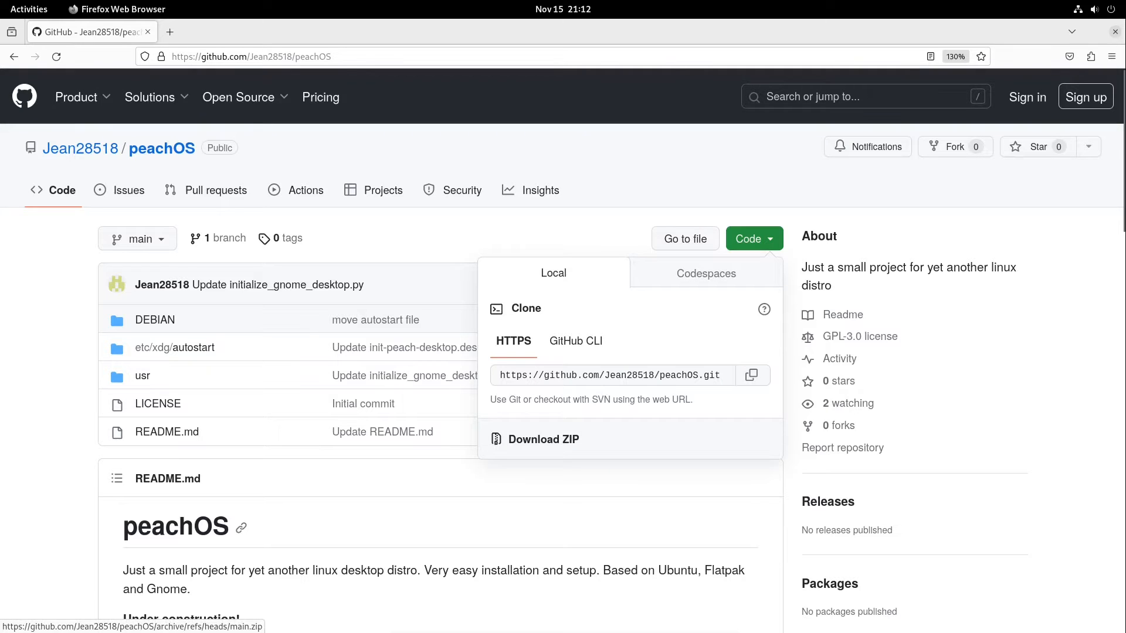
click(544, 438)
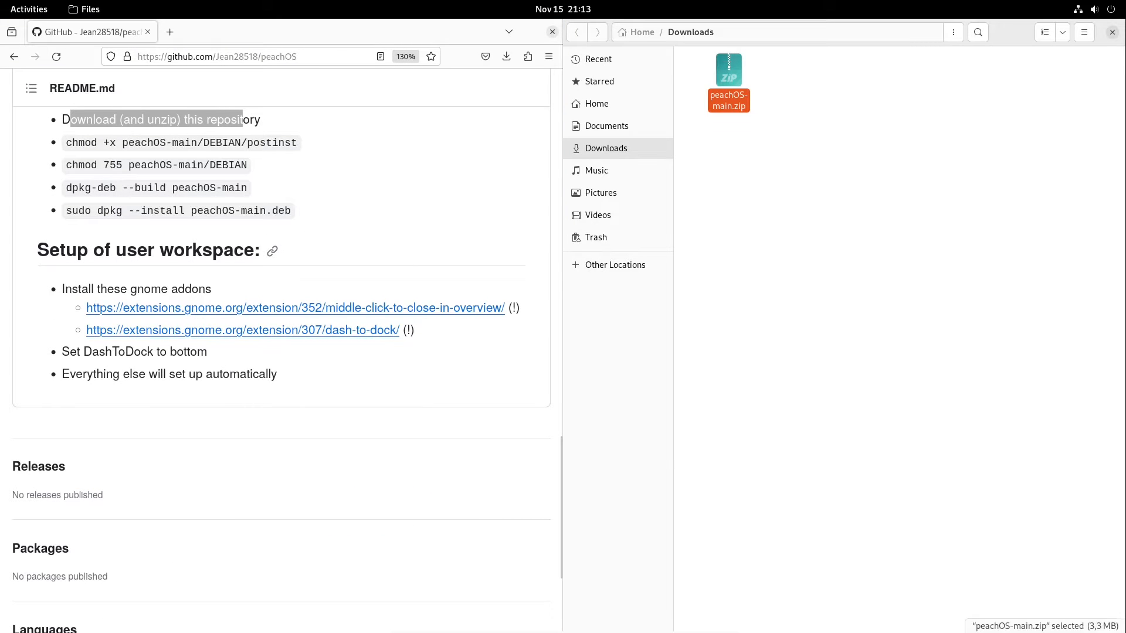
Extract peachOS-main.zip, chmod the DEBIAN files, and enter dpkg-deb --build peachOS-main.
right_click(729, 80)
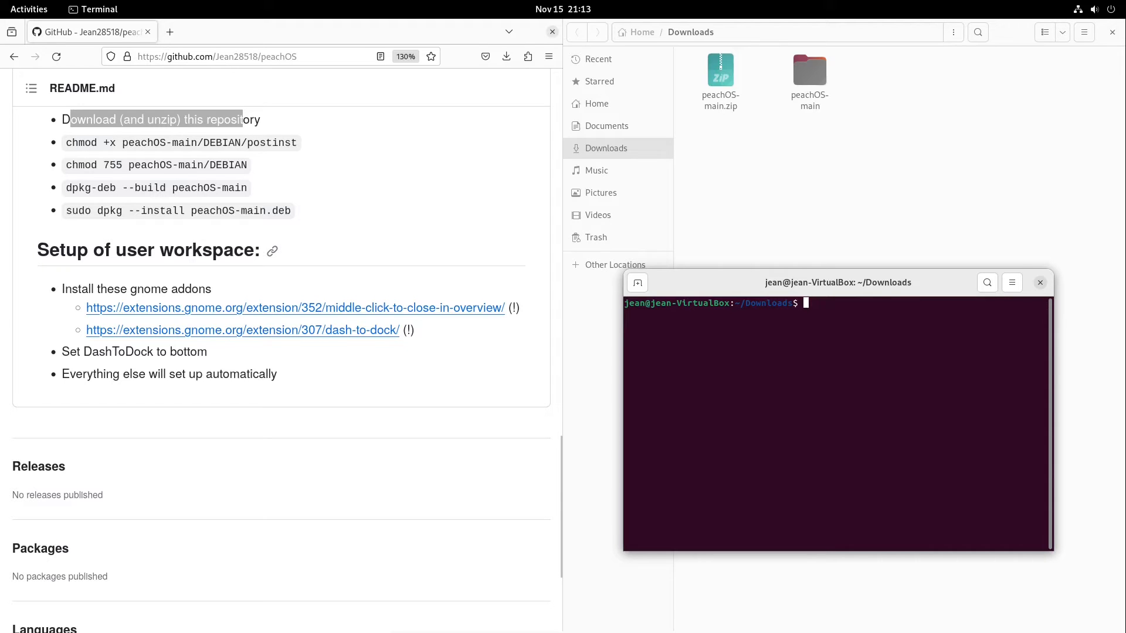
text(chmod +x peachOS-main/DEBIAN/postinst)
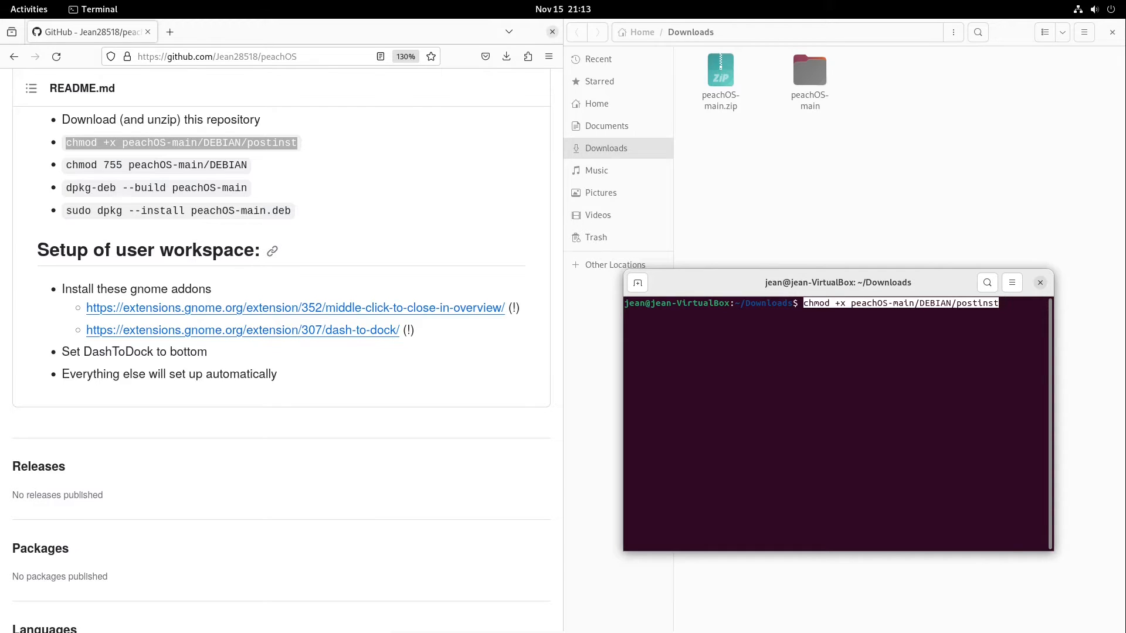
key(Return)
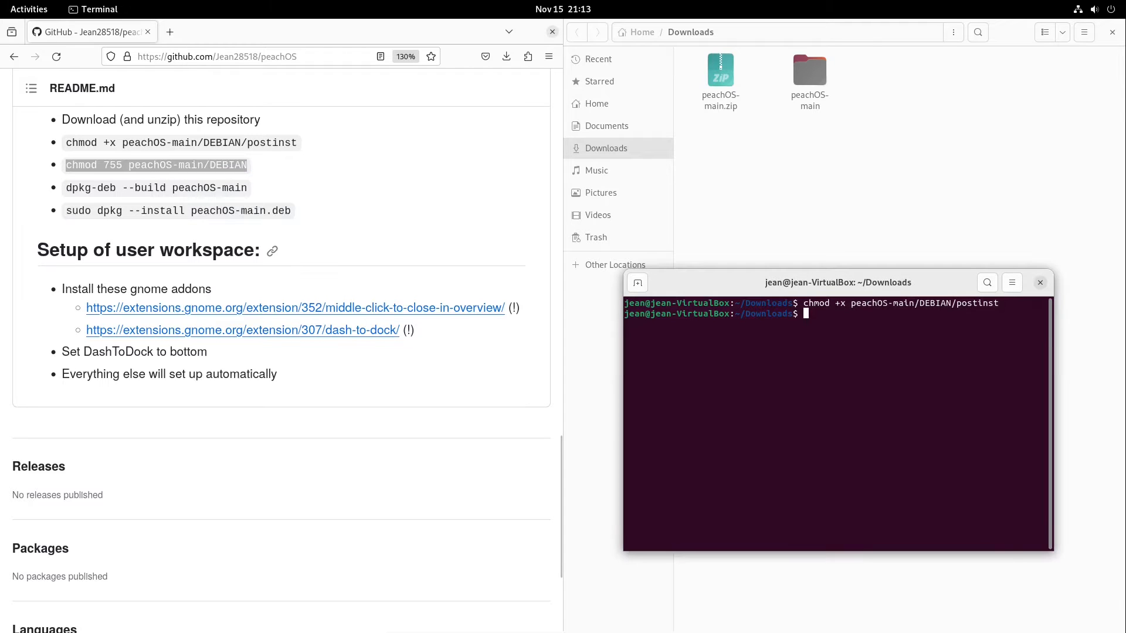
text(chmod 755 peachOS-main/DEBIAN)
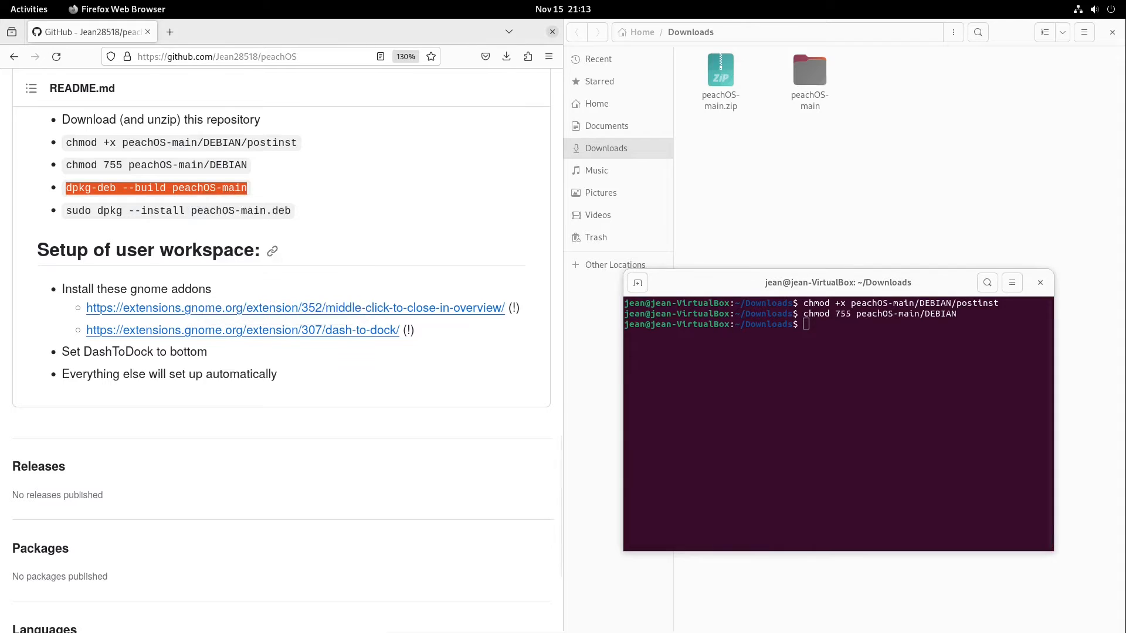
text(dpkg-deb --build peachOS-main)
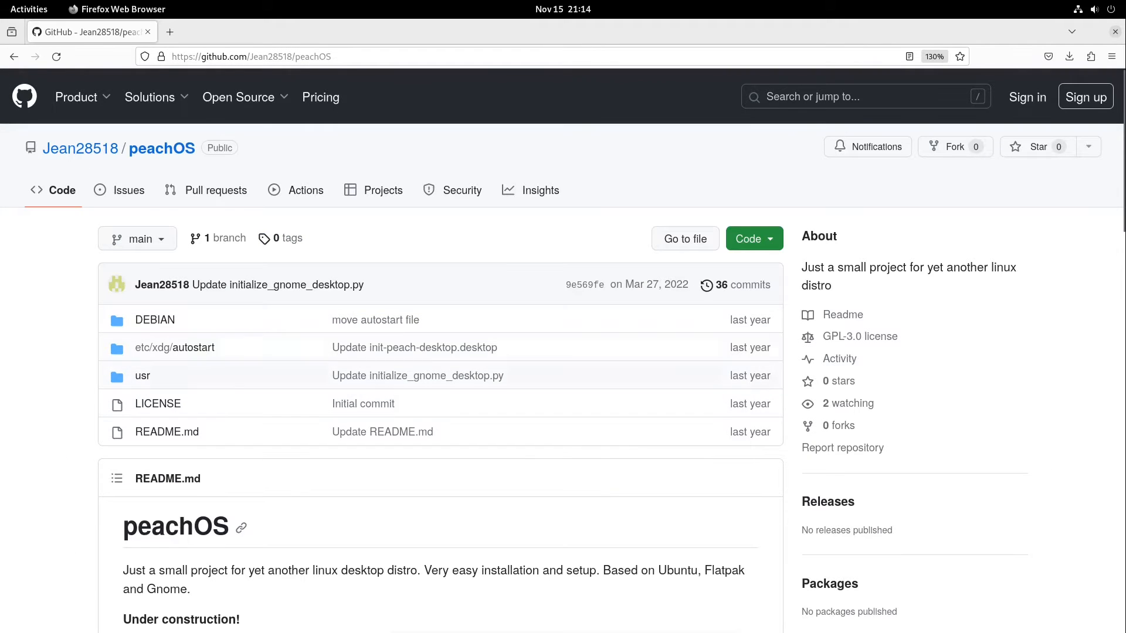
mouse_move(155, 320)
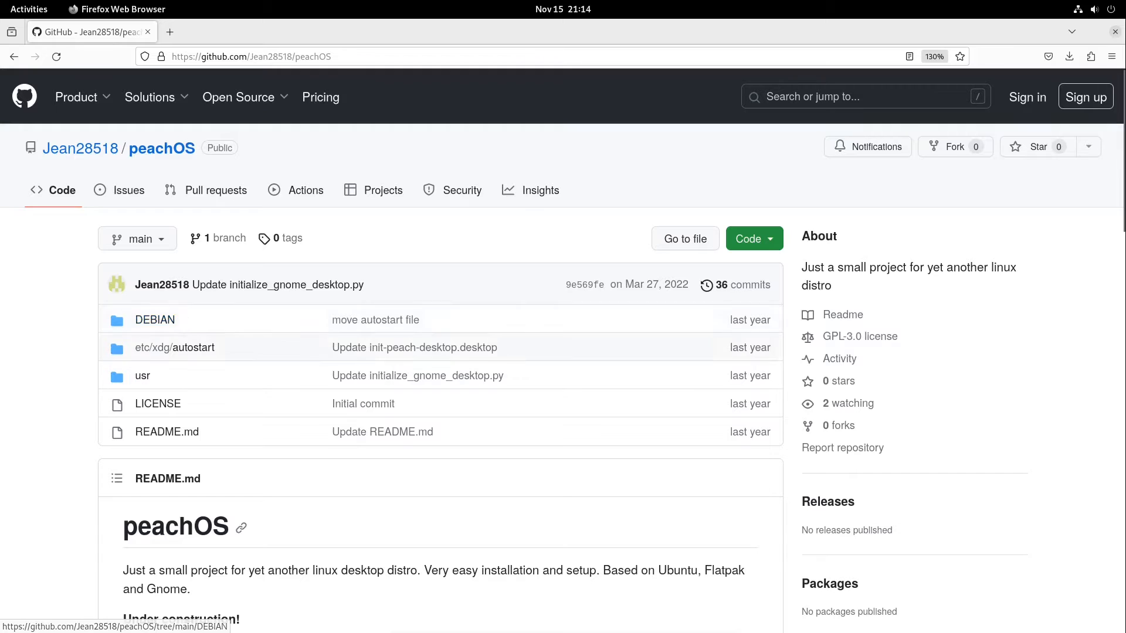
View the DEBIAN install and postinst files and select postinst's four chmod lines.
click(155, 320)
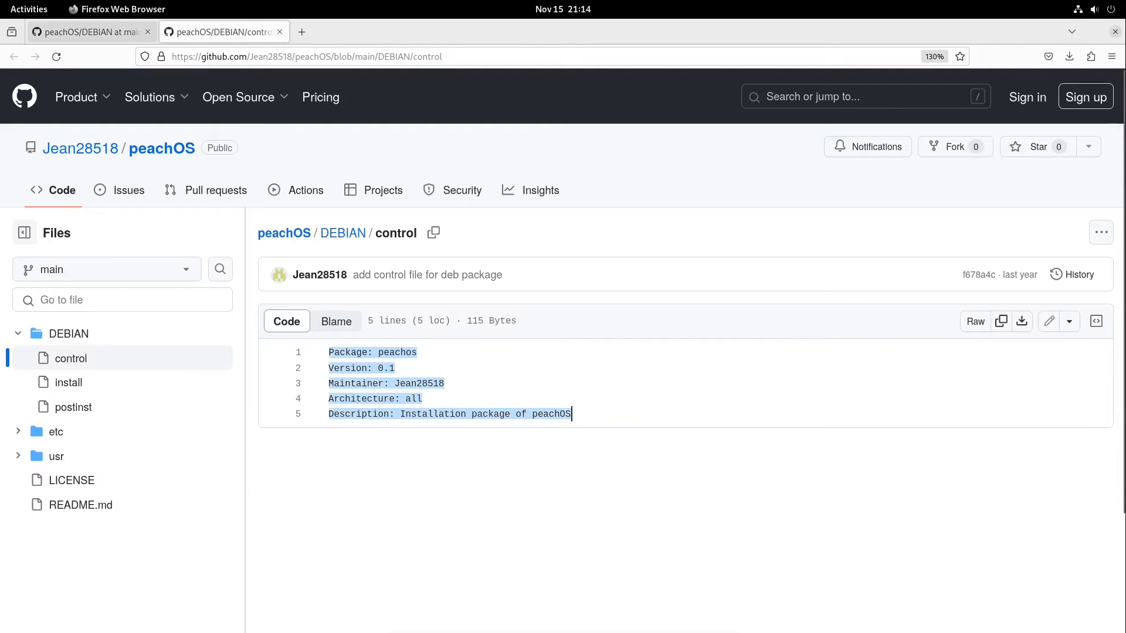
click(69, 382)
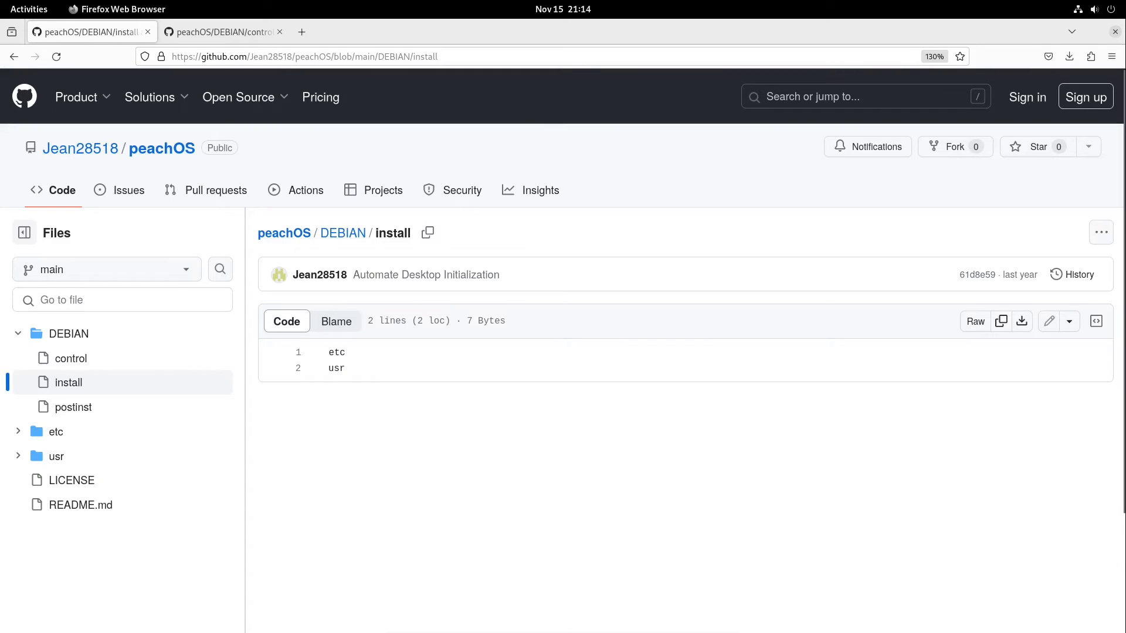
mouse_move(343, 233)
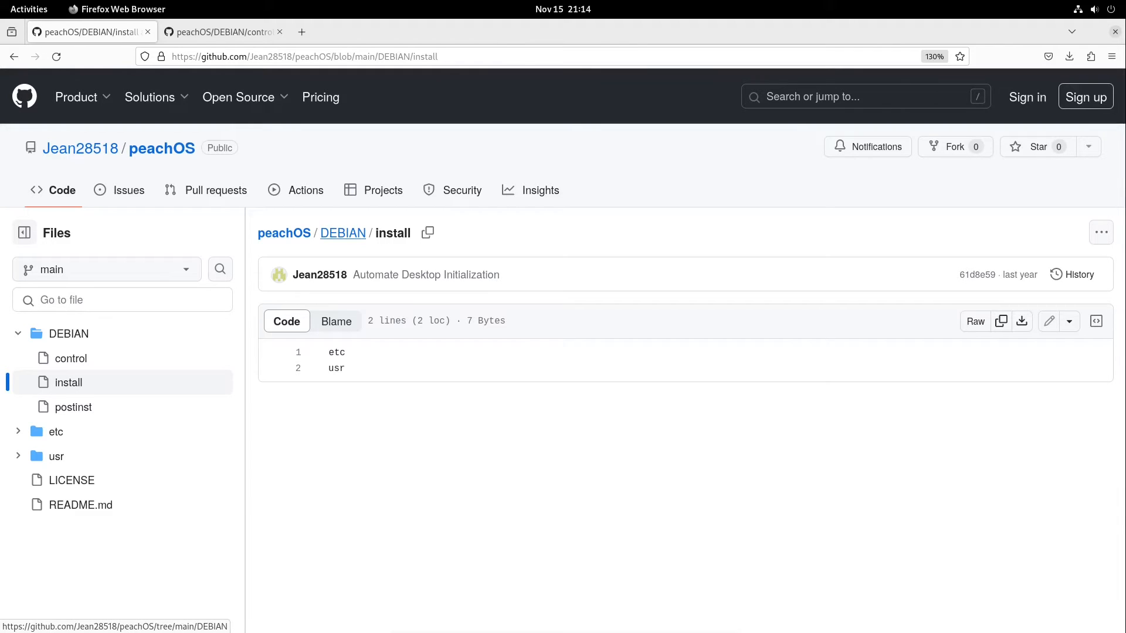
click(343, 233)
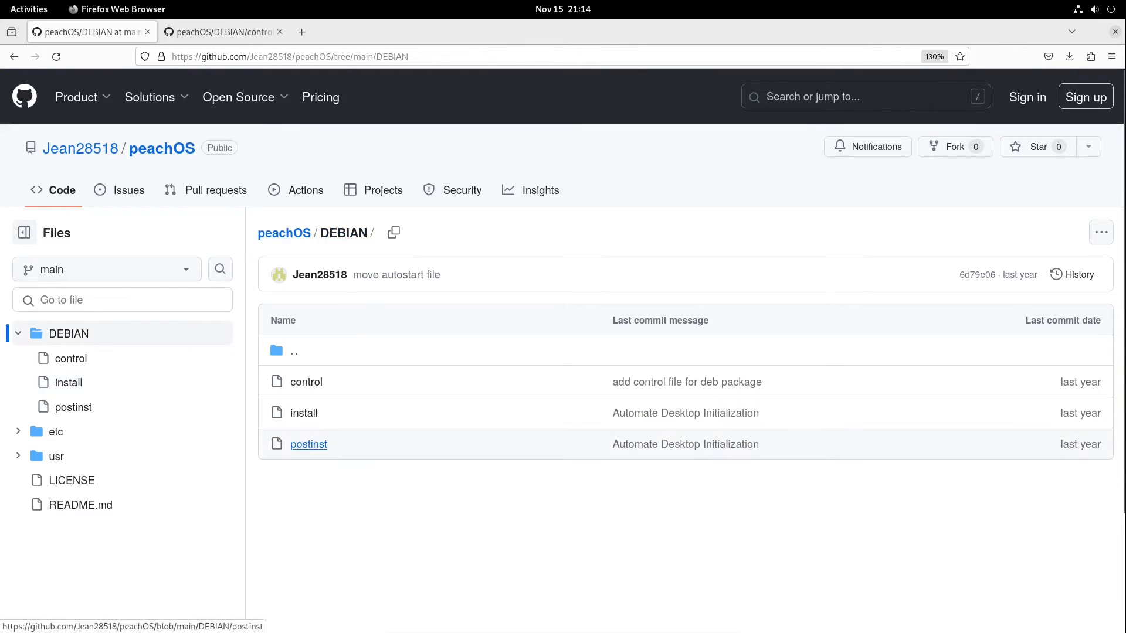
click(308, 443)
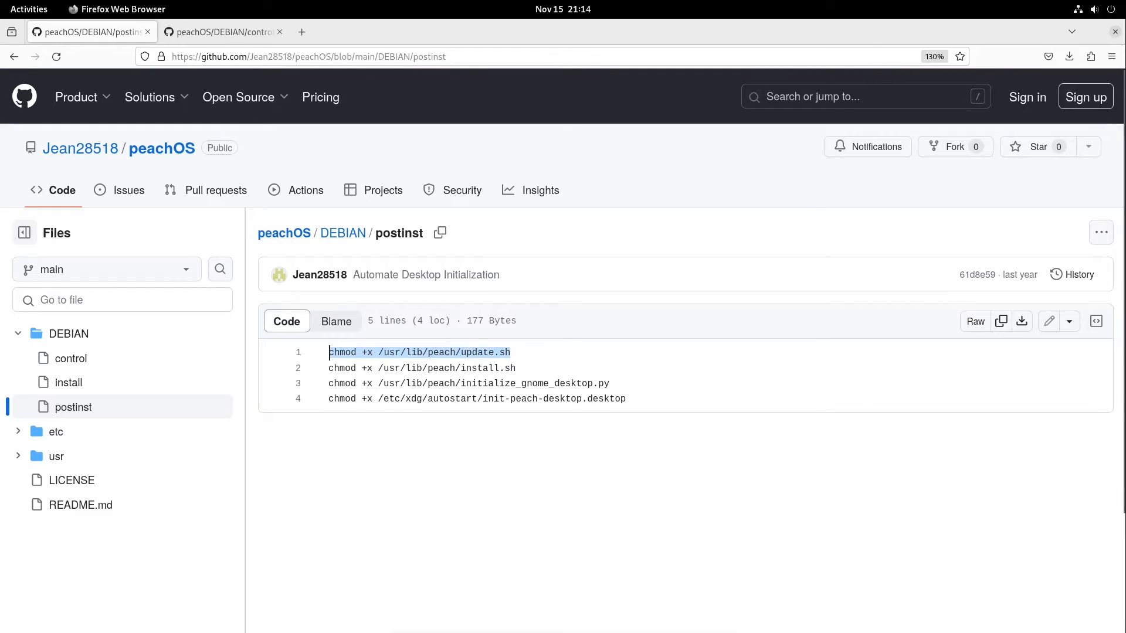
drag(329, 352, 626, 399)
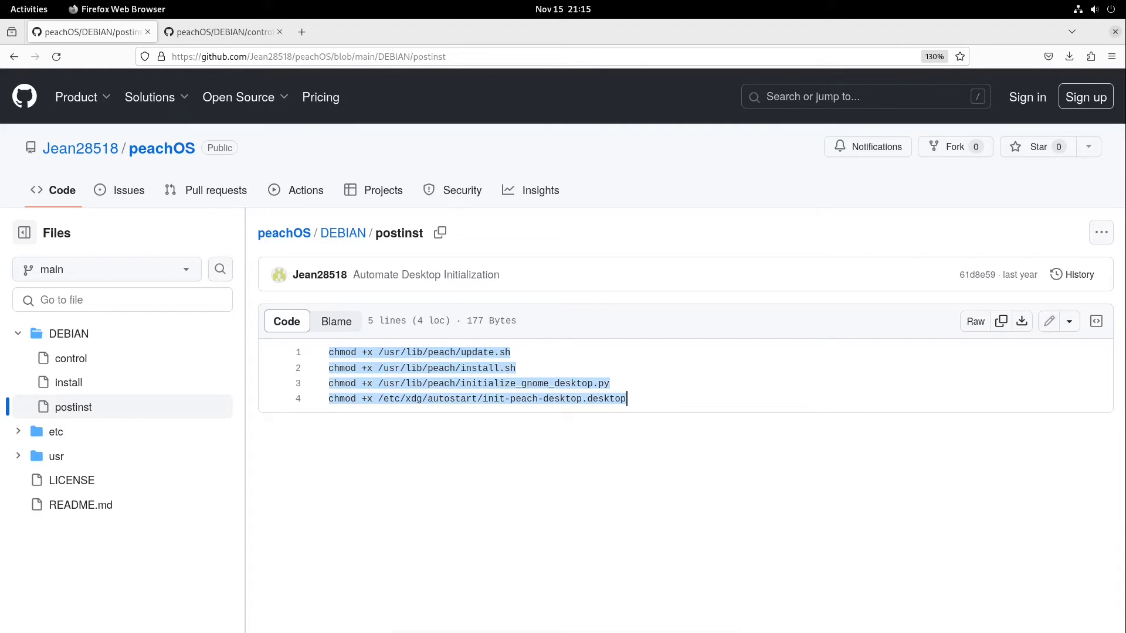
mouse_move(283, 233)
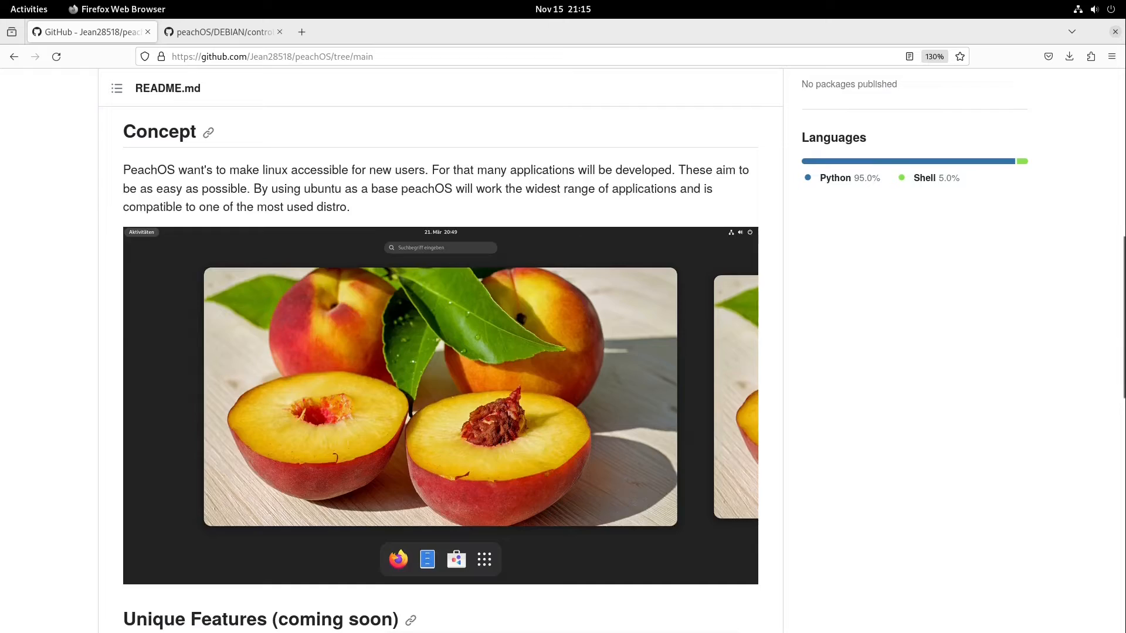
scroll(down, 3)
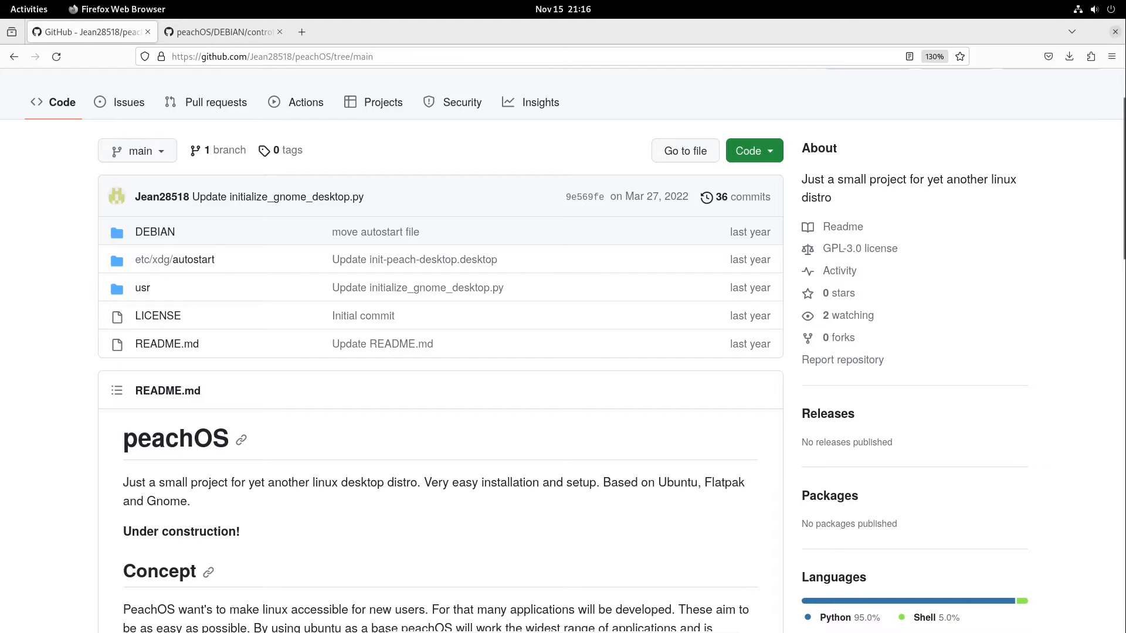
mouse_move(142, 288)
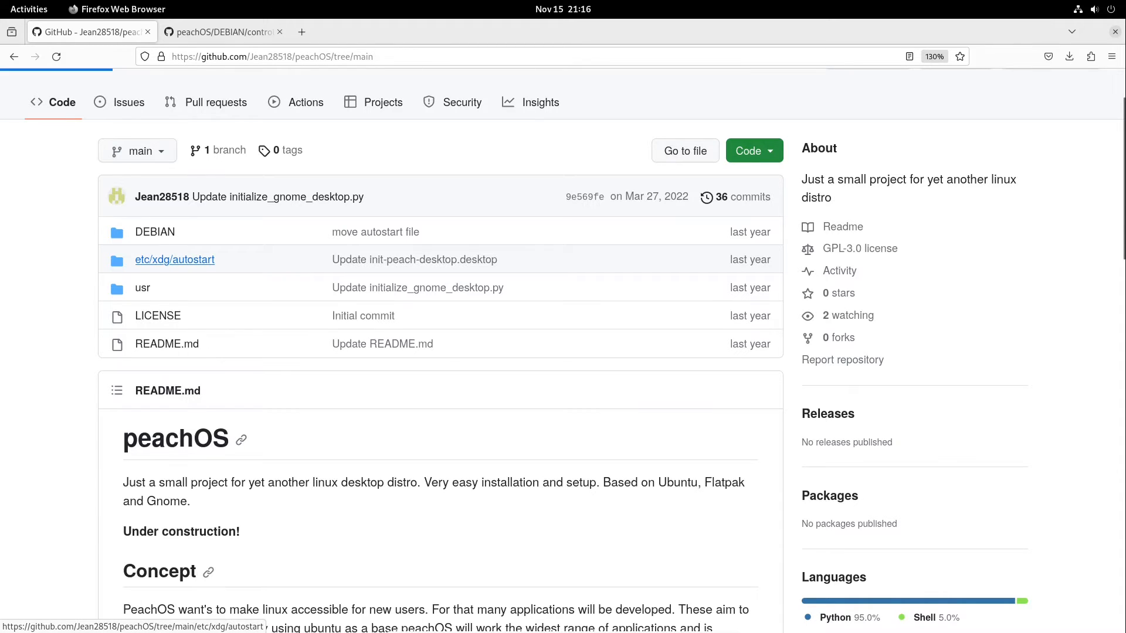
View init-peach-desktop.desktop under etc/xdg/autostart, then return to the peachOS main page.
click(174, 259)
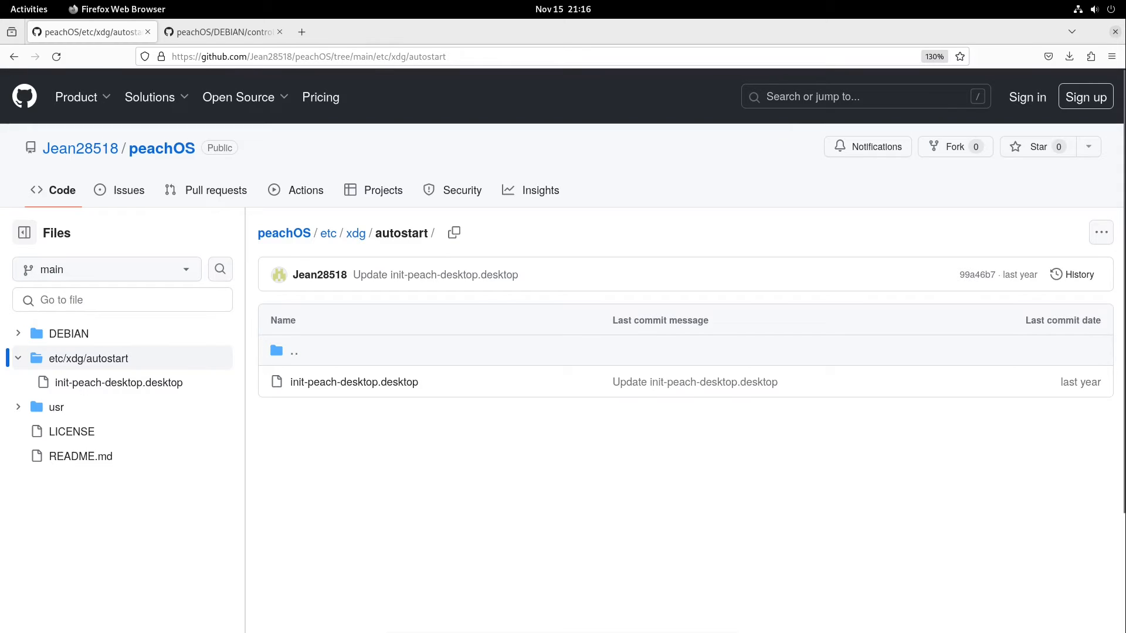
mouse_move(353, 382)
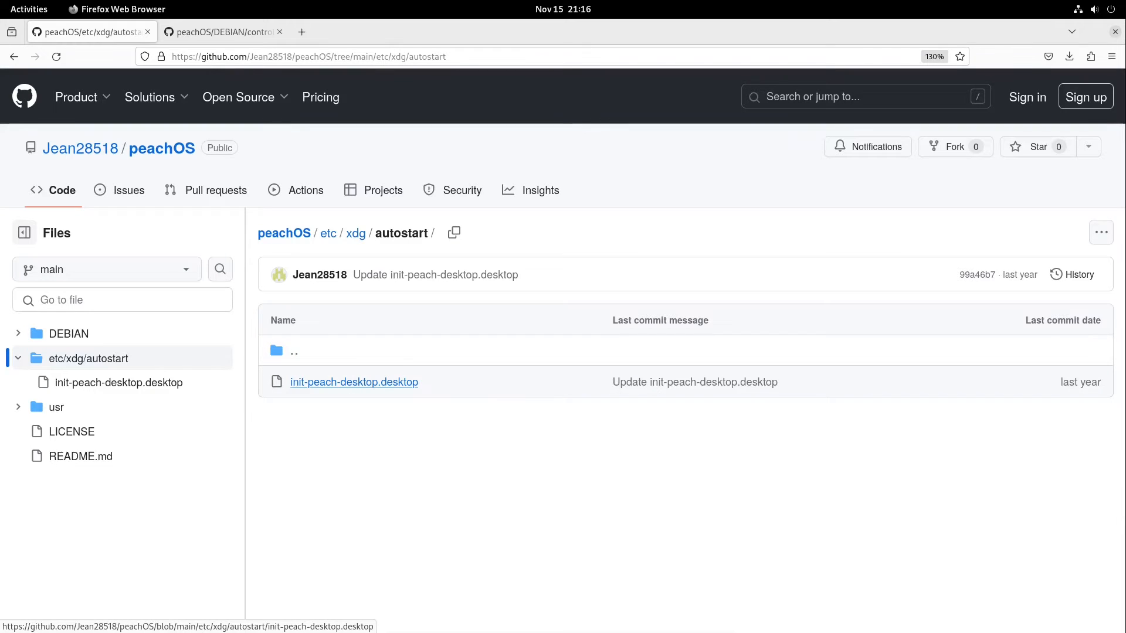
click(353, 382)
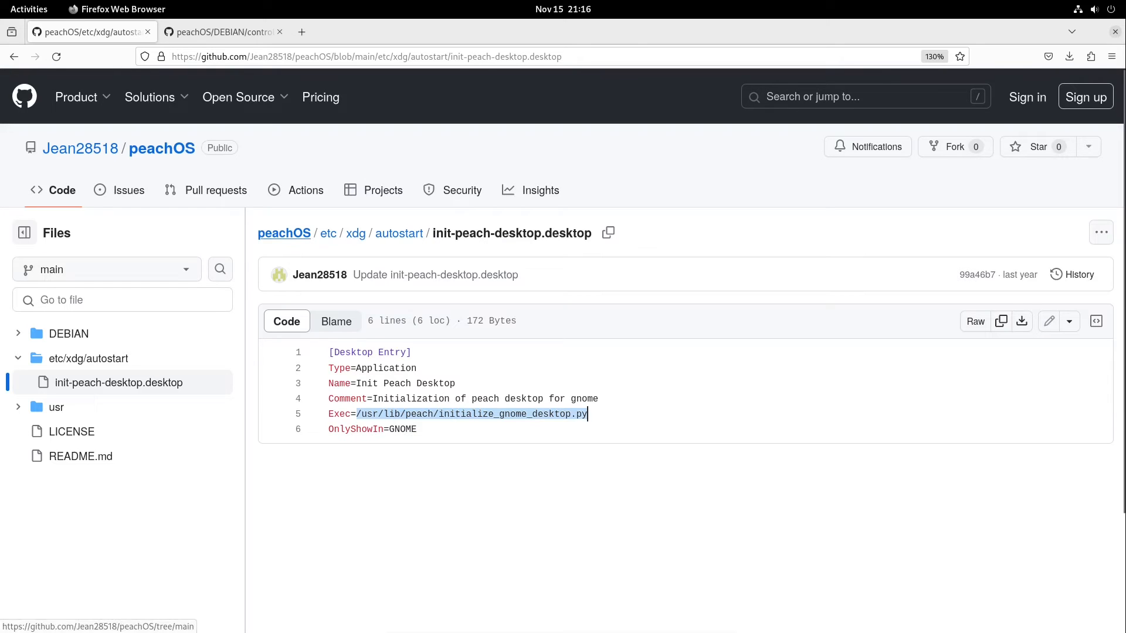
click(285, 233)
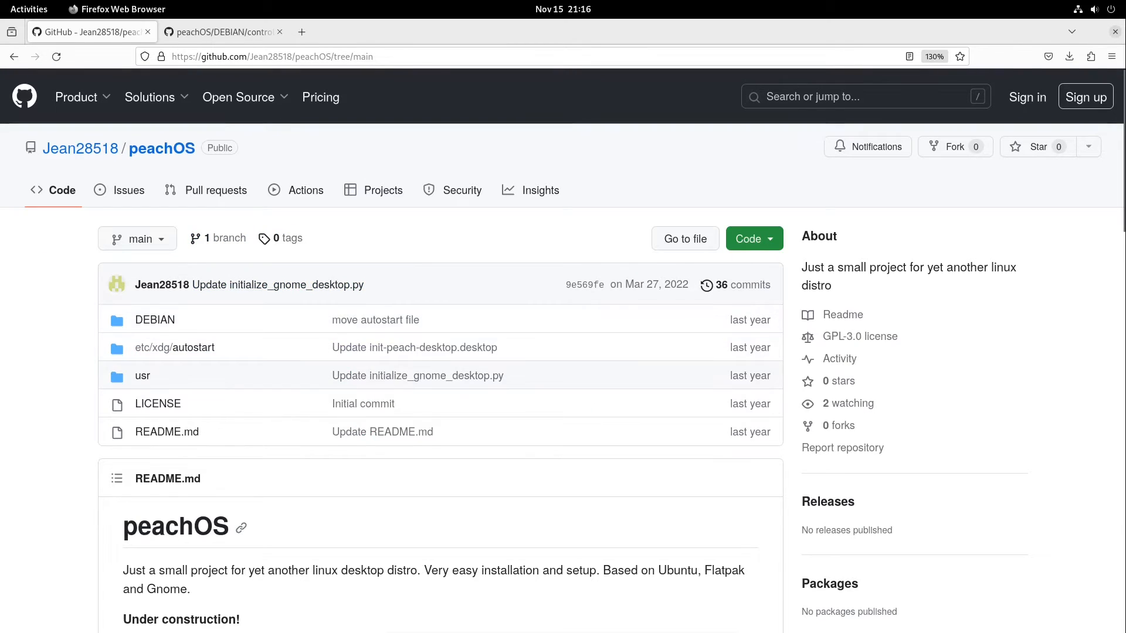
Navigate into usr/lib/peach and select initialize_gnome_desktop.py.
click(142, 375)
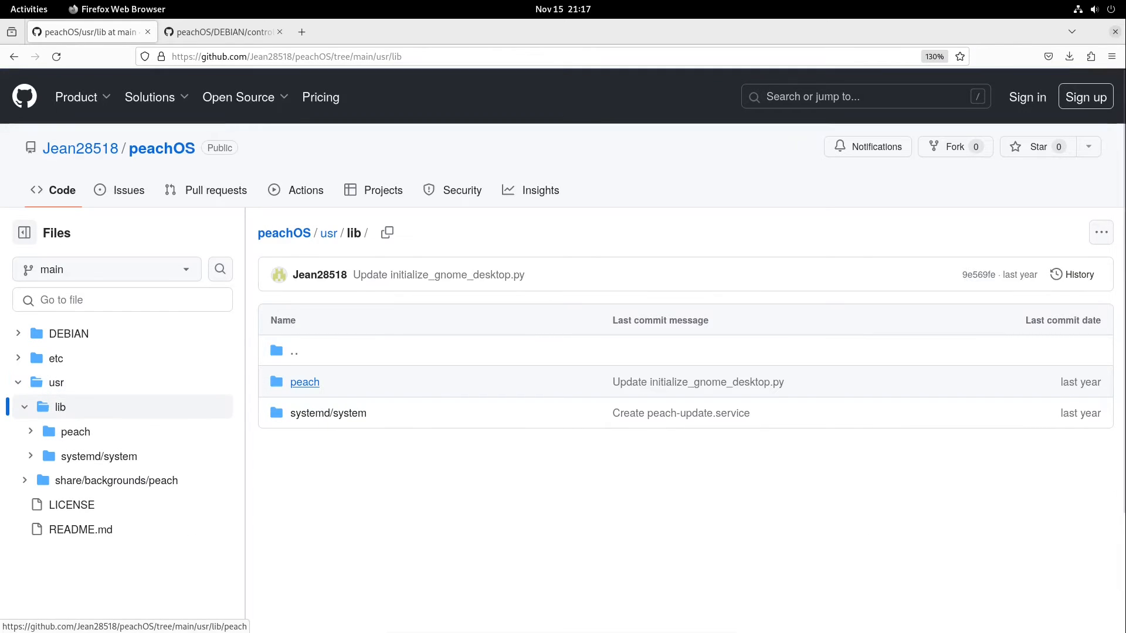
click(304, 381)
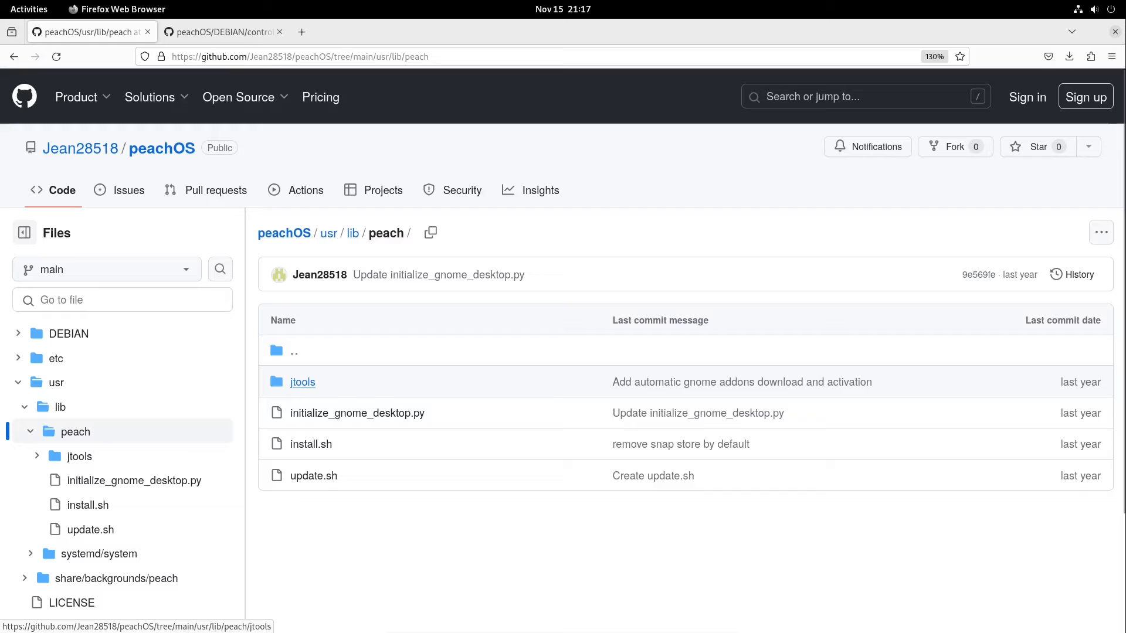
mouse_move(313, 475)
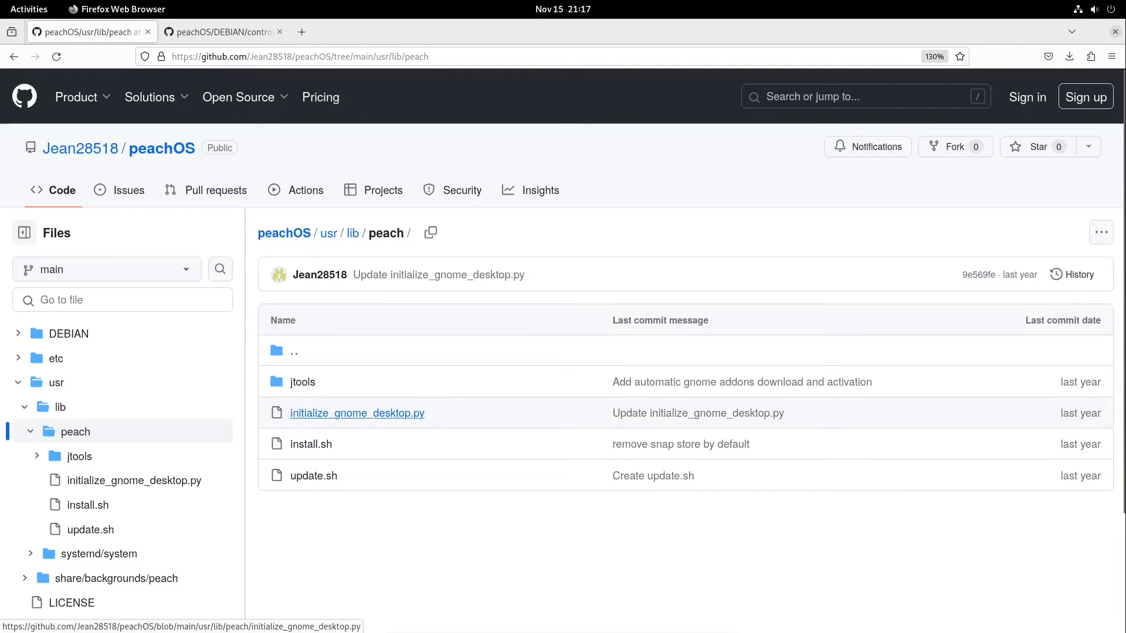
click(357, 413)
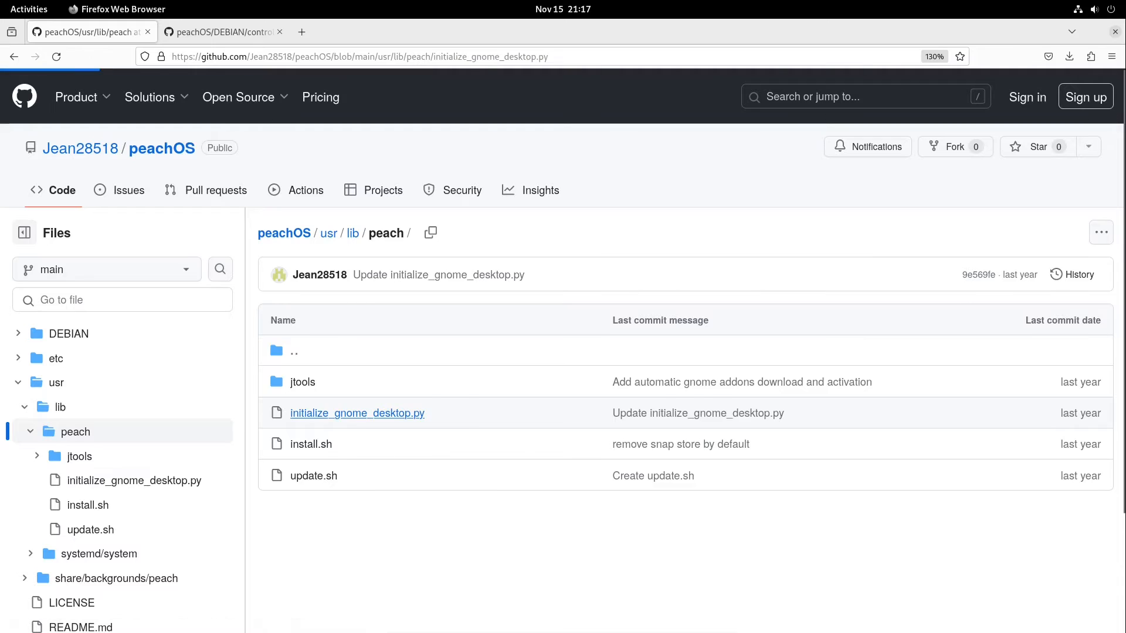
Scroll through initialize_gnome_desktop.py's source, then go back to the peach folder.
click(357, 413)
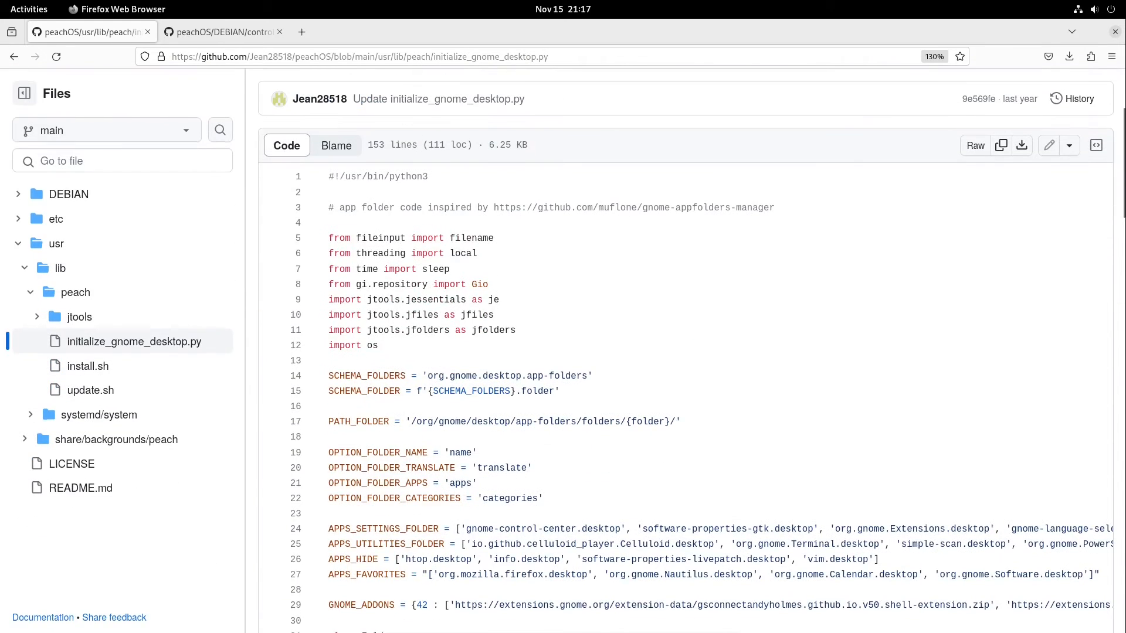
scroll(down, 3)
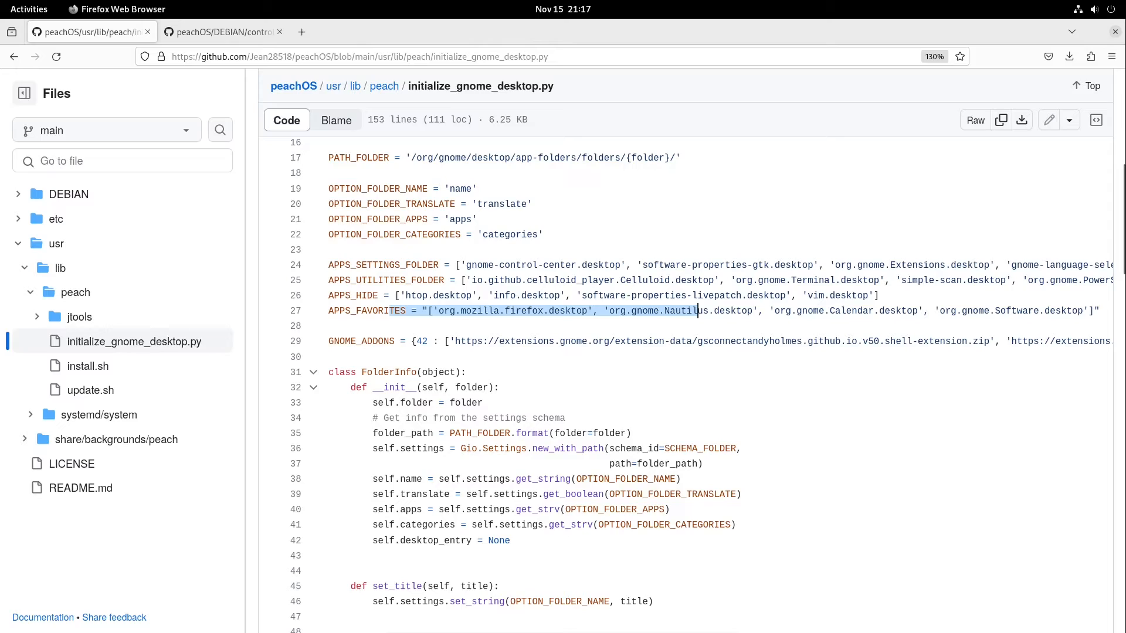
scroll(down, 3)
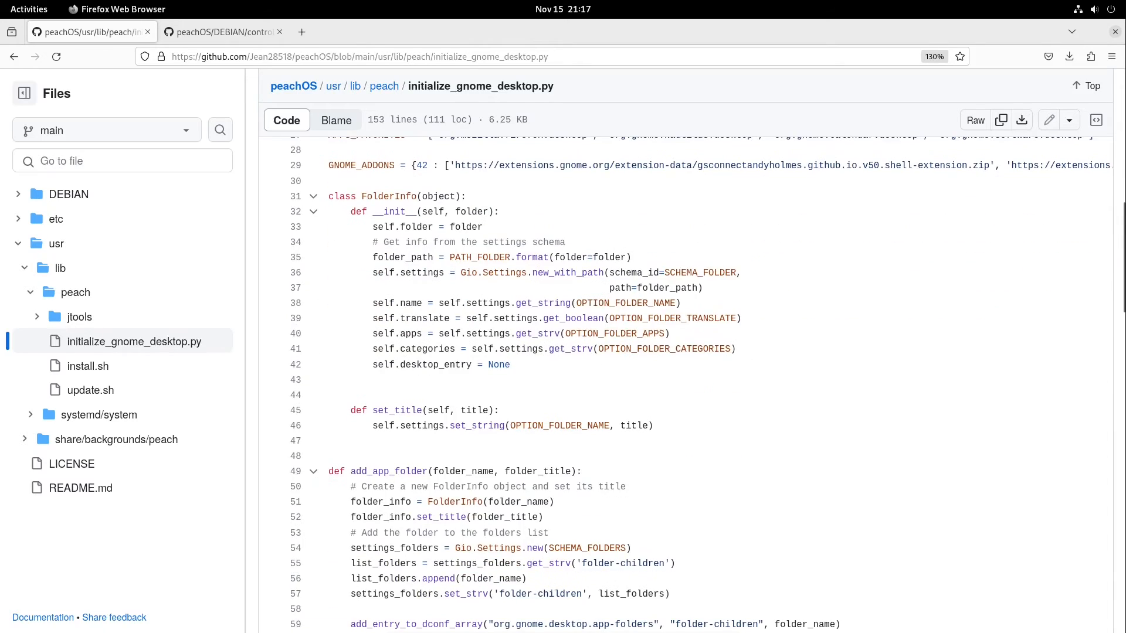
scroll(down, 3)
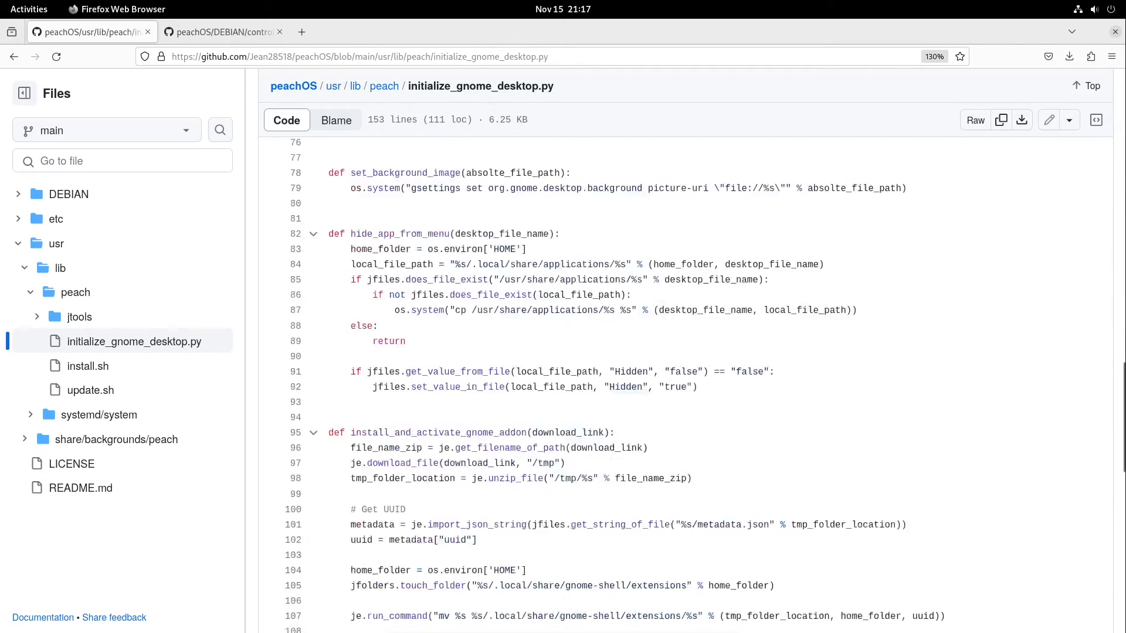
scroll(down, 3)
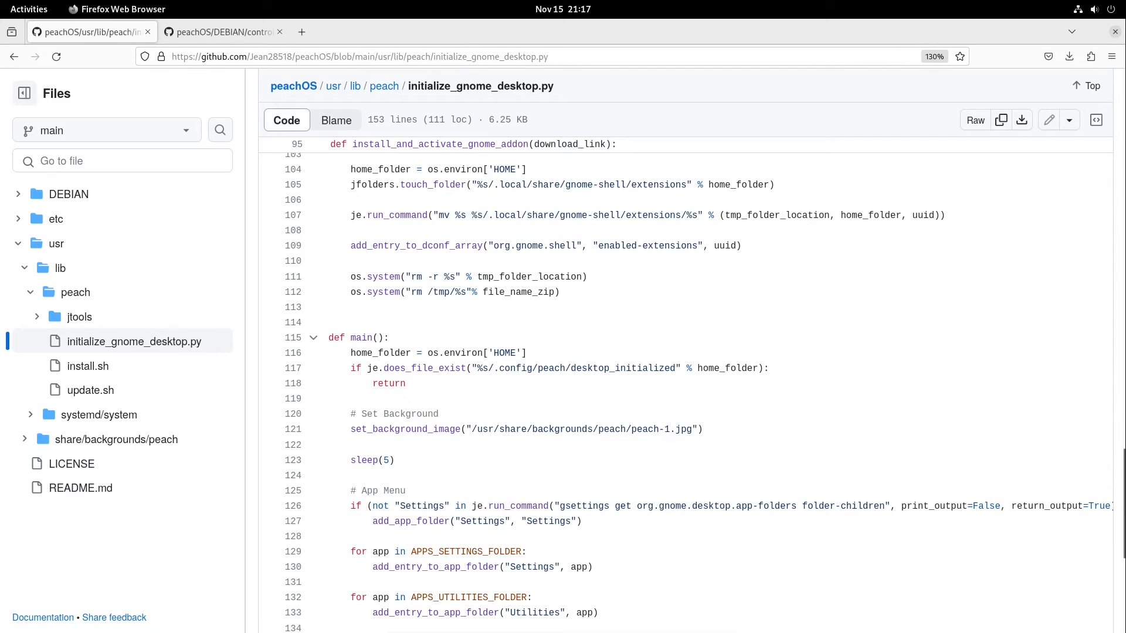
scroll(down, 3)
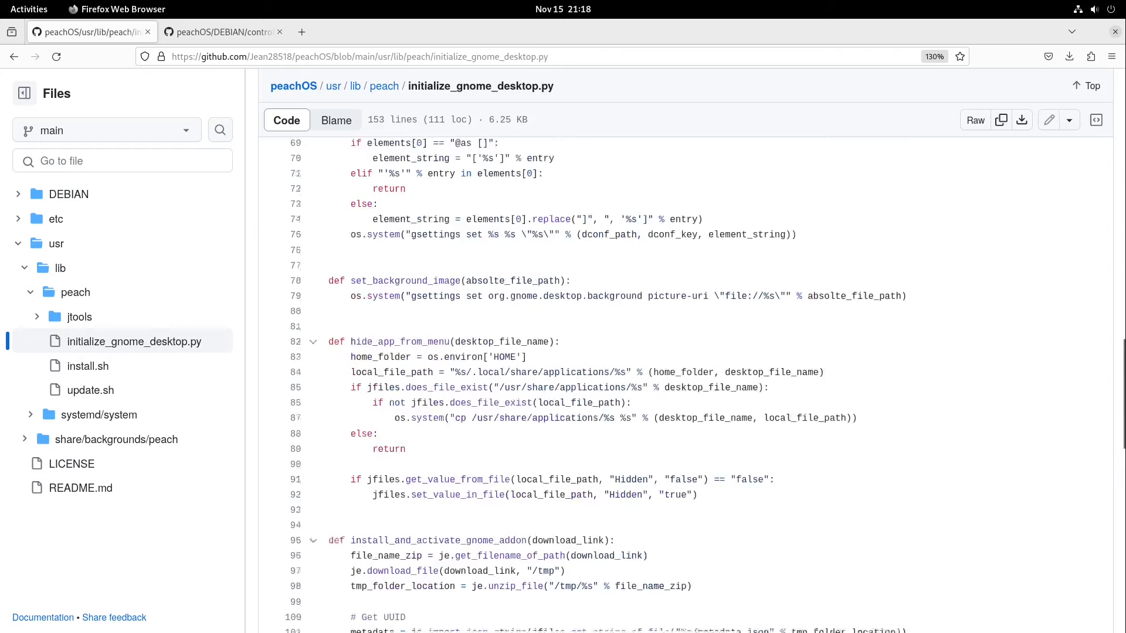
scroll(up, 3)
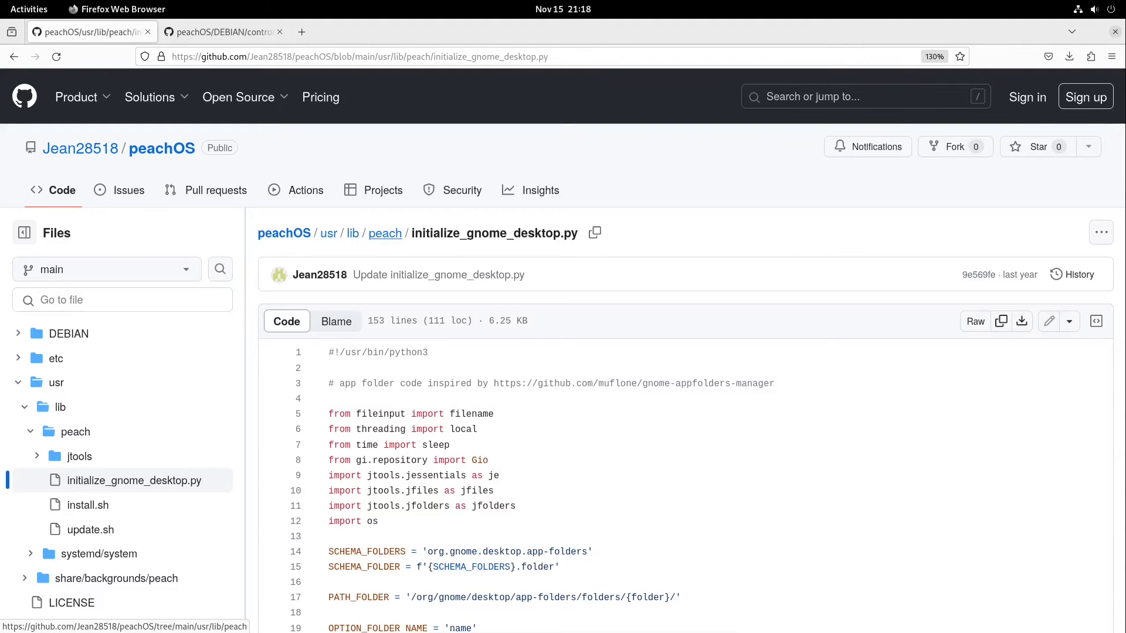
click(384, 233)
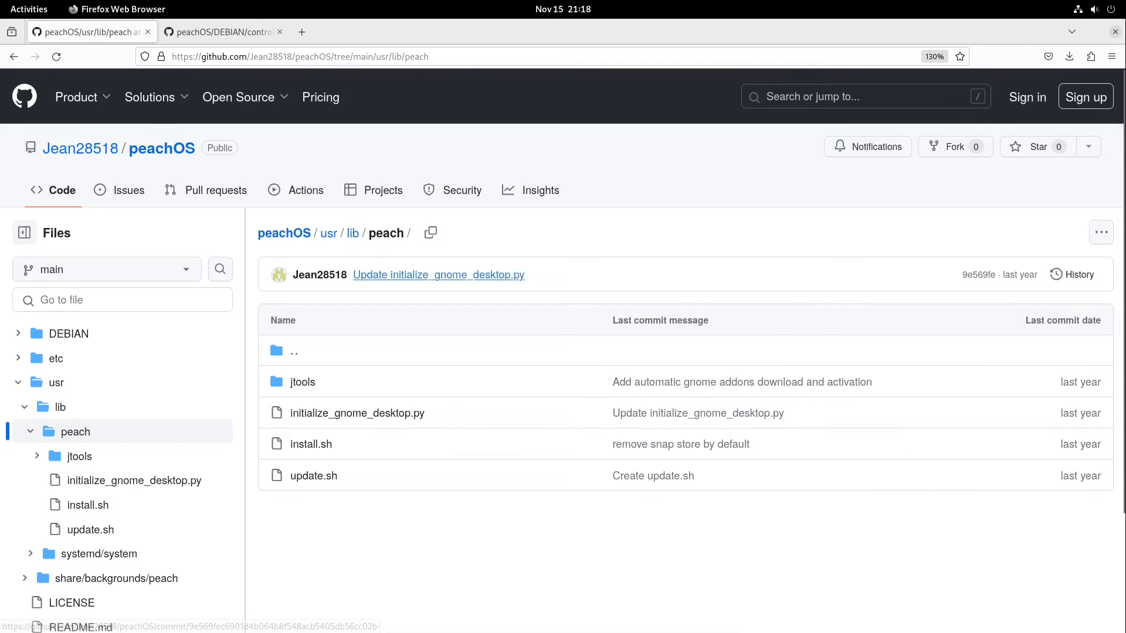
mouse_move(357, 413)
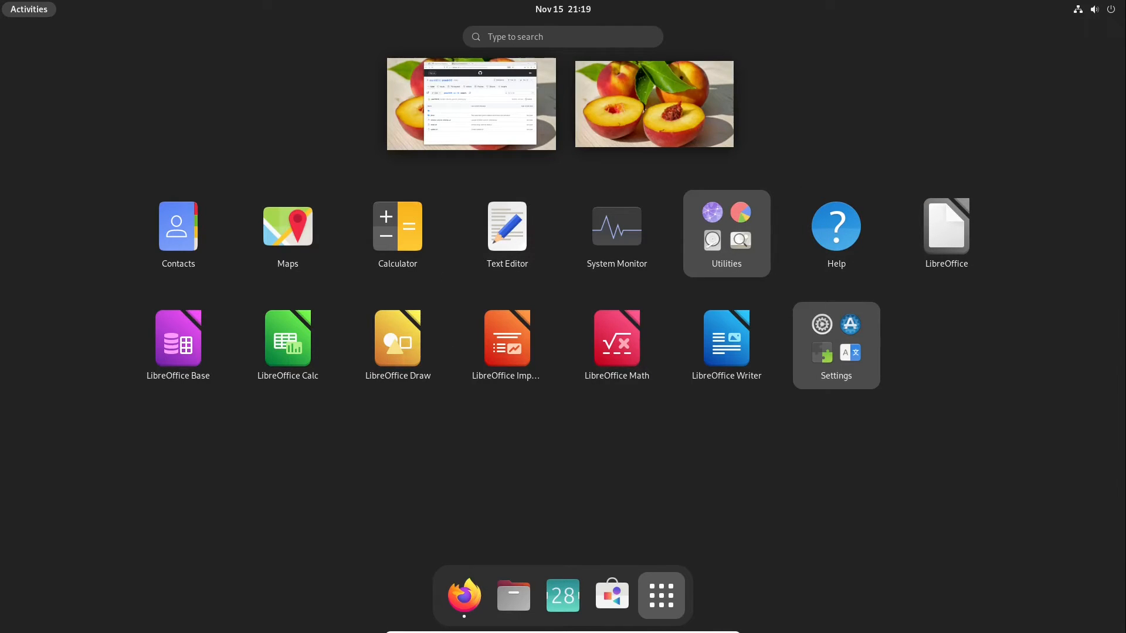
Open install.sh from the usr/lib/peach file list.
click(471, 103)
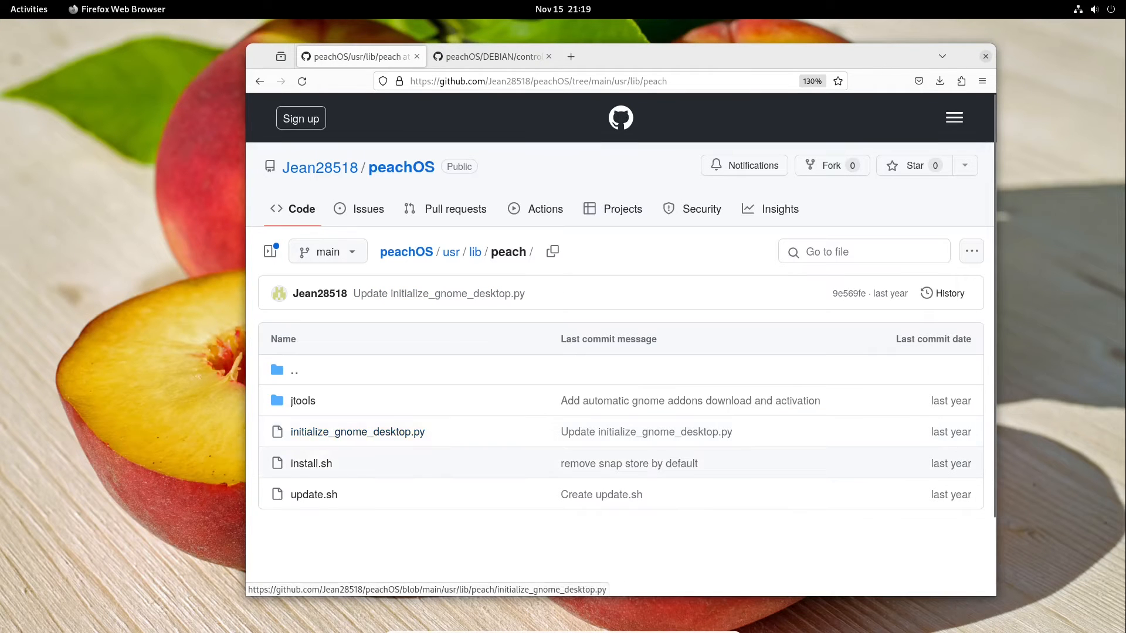
click(311, 463)
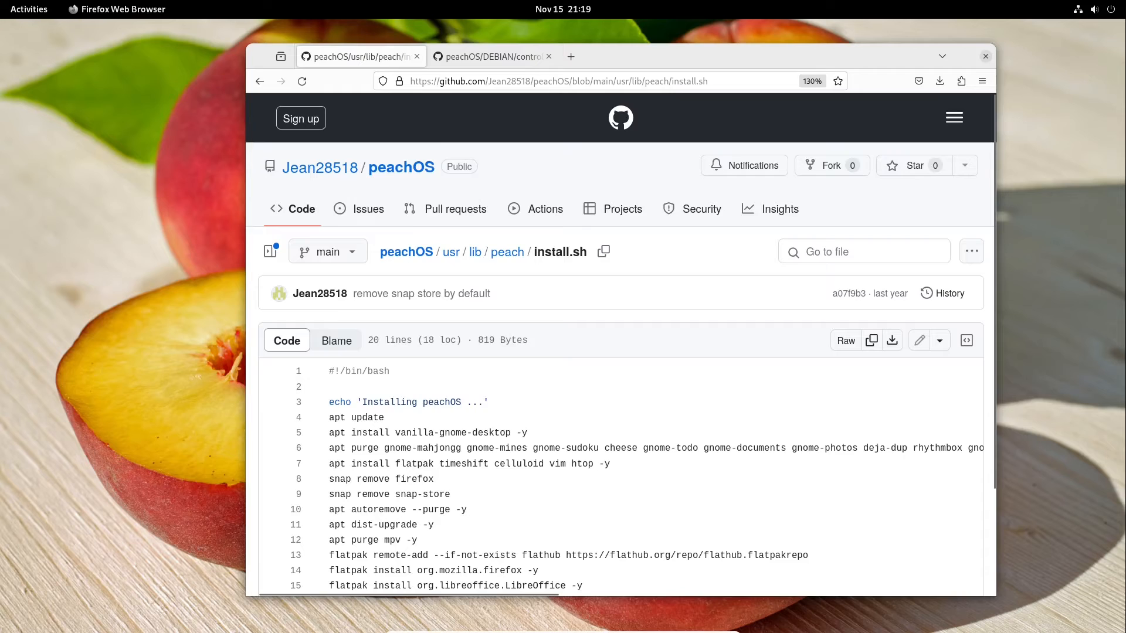
scroll(down, 3)
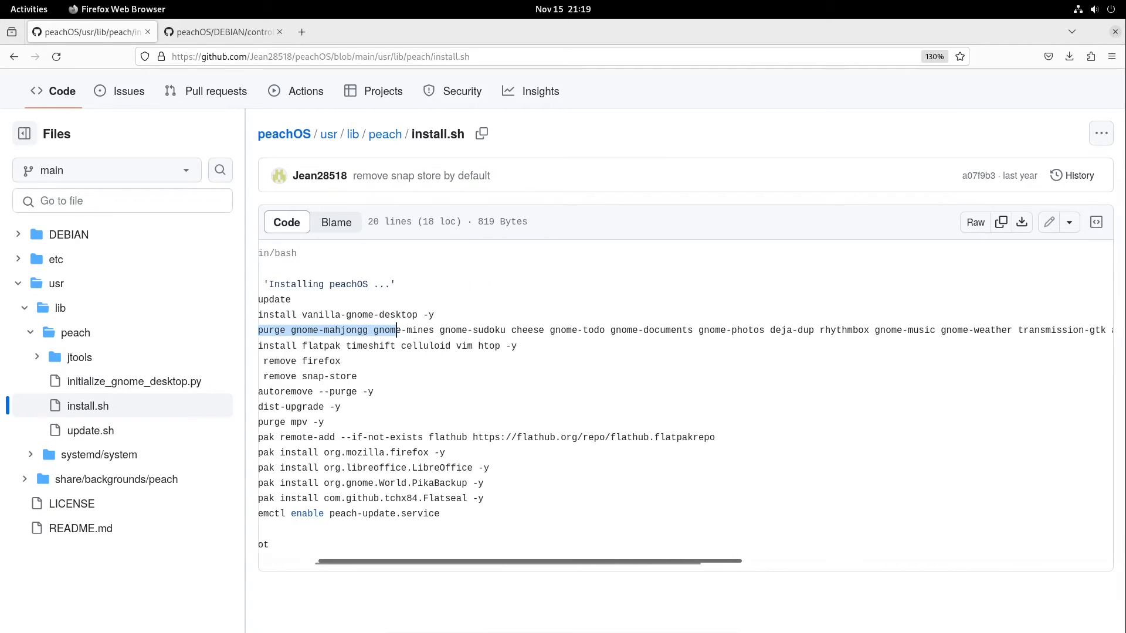
scroll(right, 3)
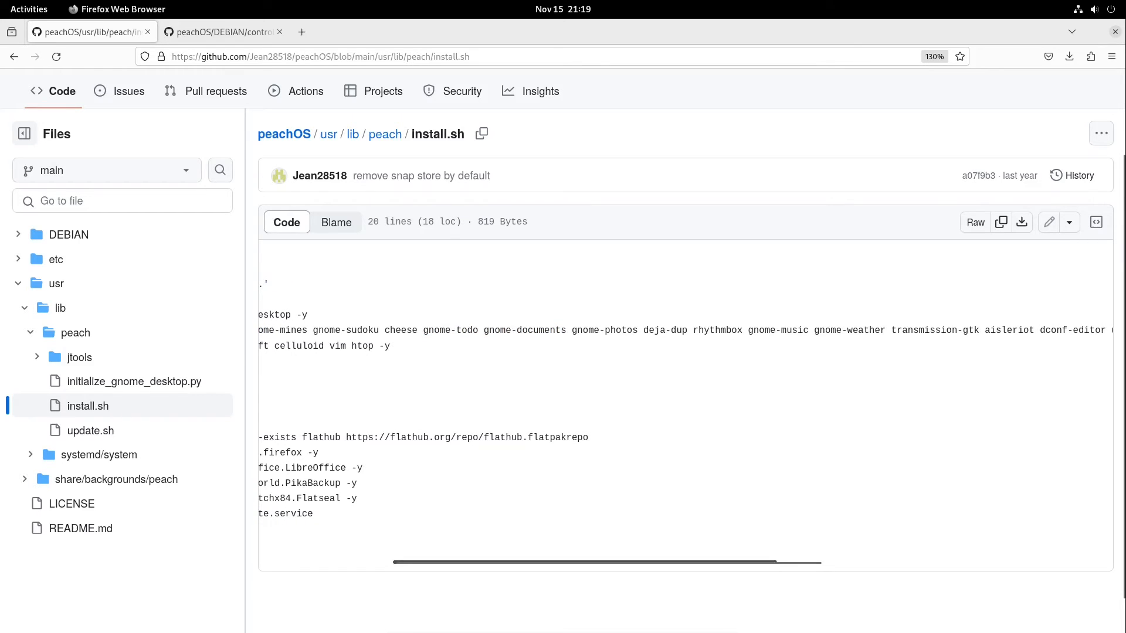
scroll(right, 3)
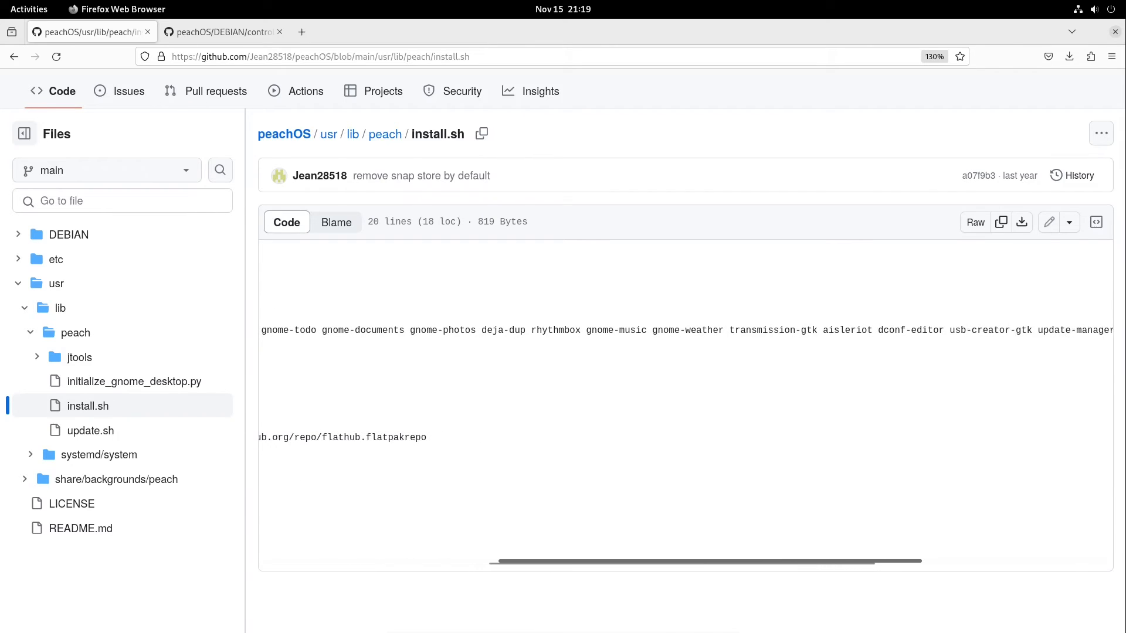
scroll(right, 3)
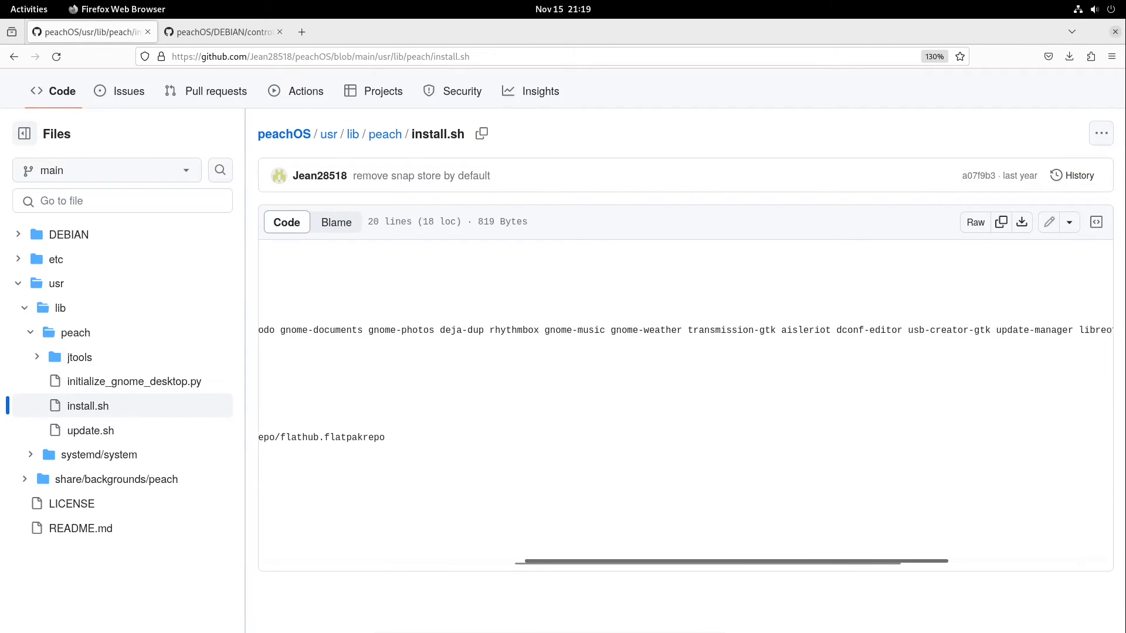
scroll(right, 3)
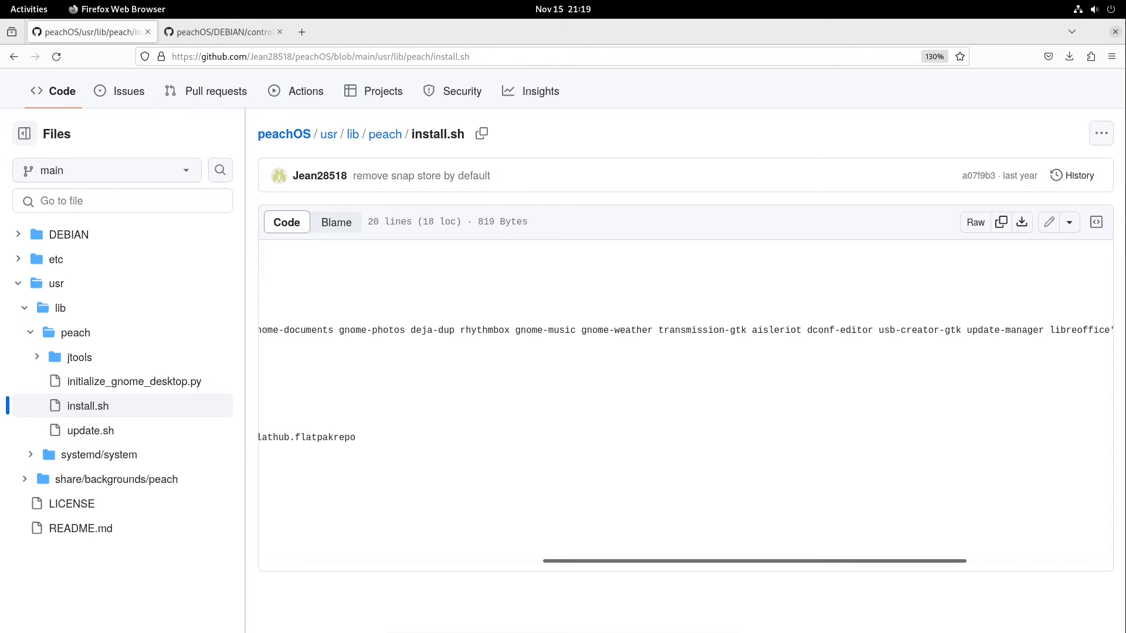
scroll(right, 3)
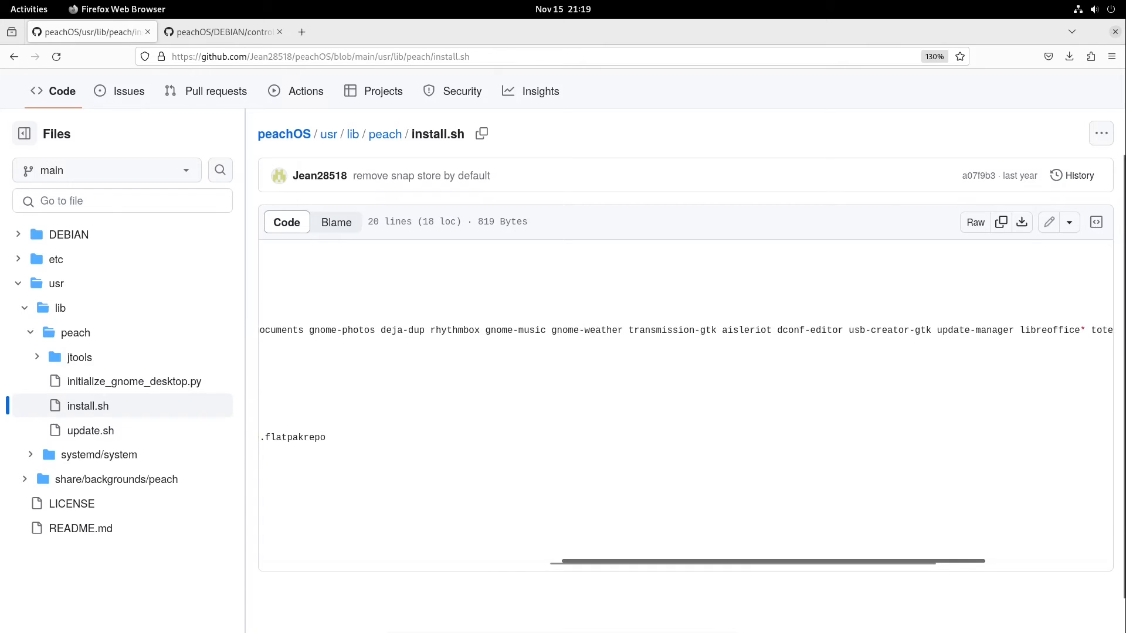
scroll(right, 3)
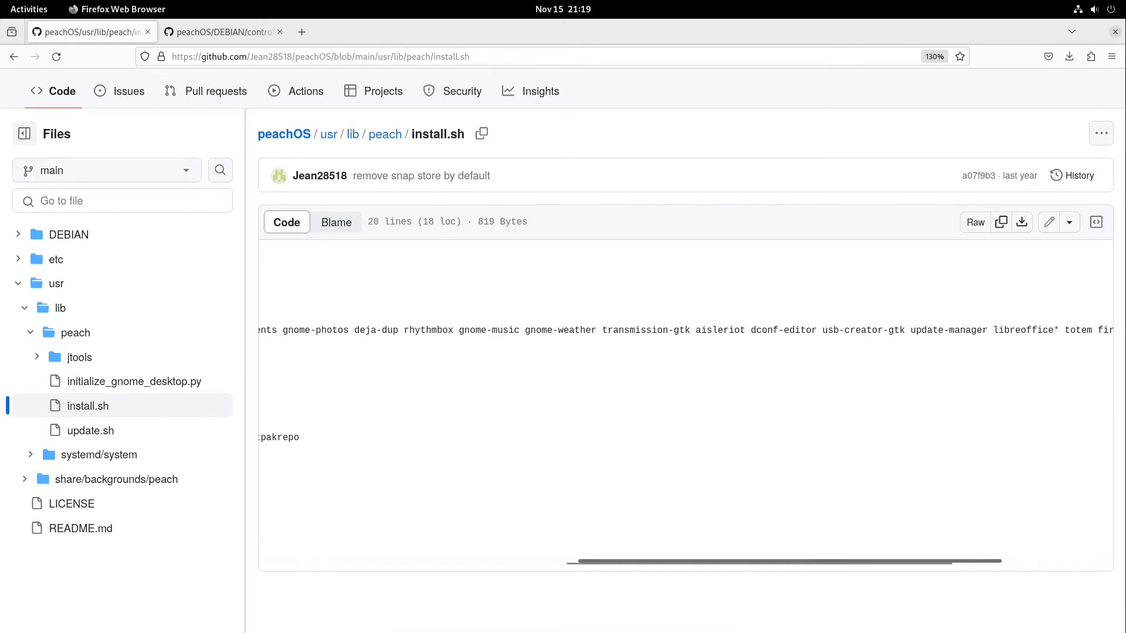
scroll(right, 3)
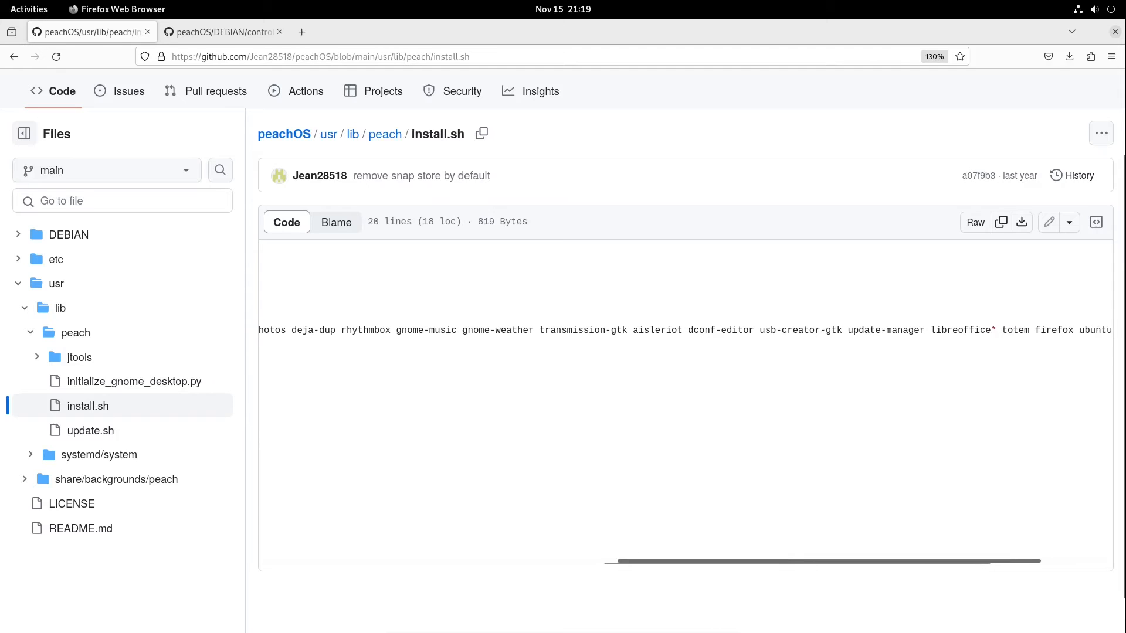
double_click(492, 330)
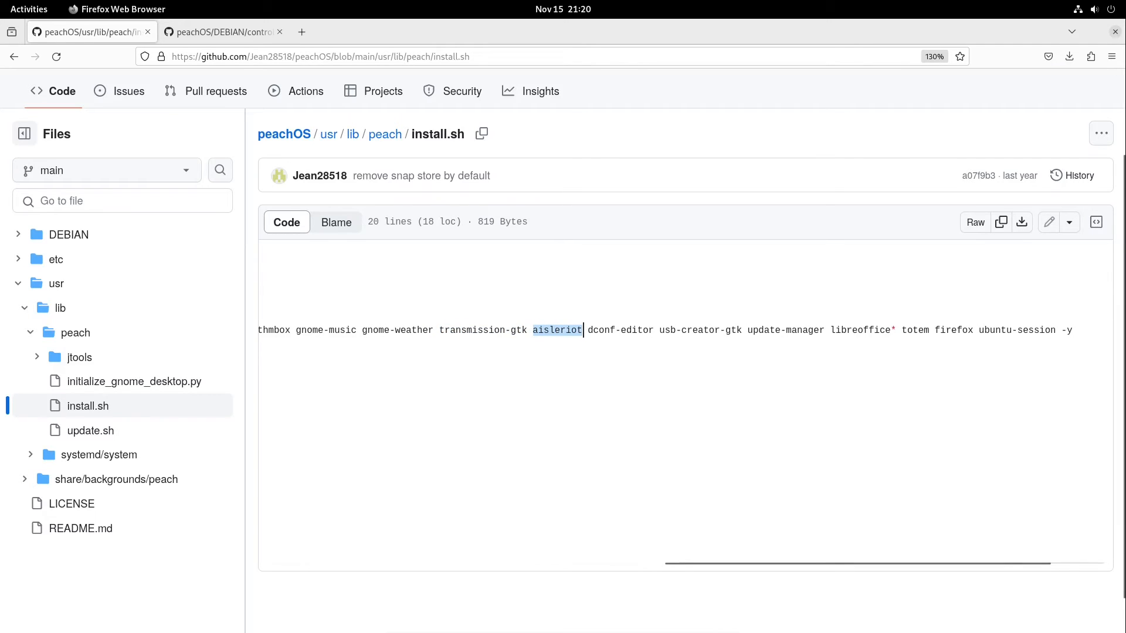
double_click(602, 330)
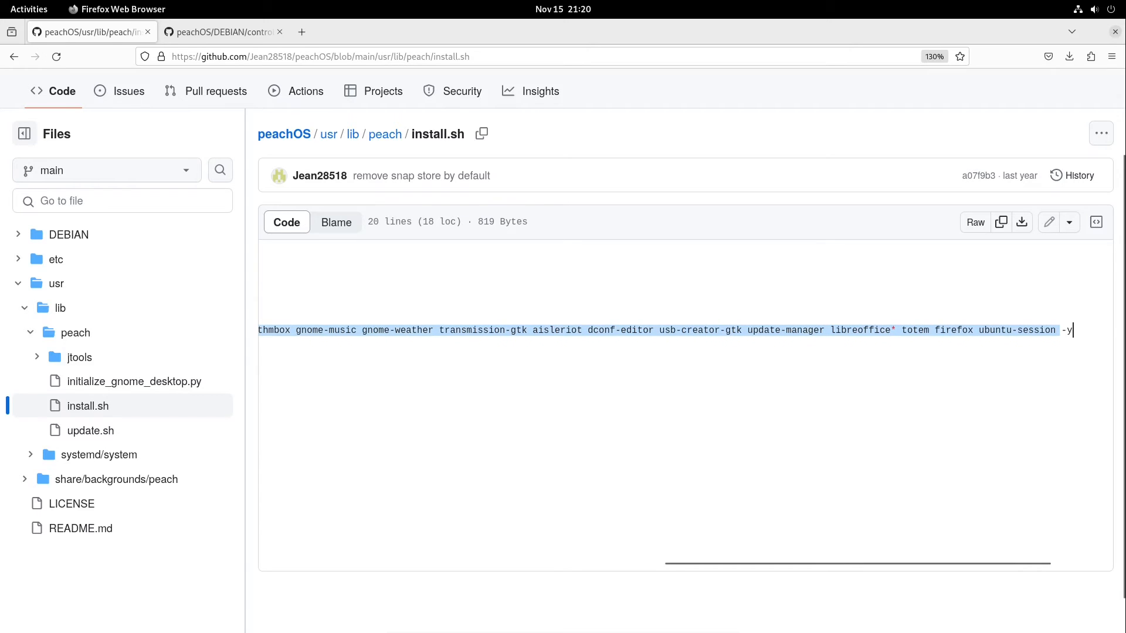
double_click(784, 330)
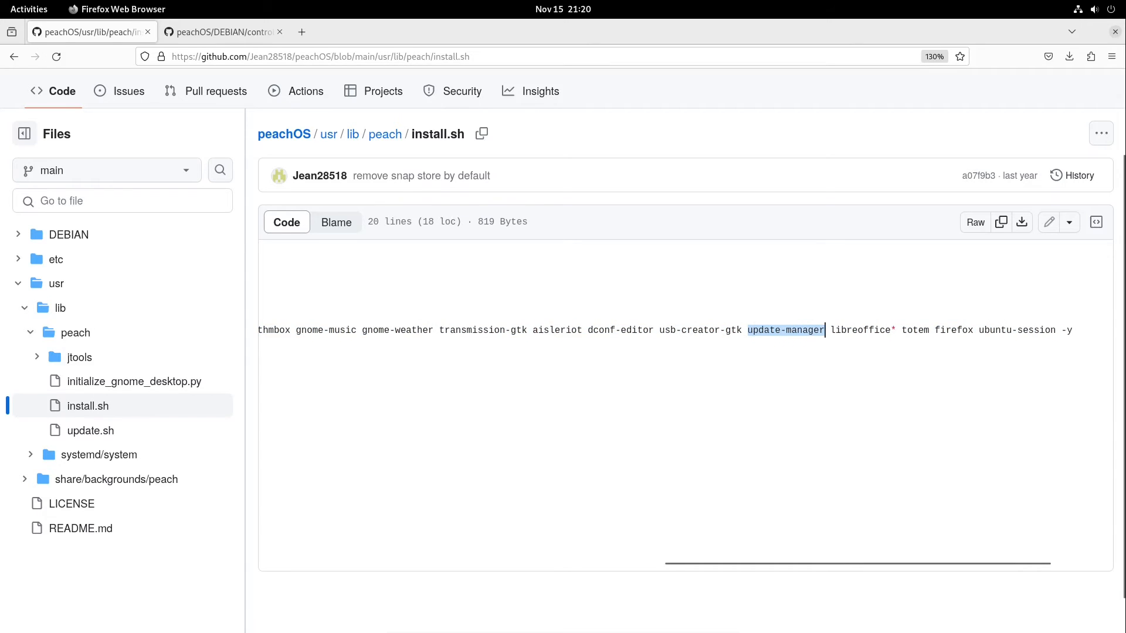
scroll(right, 3)
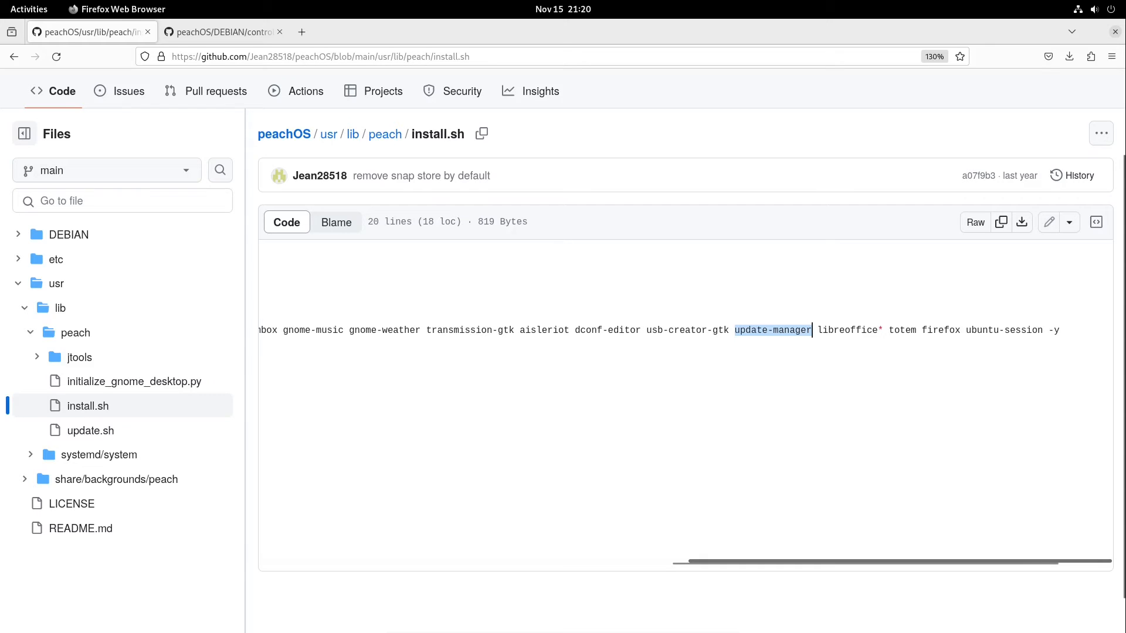
double_click(848, 330)
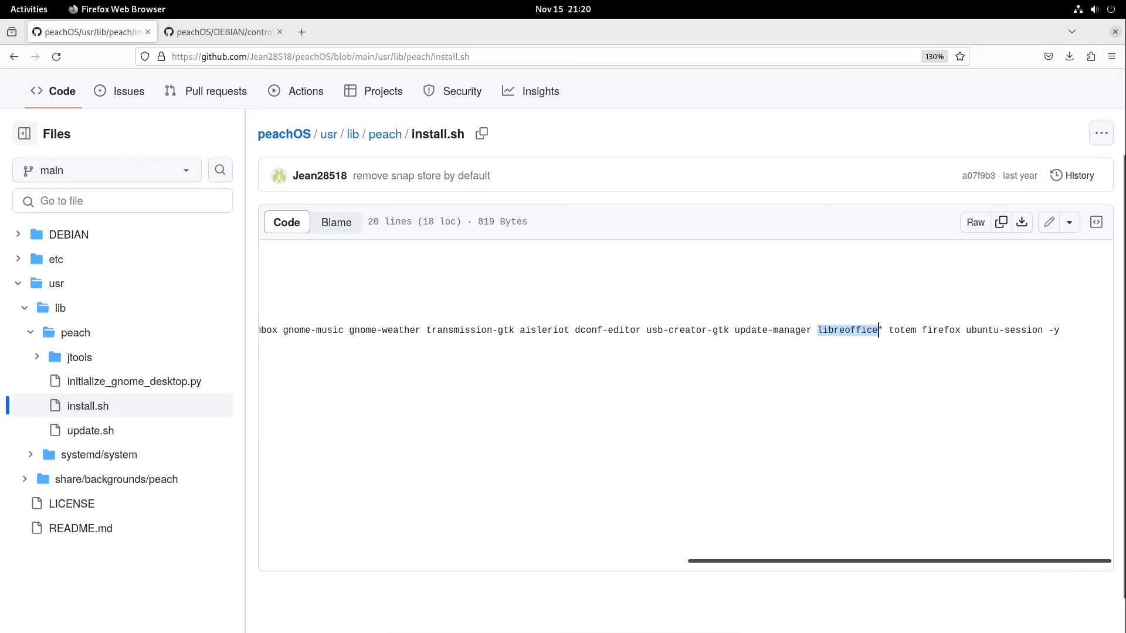
scroll(left, 3)
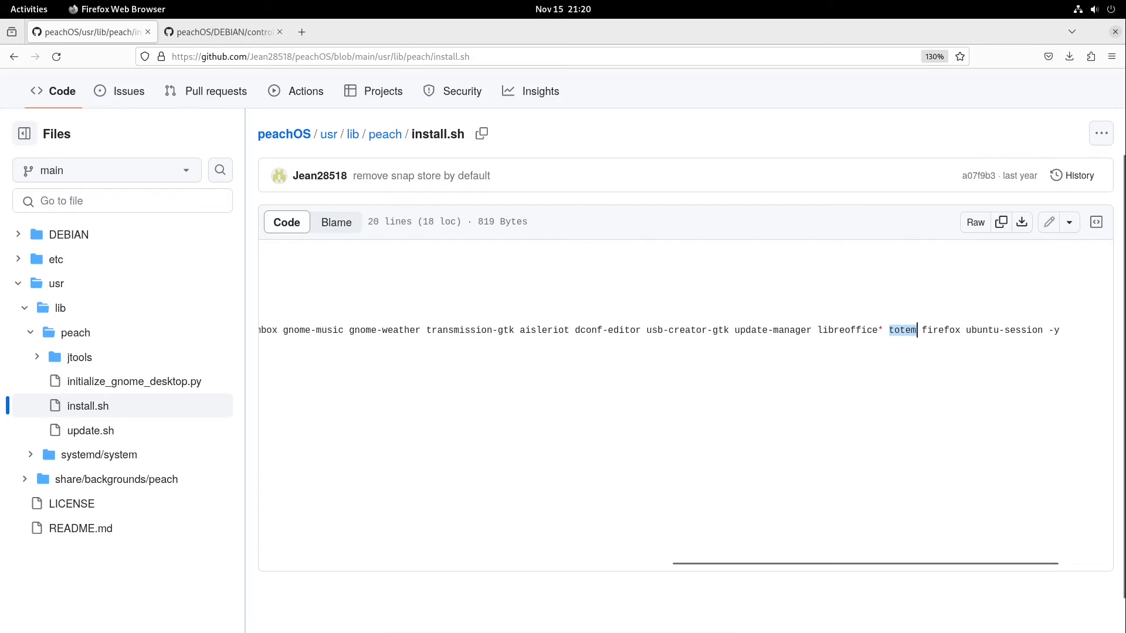
double_click(940, 330)
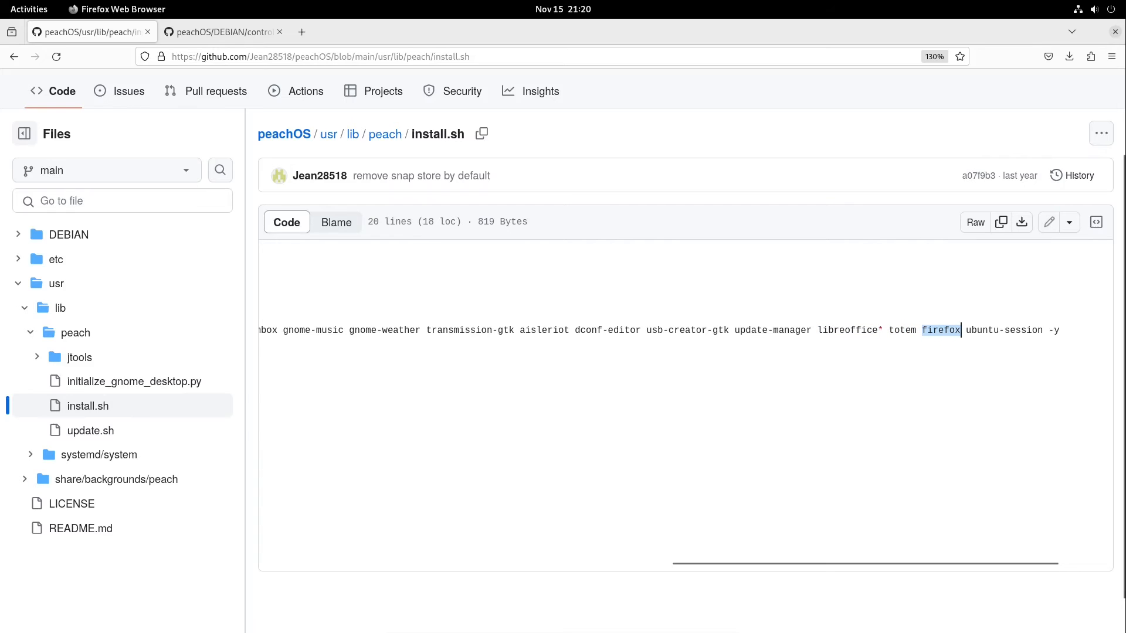
double_click(1004, 330)
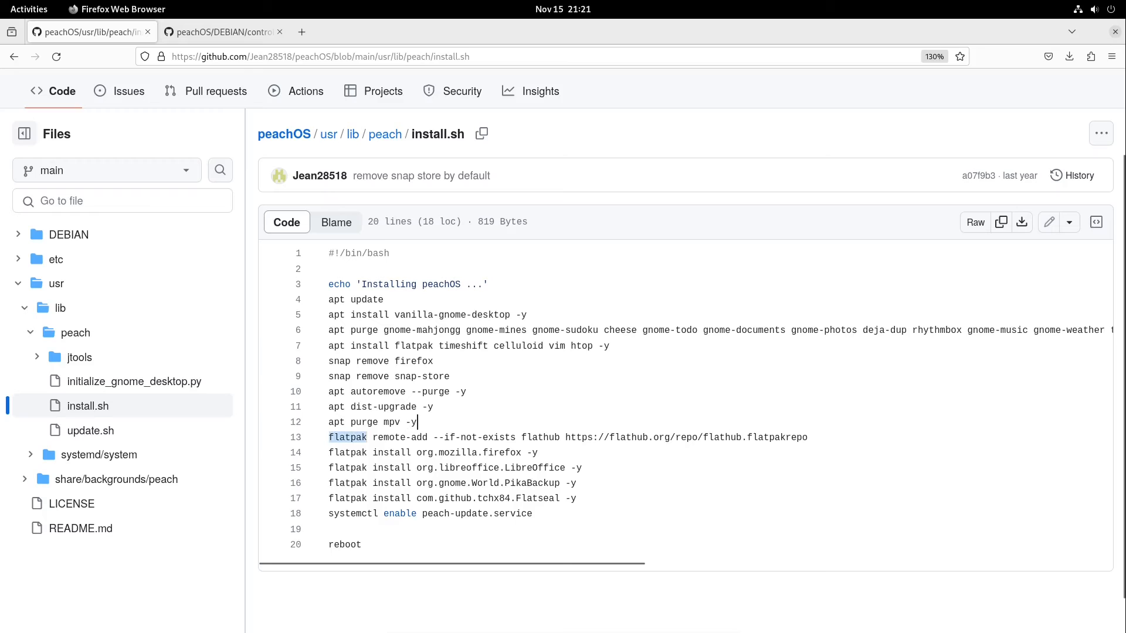
Leave install.sh and open update.sh from the peach folder.
drag(362, 438, 537, 452)
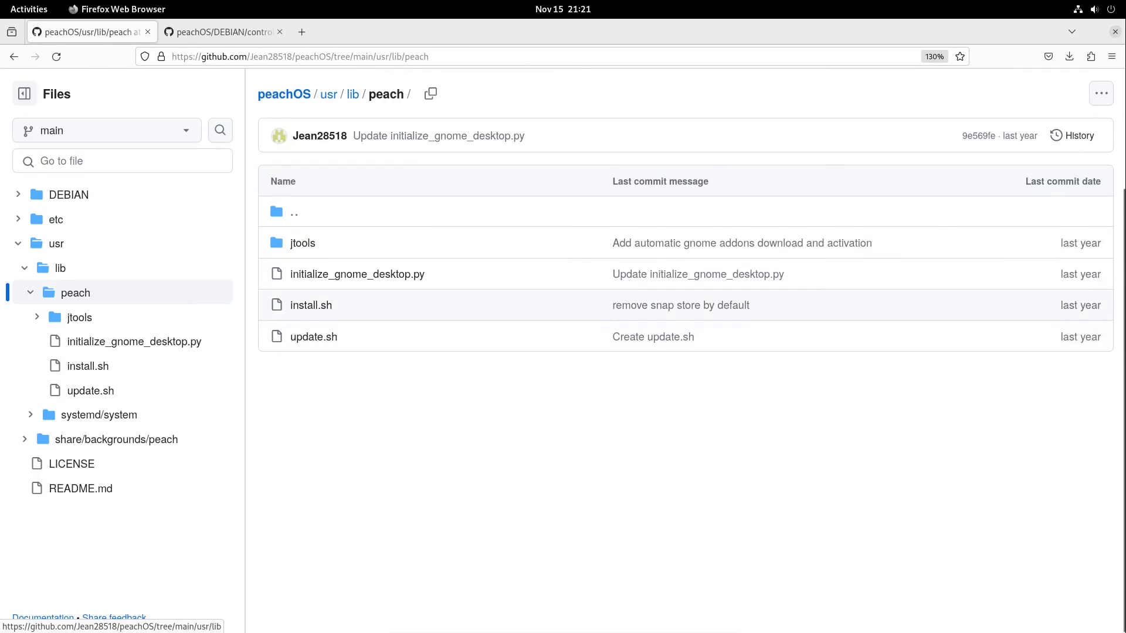
click(314, 336)
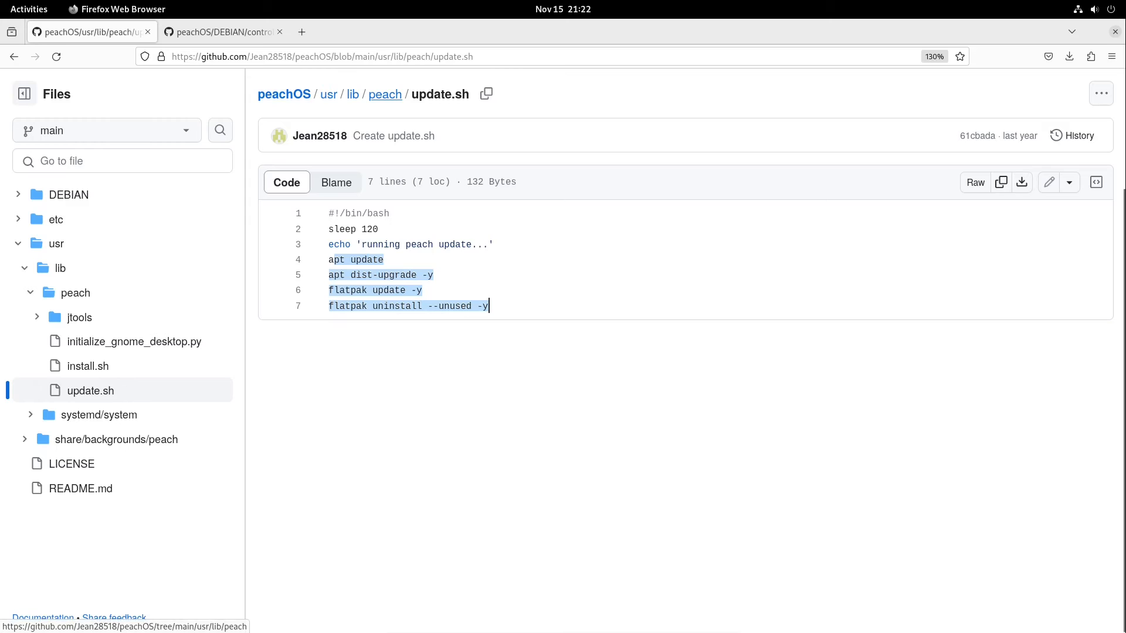
Return from update.sh to the usr/lib/peach folder listing.
click(384, 94)
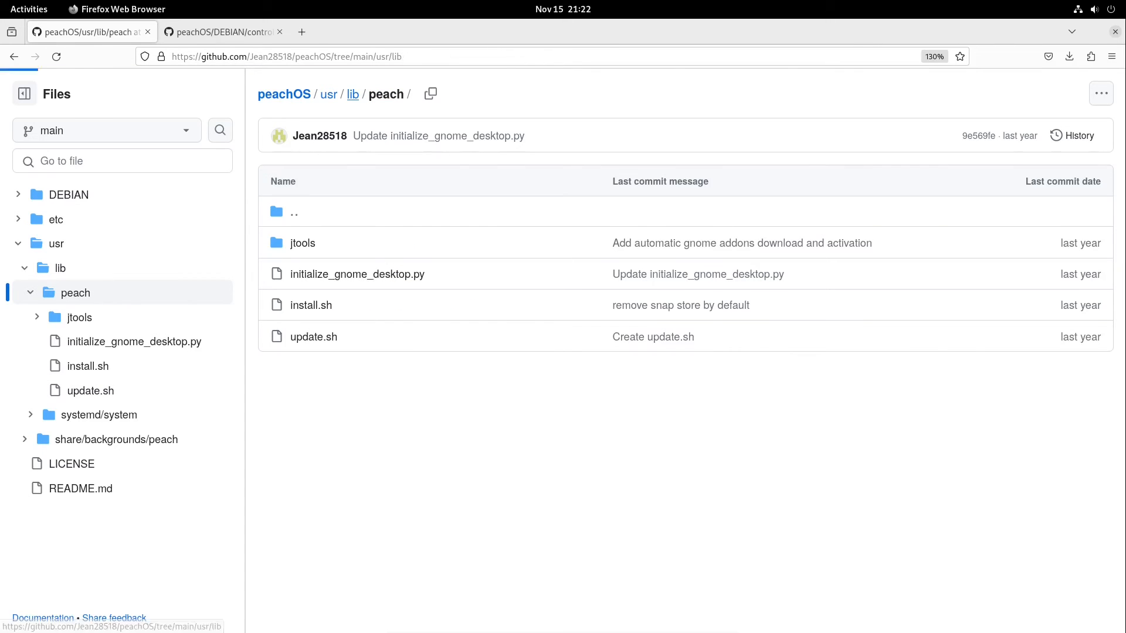
View peach-update.service and its update.sh ExecStart path, then close Firefox.
click(353, 93)
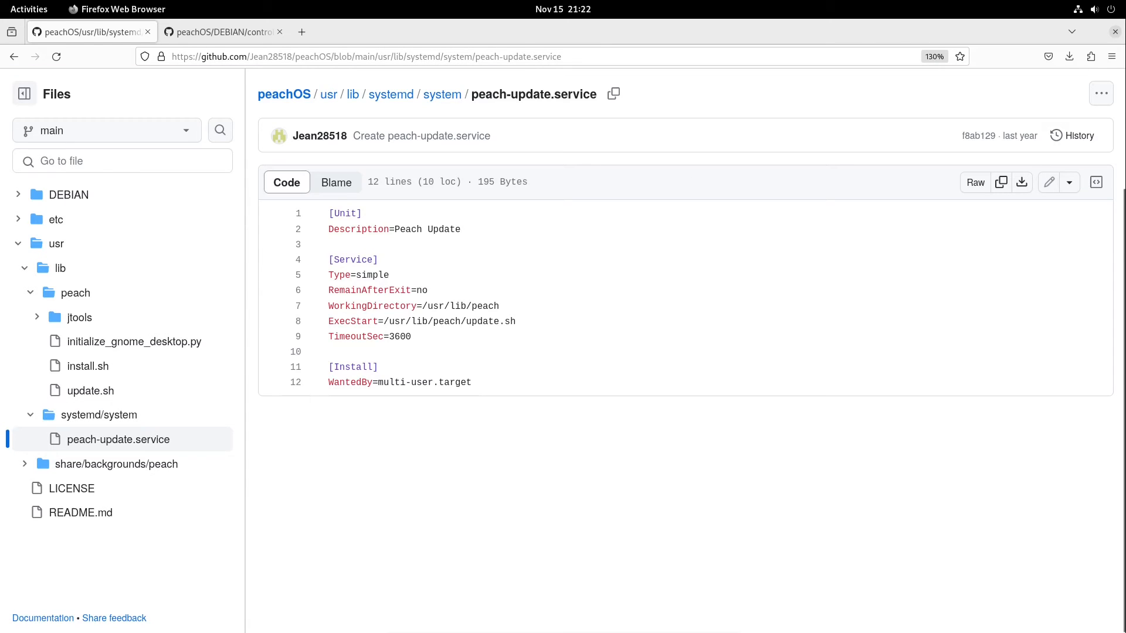
double_click(449, 321)
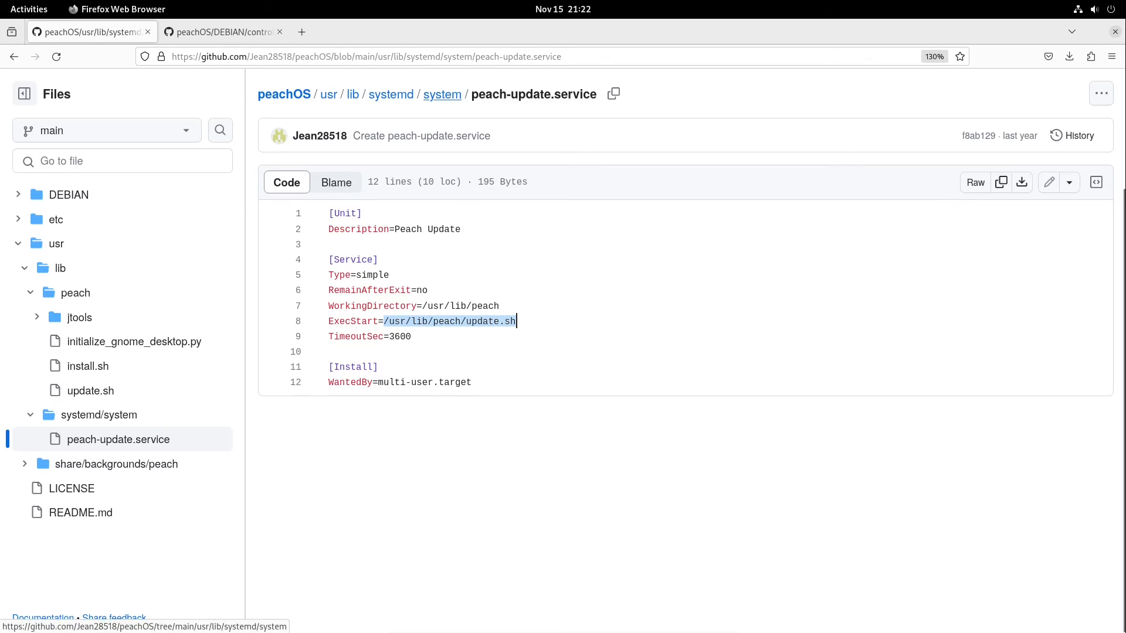
click(442, 94)
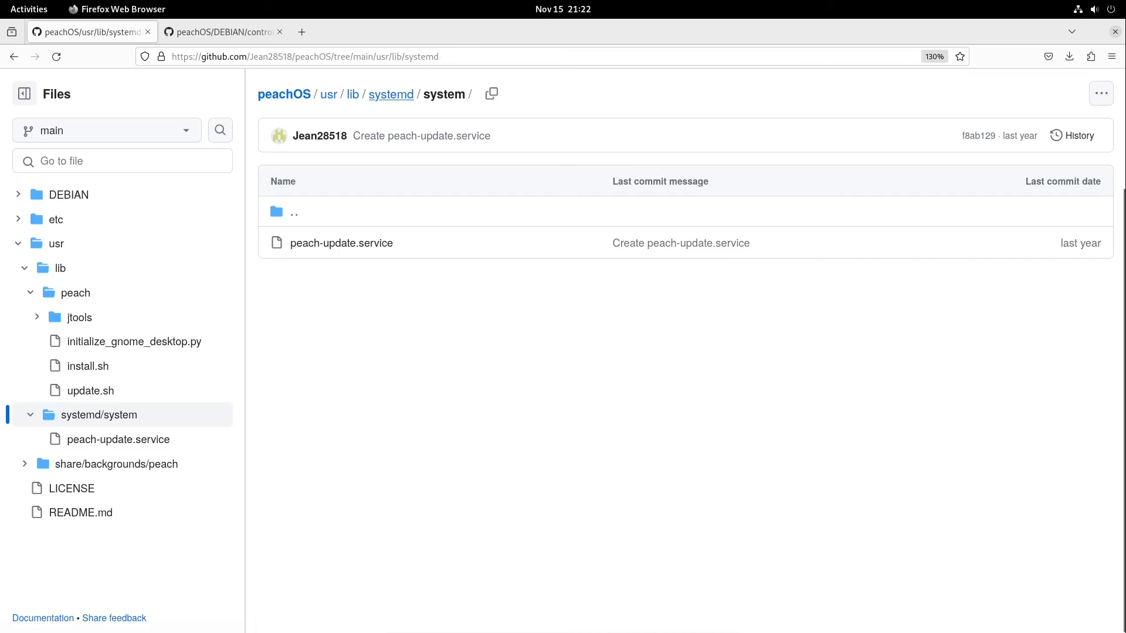
click(328, 93)
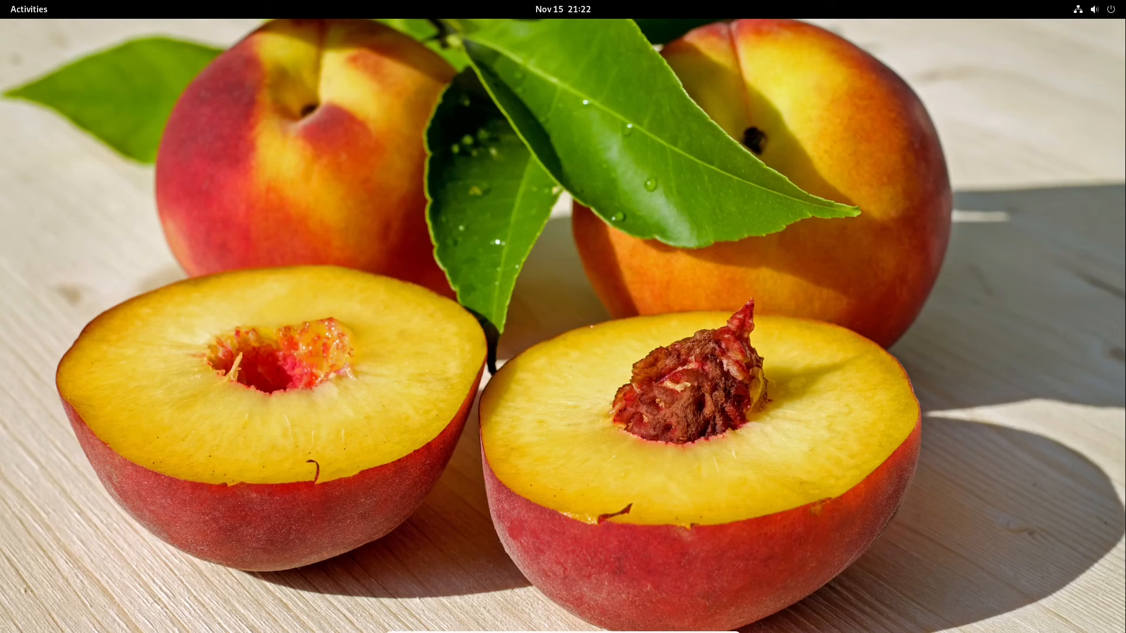
Open the Activities overview and show all installed applications.
click(29, 9)
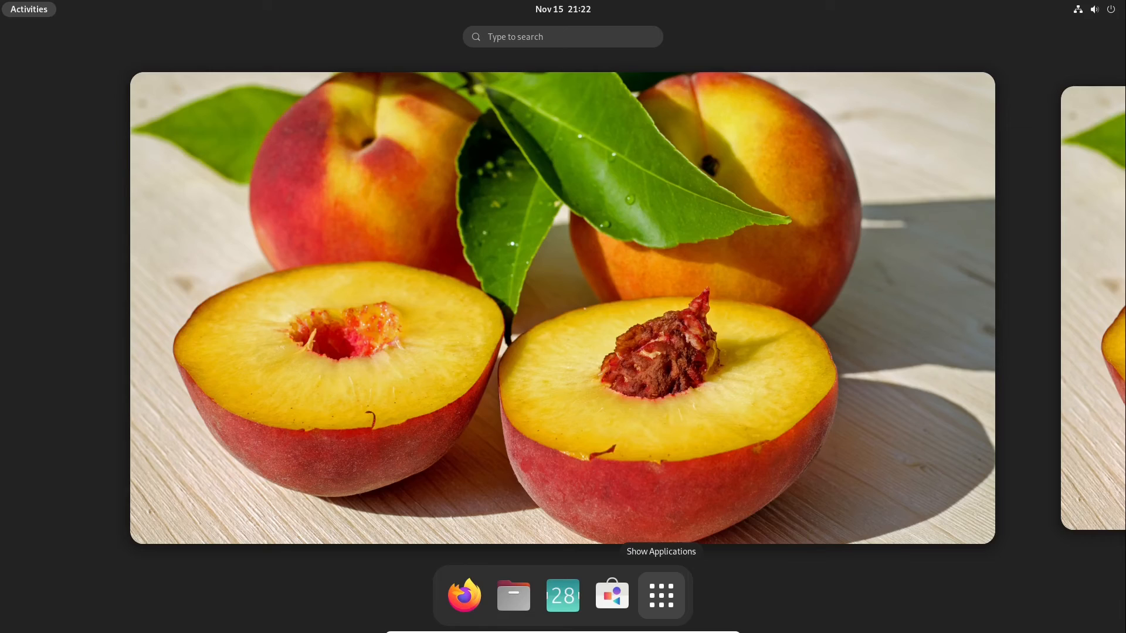
click(659, 595)
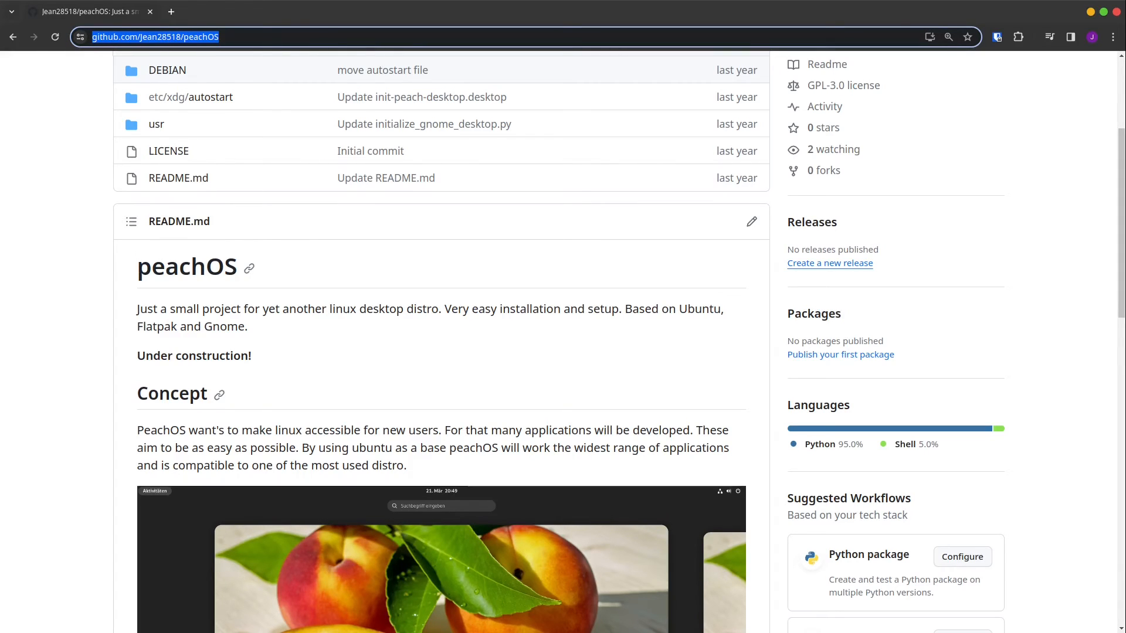
Scroll the peachOS README and highlight lines in the Unique Features section.
scroll(down, 3)
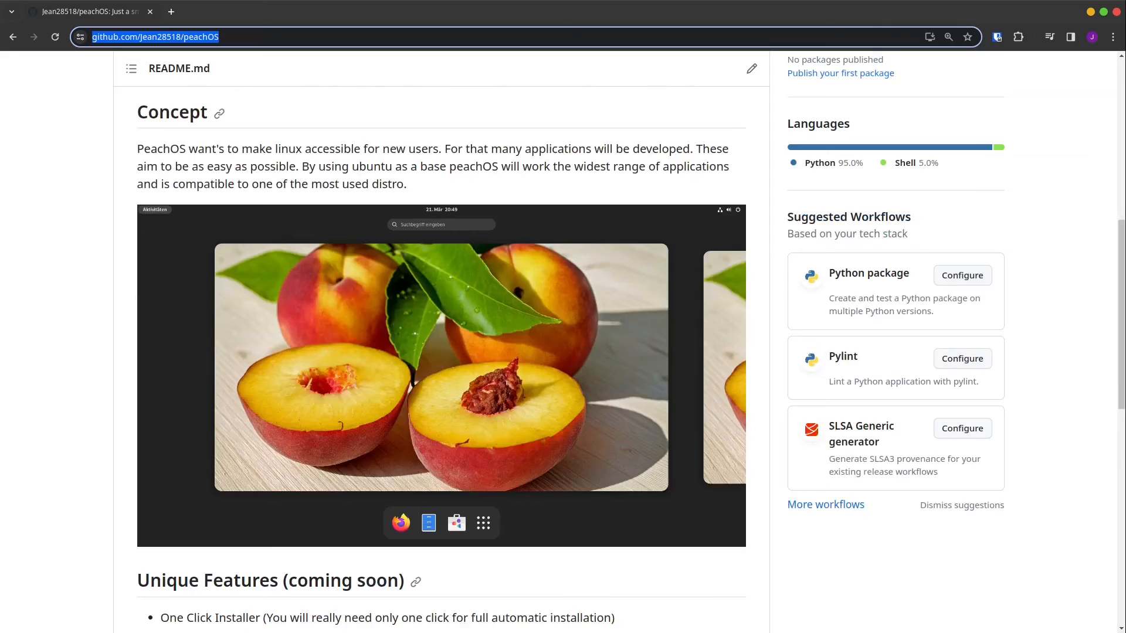
scroll(down, 3)
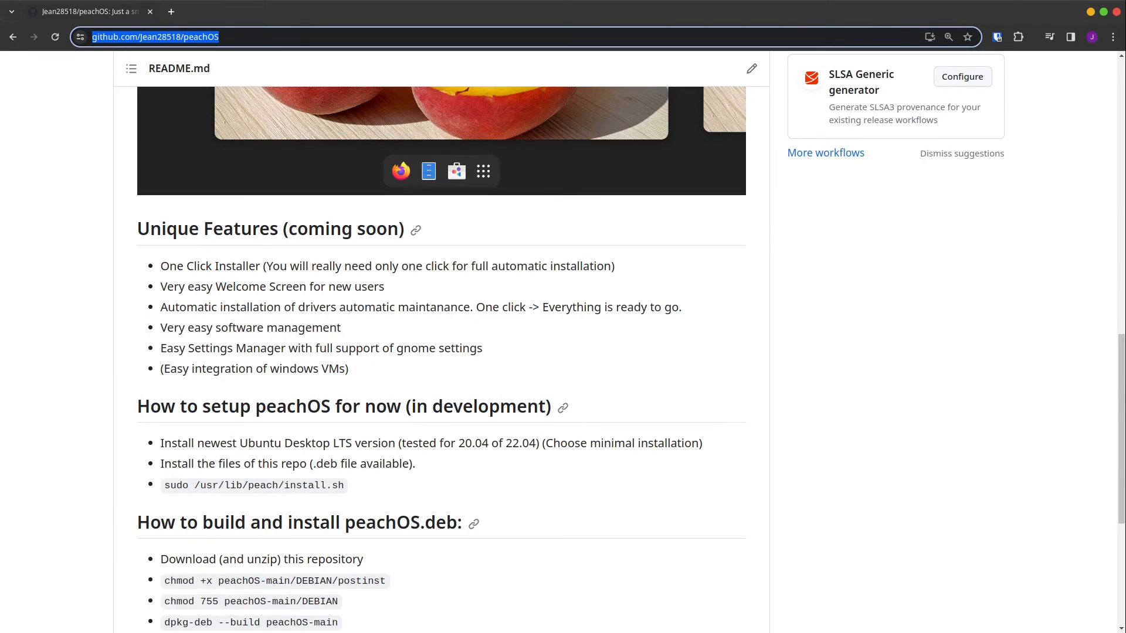
drag(138, 228, 239, 228)
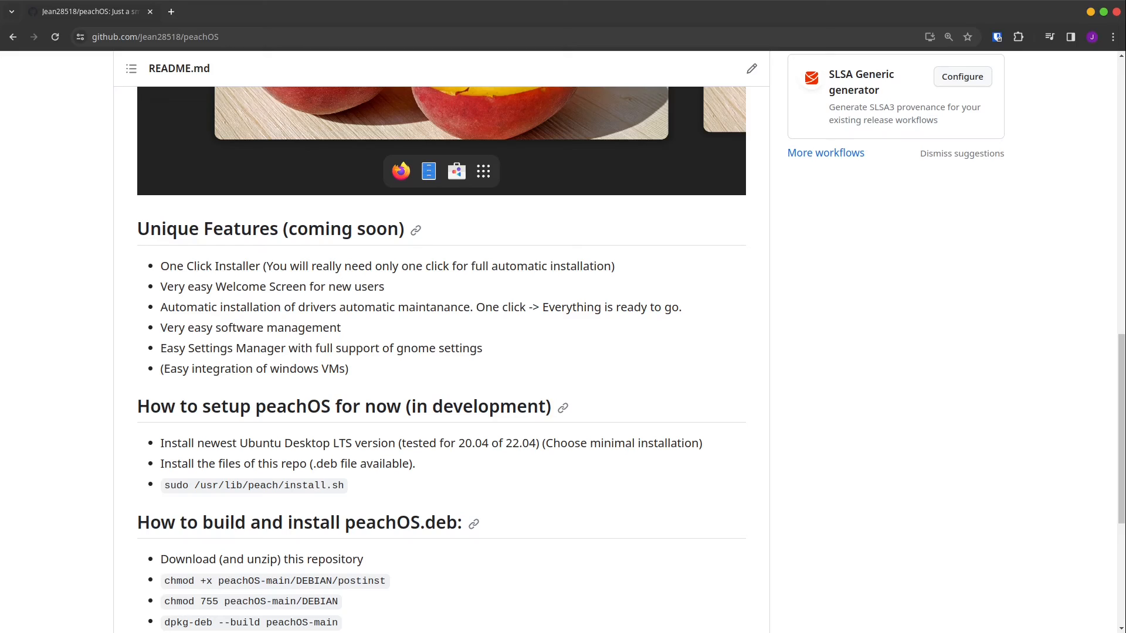
drag(161, 266, 348, 369)
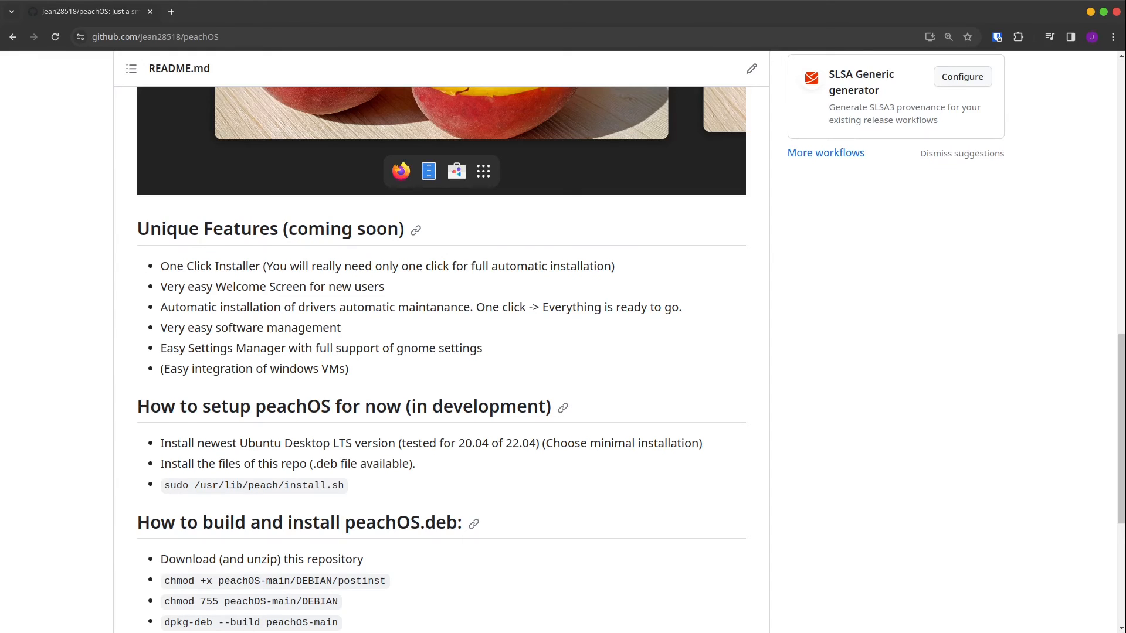
drag(267, 265, 604, 265)
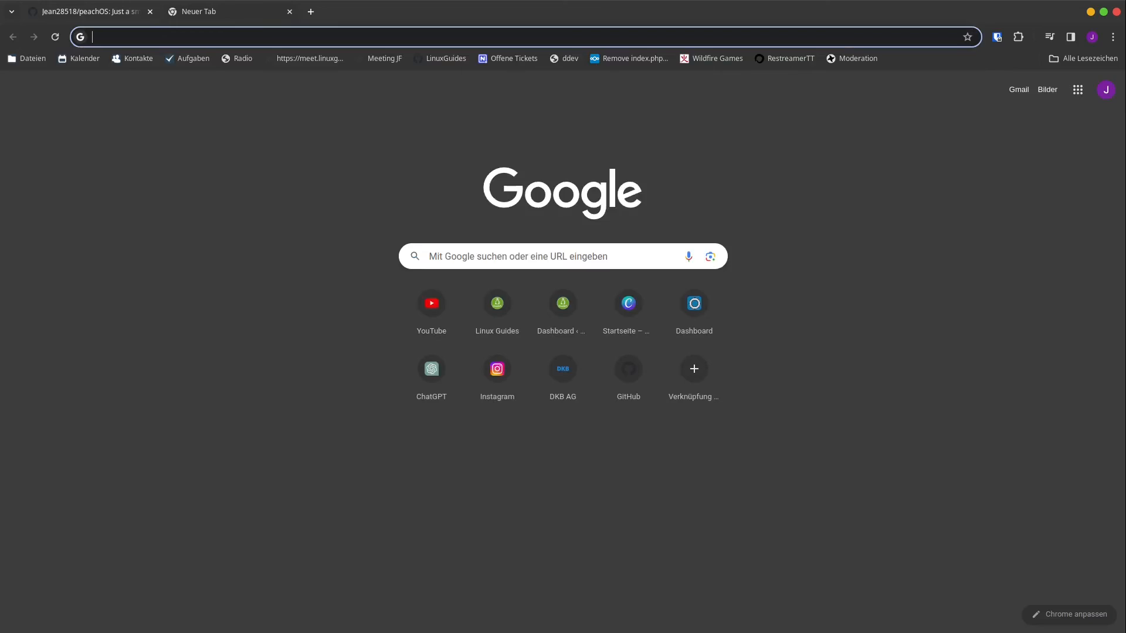
Switch to the Linux Guides minimalOS page in the VM's Firefox.
click(496, 302)
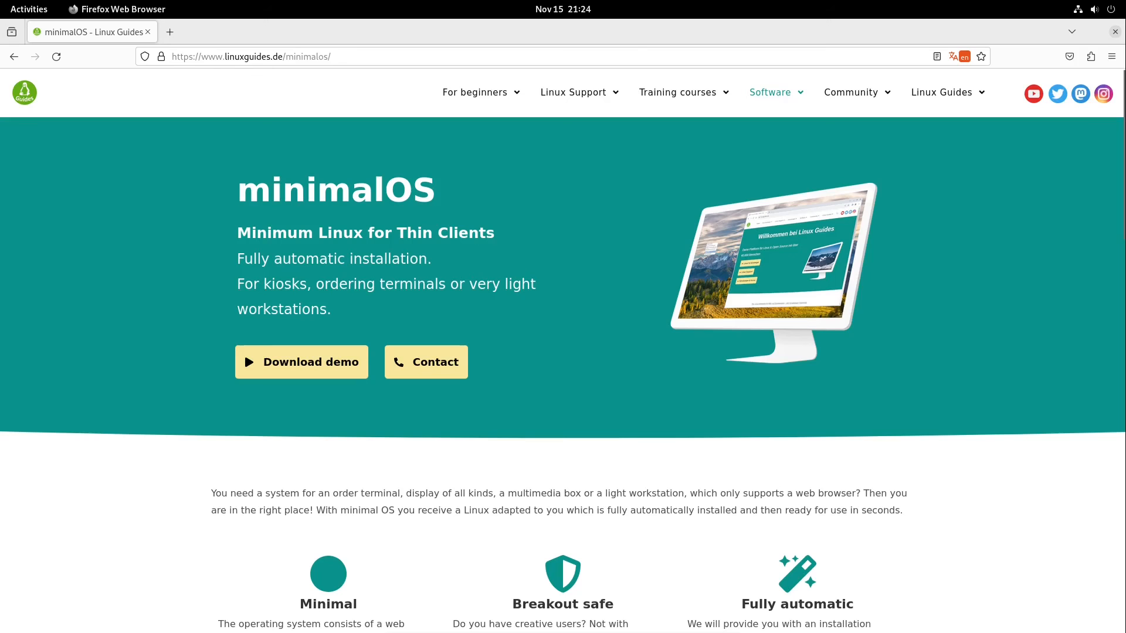
scroll(down, 3)
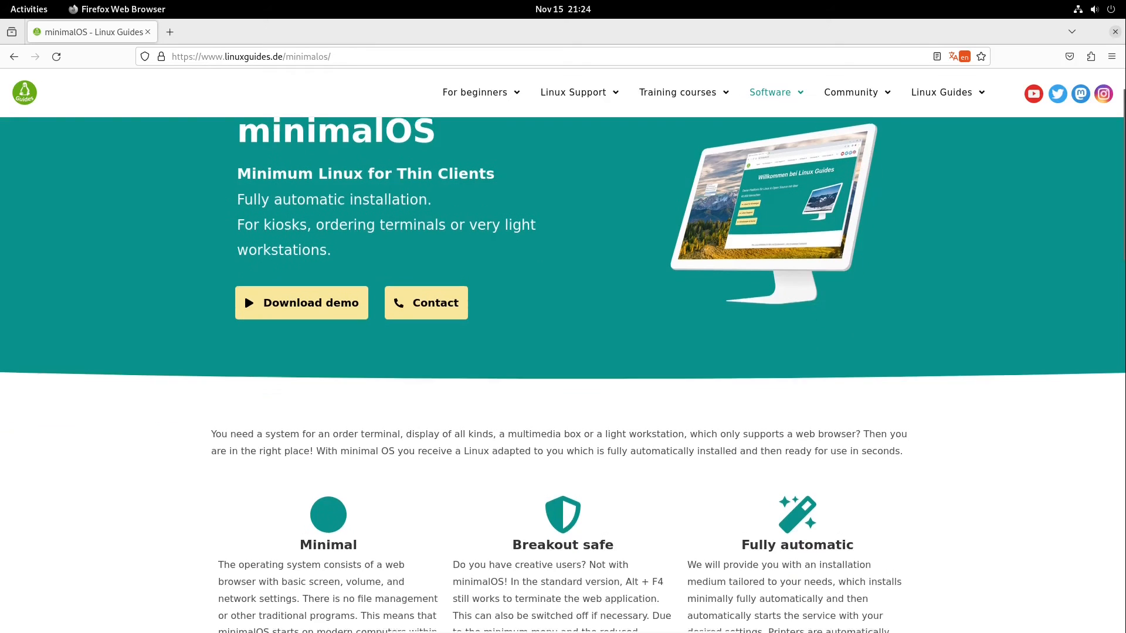
scroll(down, 3)
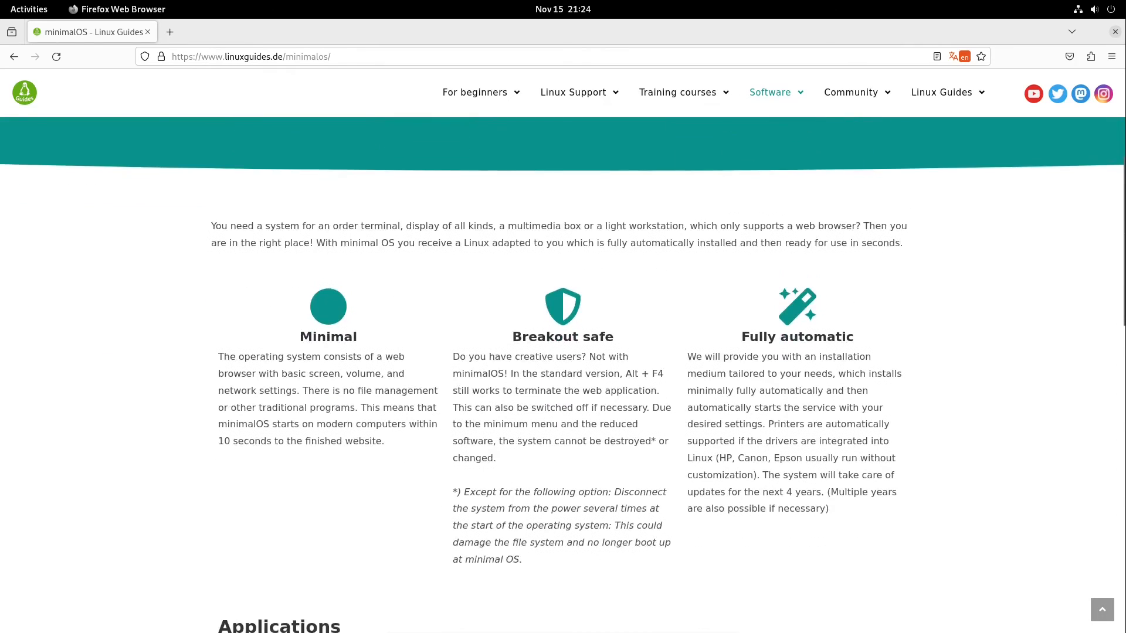
scroll(down, 3)
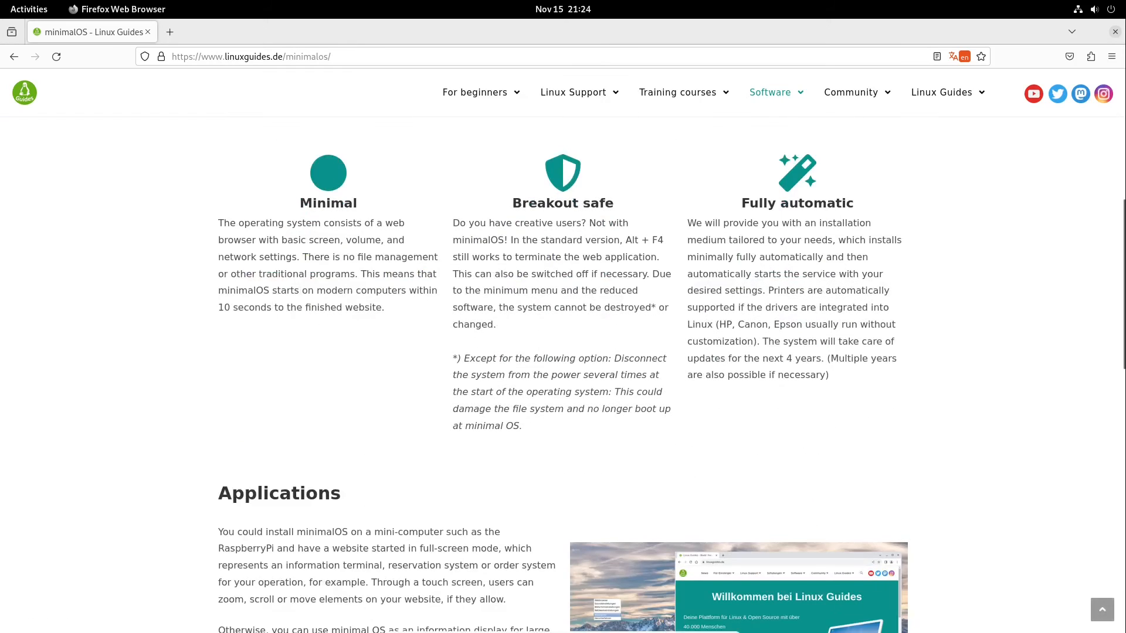
scroll(up, 3)
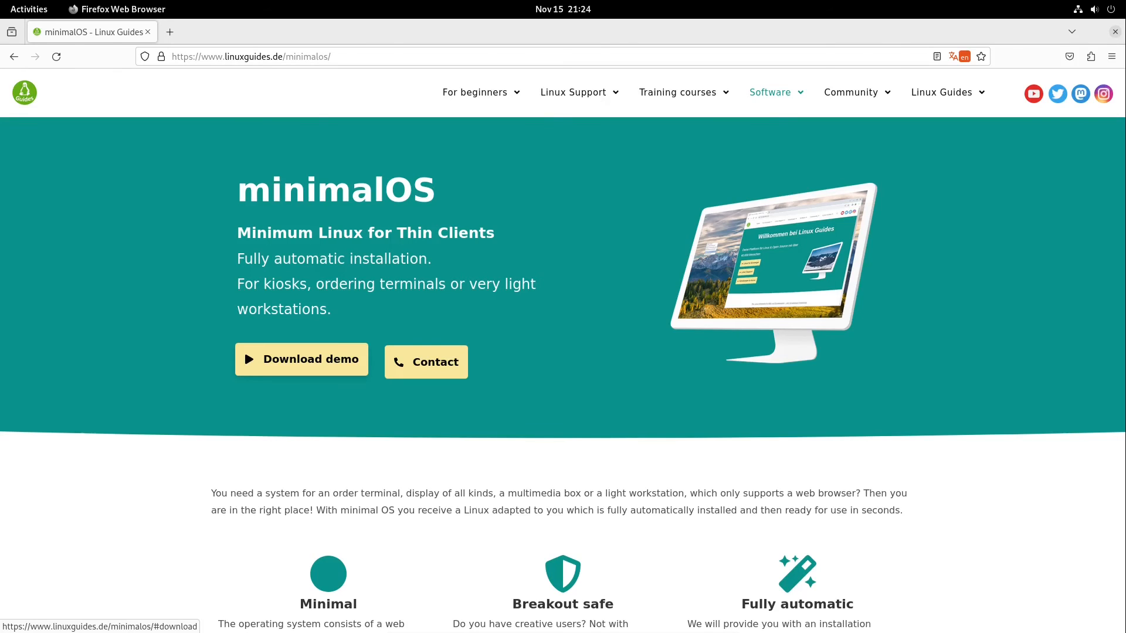
scroll(down, 3)
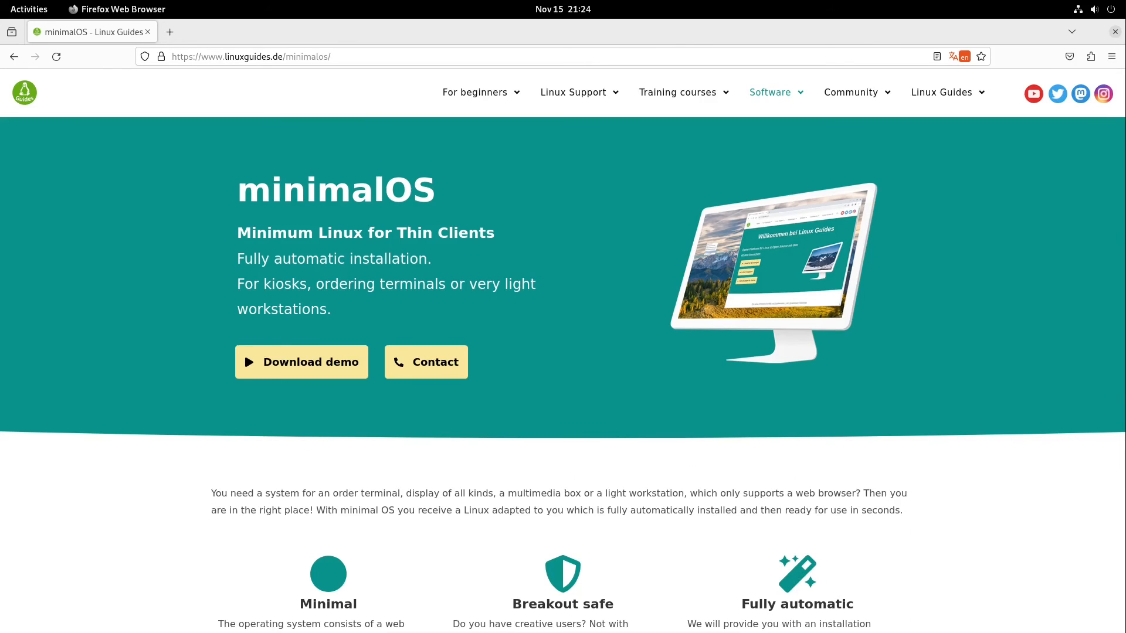
mouse_move(169, 32)
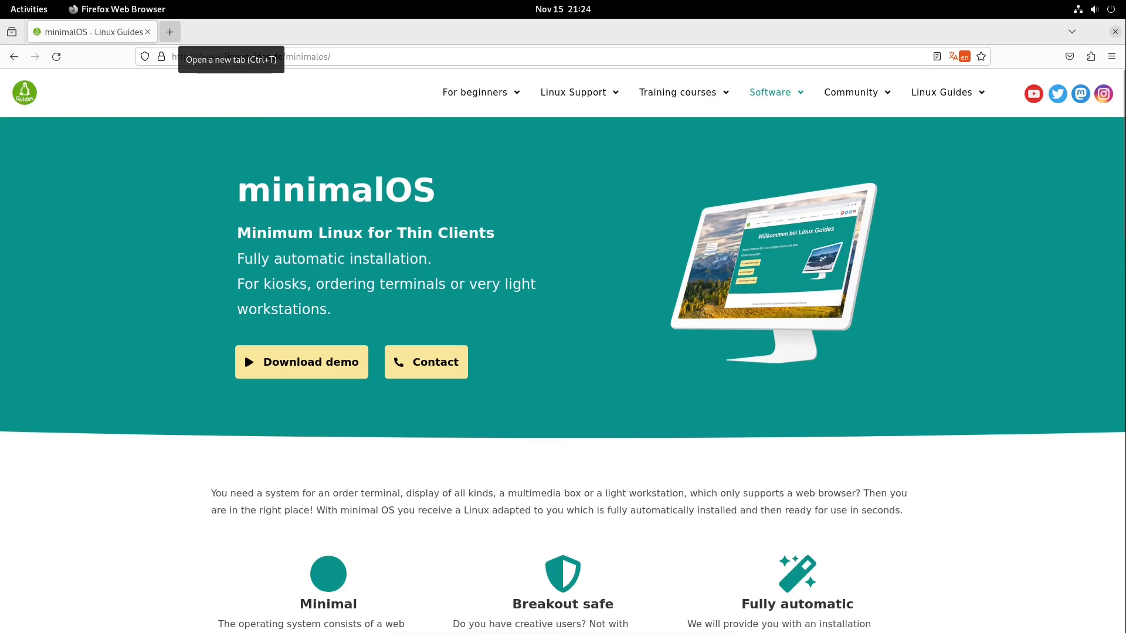
Open github.com/Jean28518/peachOS in a new tab and scroll to Unique Features.
click(170, 31)
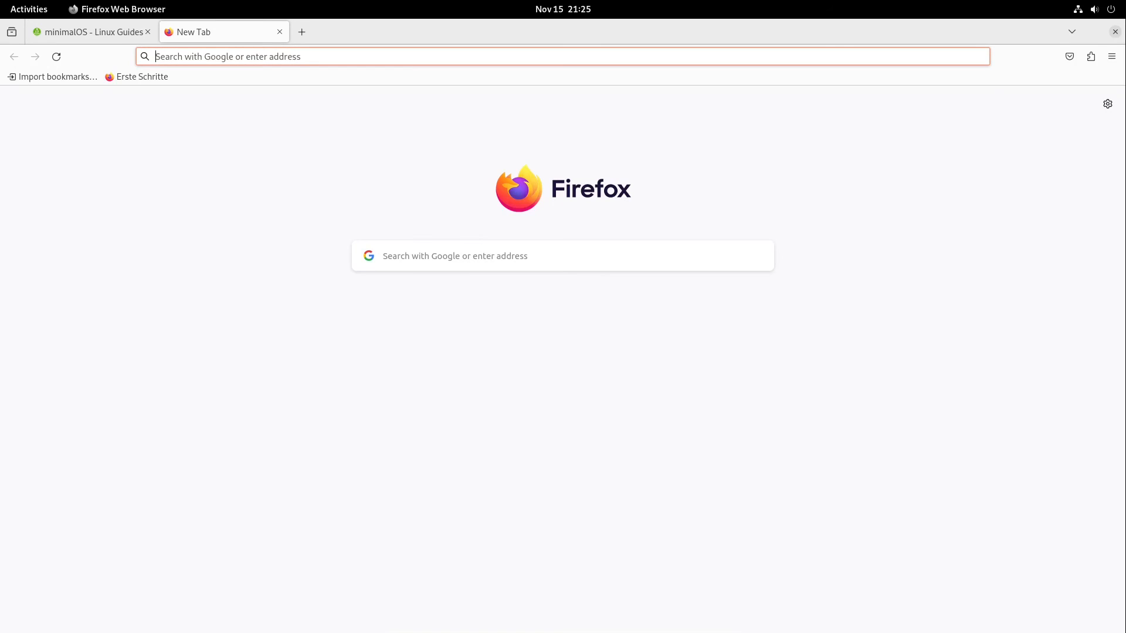
click(560, 56)
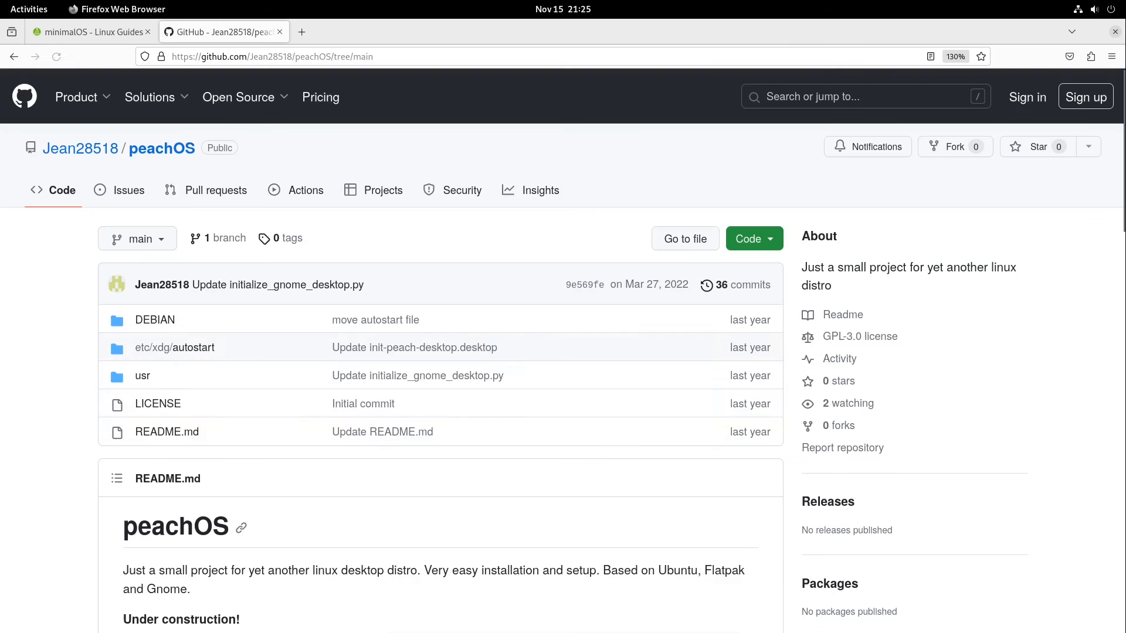
scroll(down, 3)
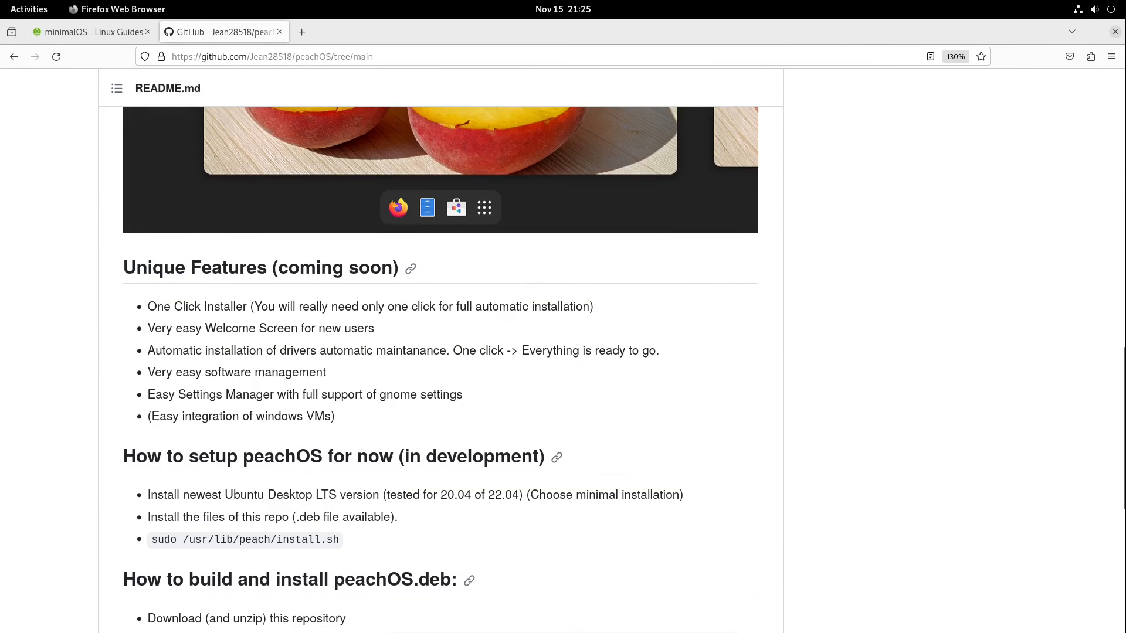
Highlight the welcome screen, driver automation and software management lines, then start typing 'linu'.
drag(152, 329, 374, 328)
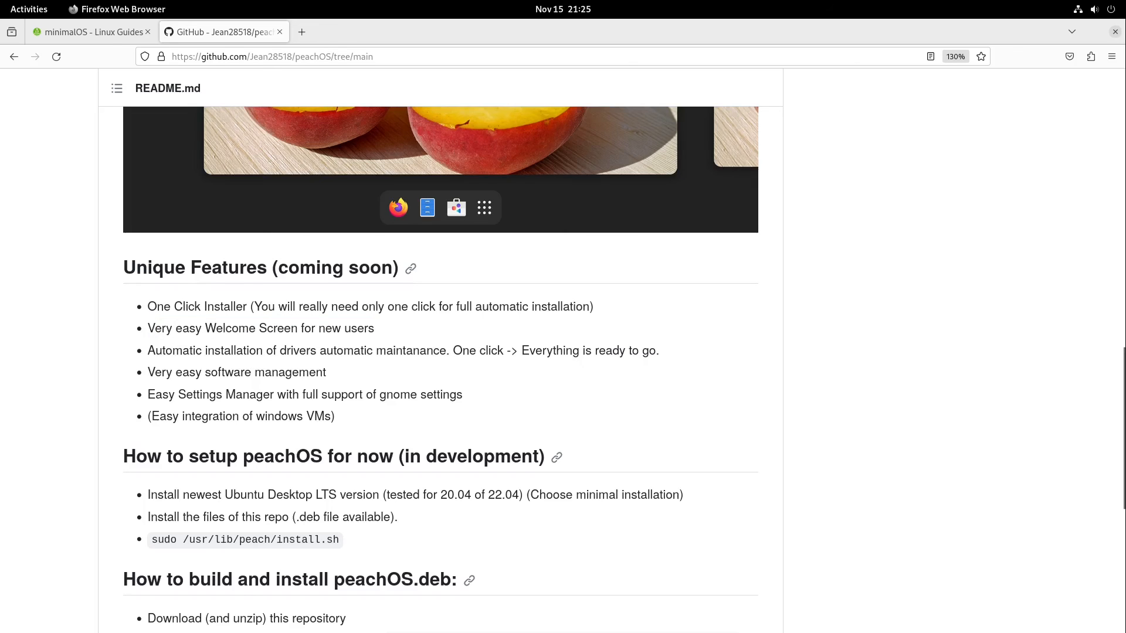
drag(153, 350, 324, 351)
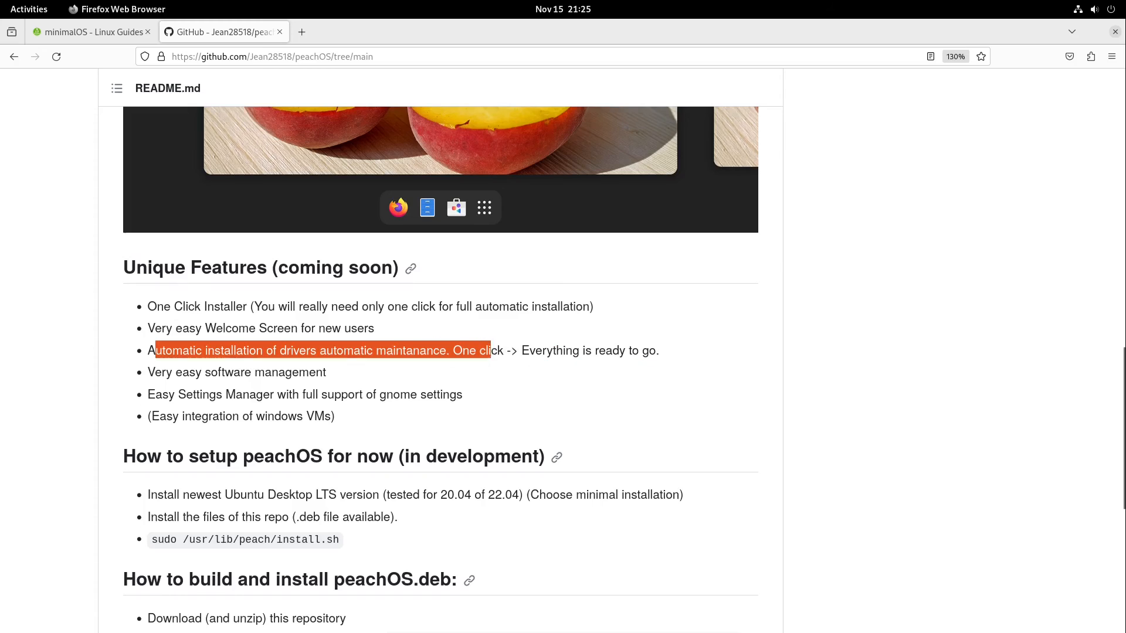
drag(485, 350, 326, 372)
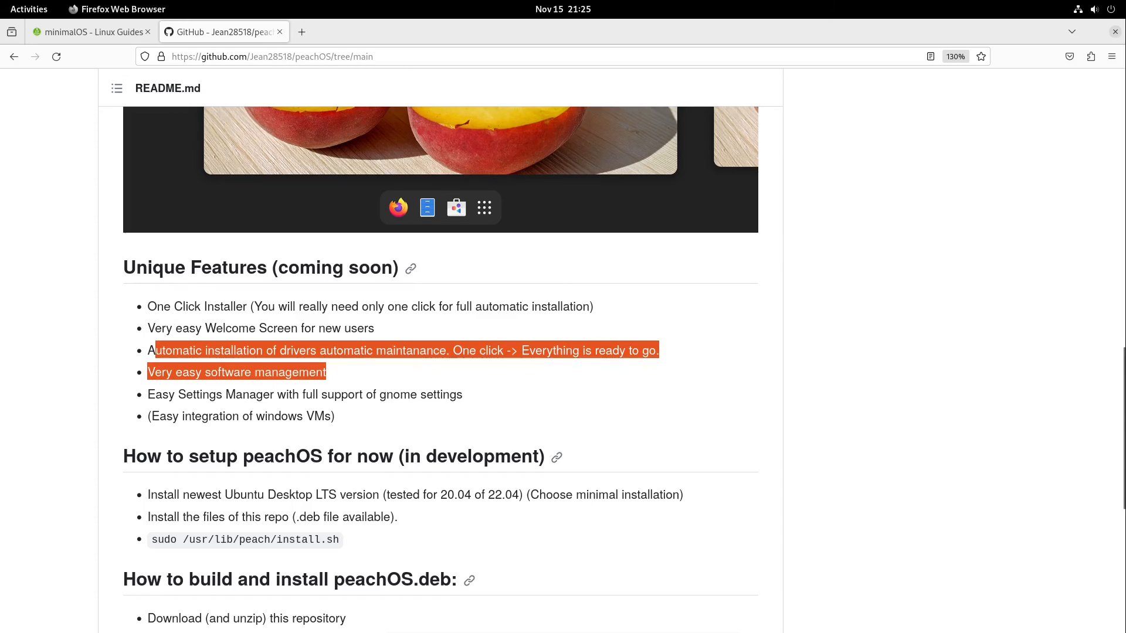
drag(657, 350, 147, 329)
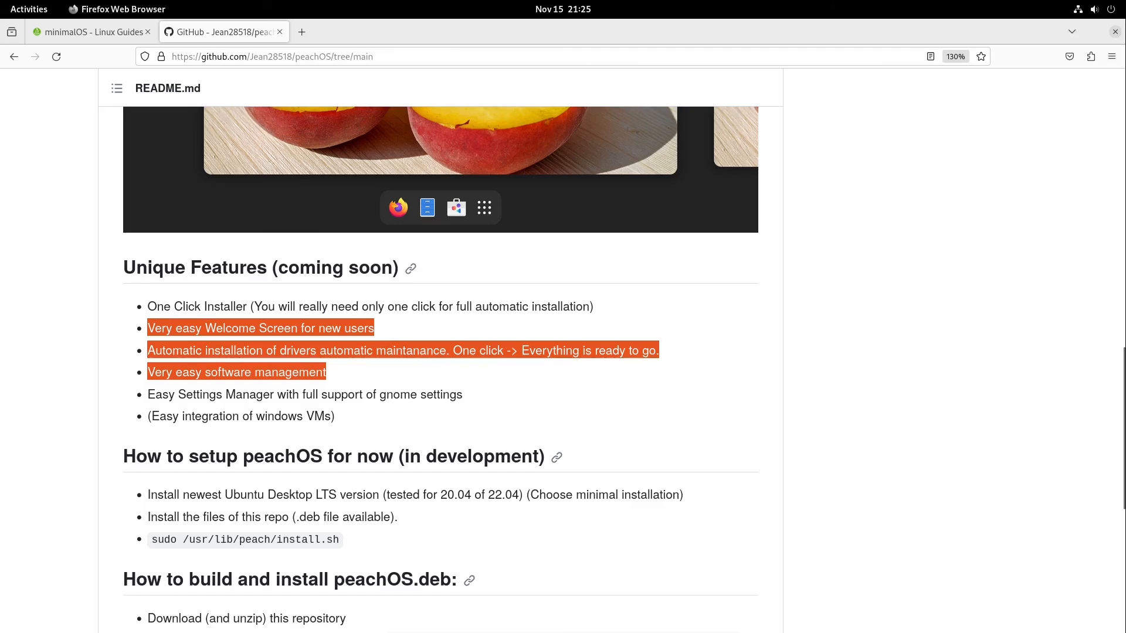
text(linux-as)
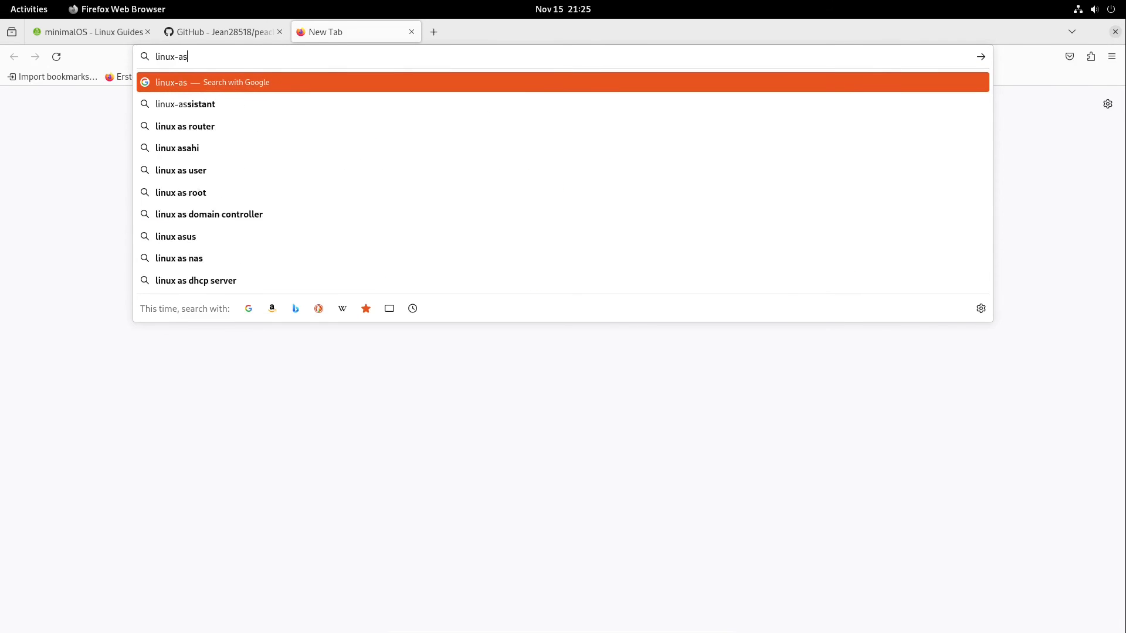
Open linux-assistant.org from the address bar suggestion in the third tab.
click(186, 104)
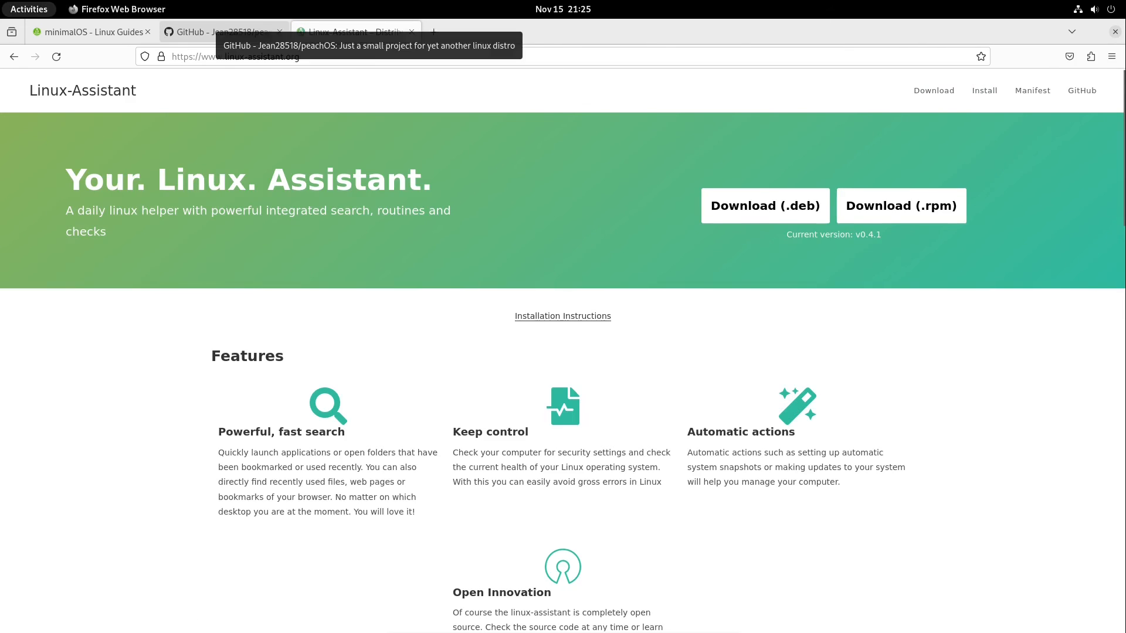
click(29, 9)
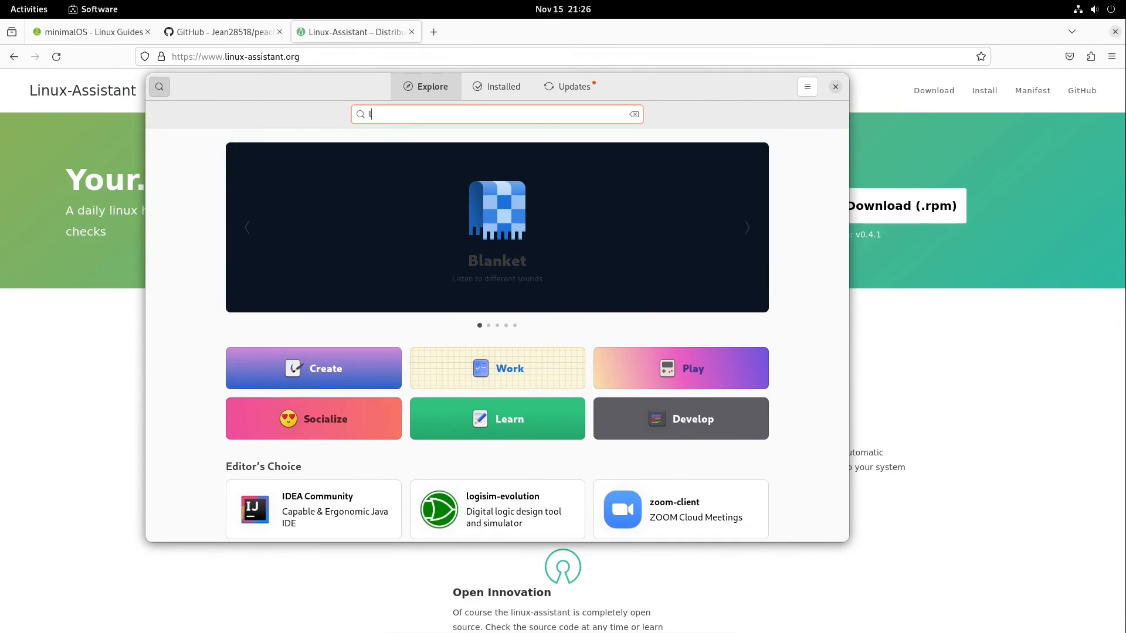
Search 'linux-assi' in GNOME Software, browse Linux-Assistant's screenshots, and return to minimalOS.
text(linux-assi)
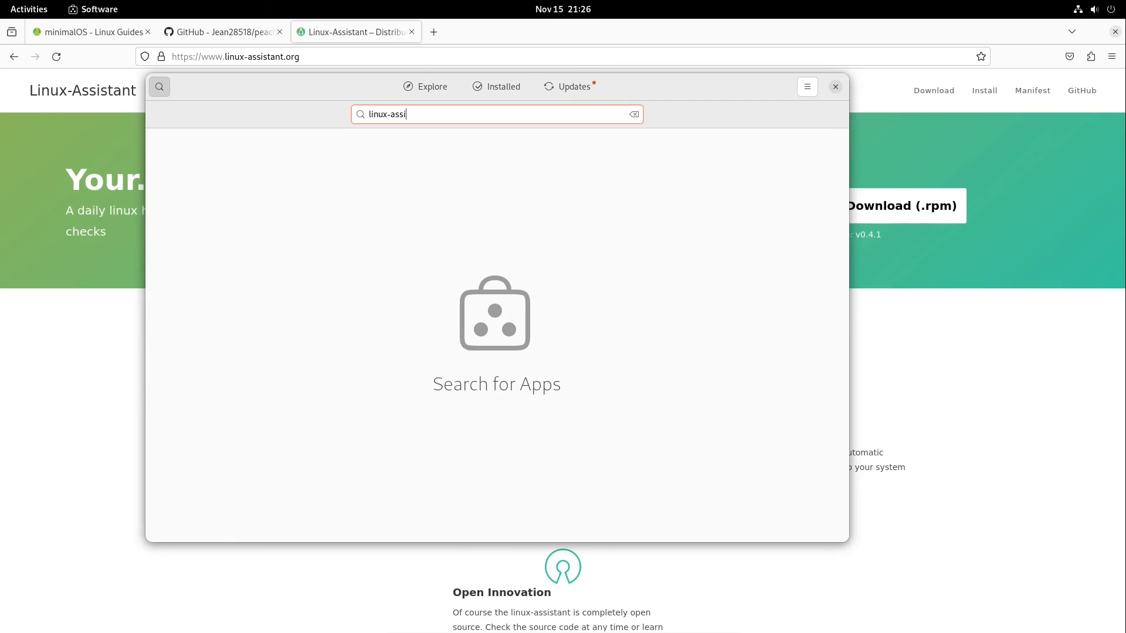
click(493, 312)
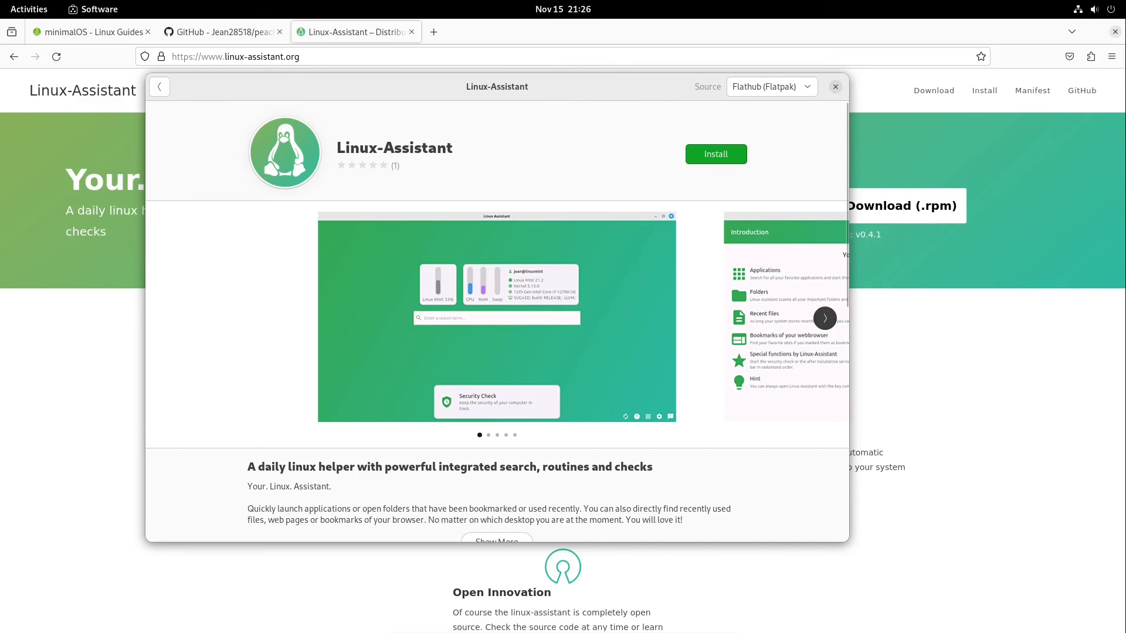
click(824, 318)
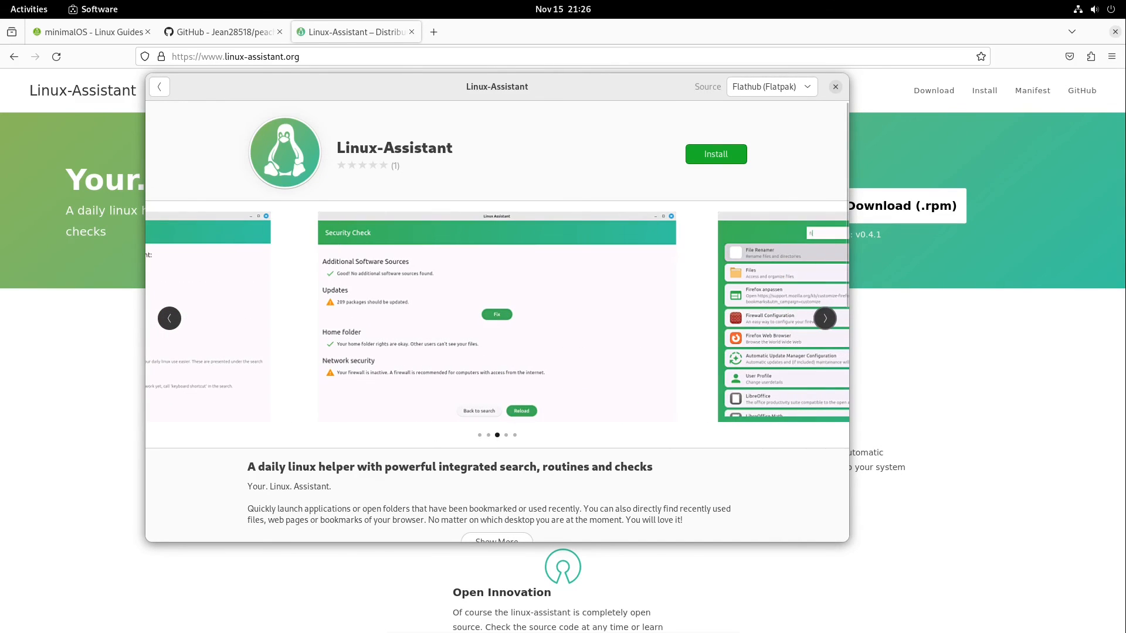
click(825, 318)
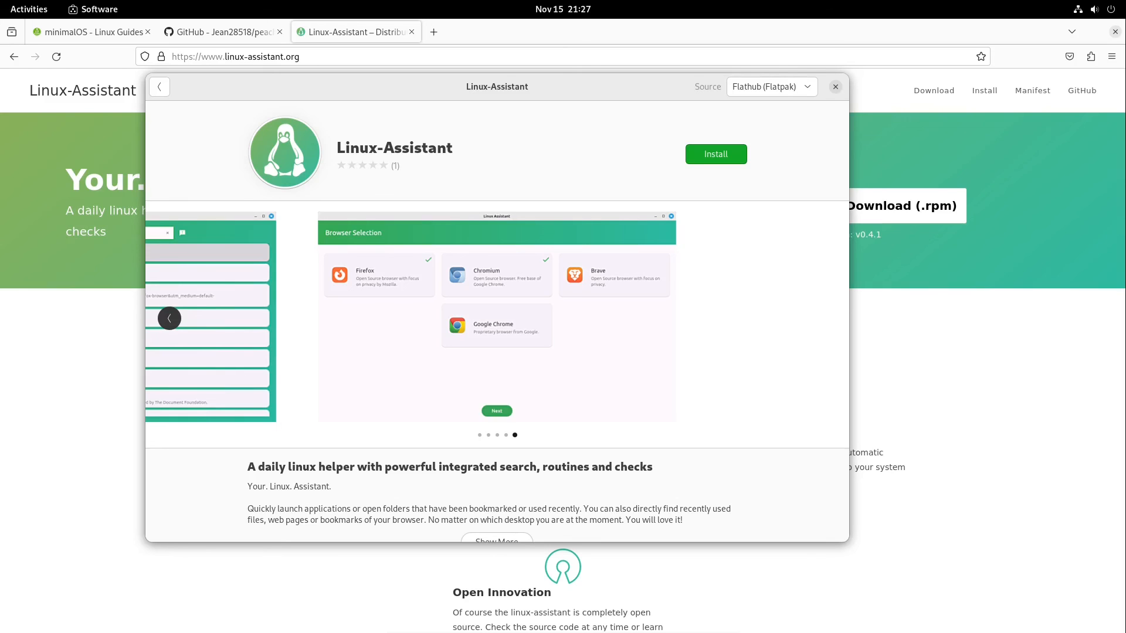
click(79, 31)
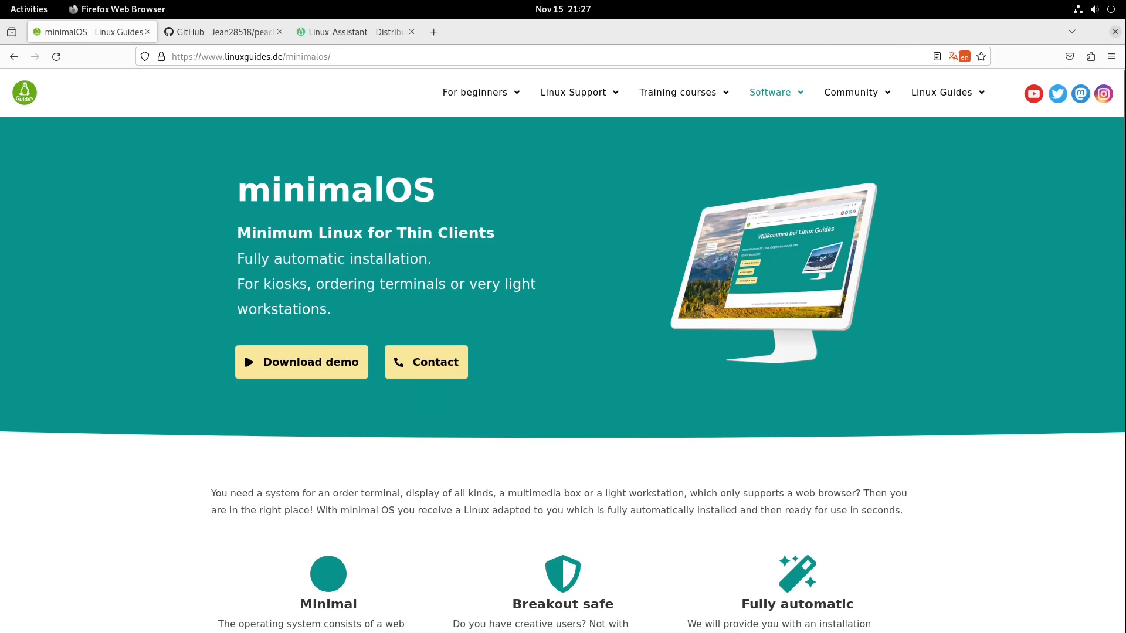
Switch to the peachOS GitHub tab and scroll to the highlighted Unique Features list.
click(221, 32)
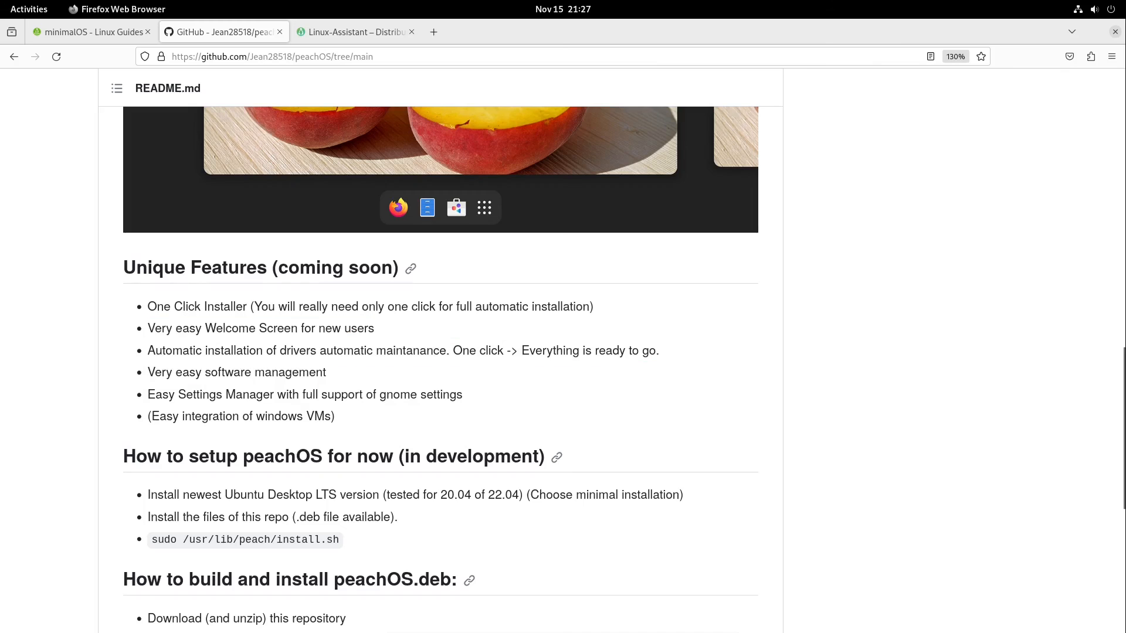
scroll(up, 3)
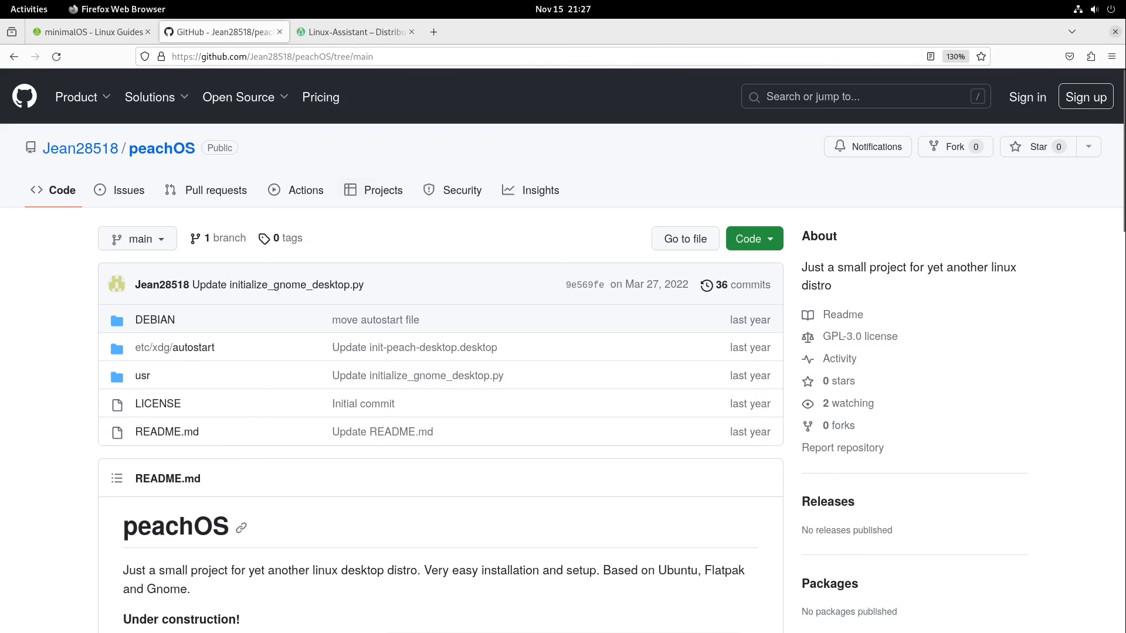
scroll(down, 3)
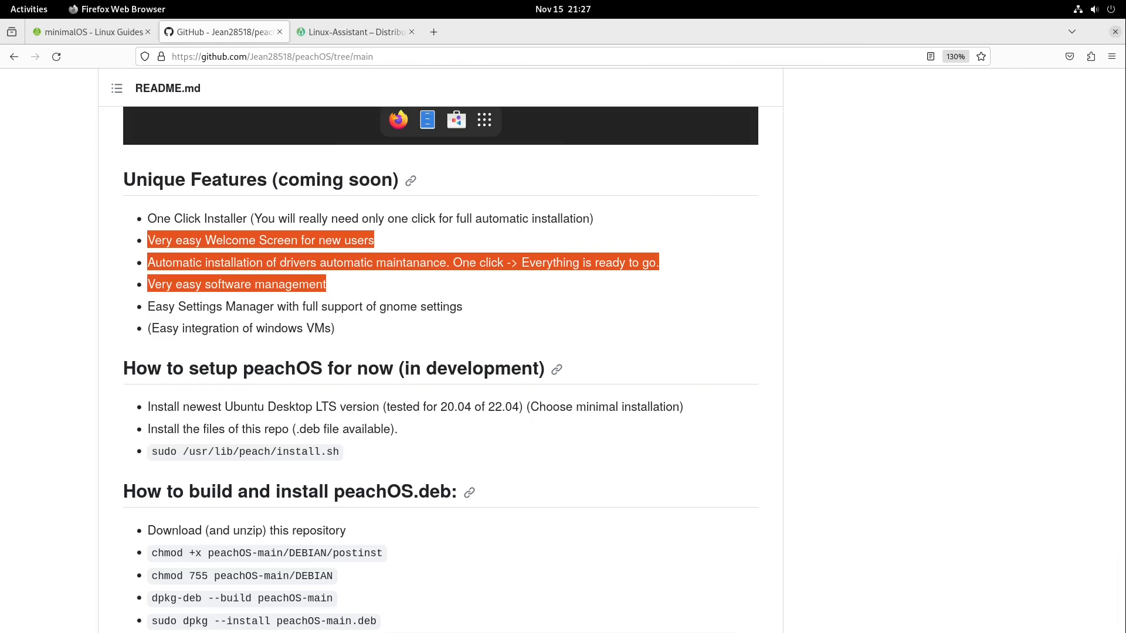